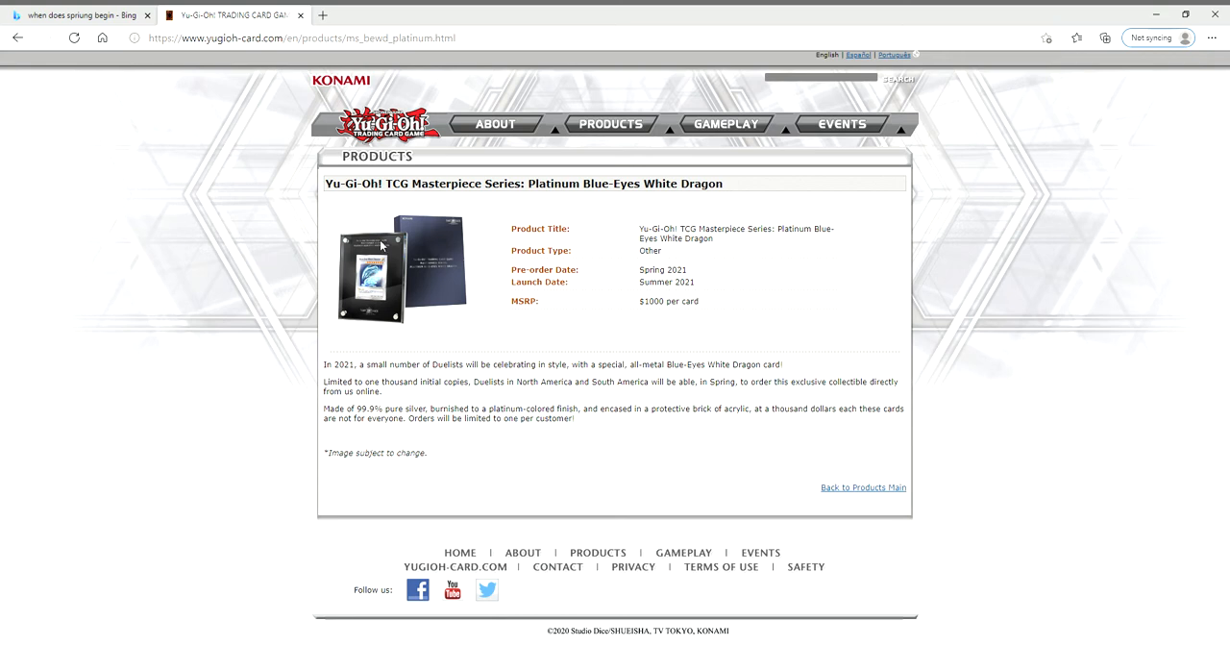
pyautogui.moveTo(369, 425)
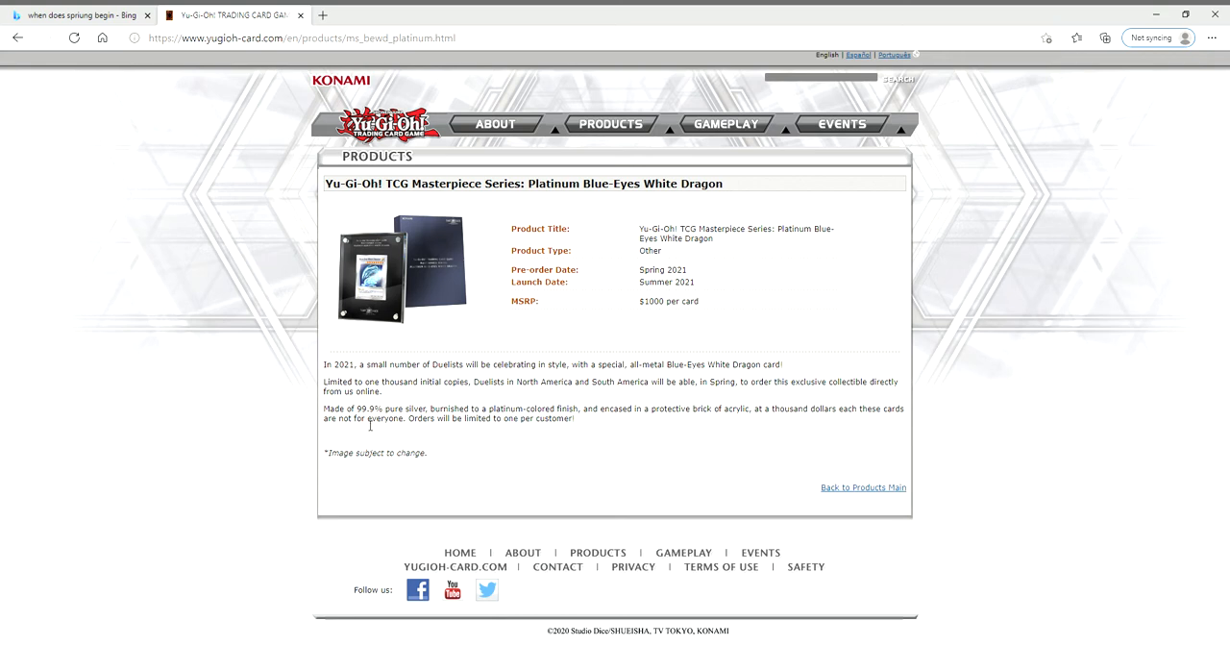
# Step: Highlight the $1000-per-card MSRP, clear it, then bring up the Bing 'when does spring begin' results
pyautogui.moveTo(355, 407); pyautogui.dragTo(903, 407)
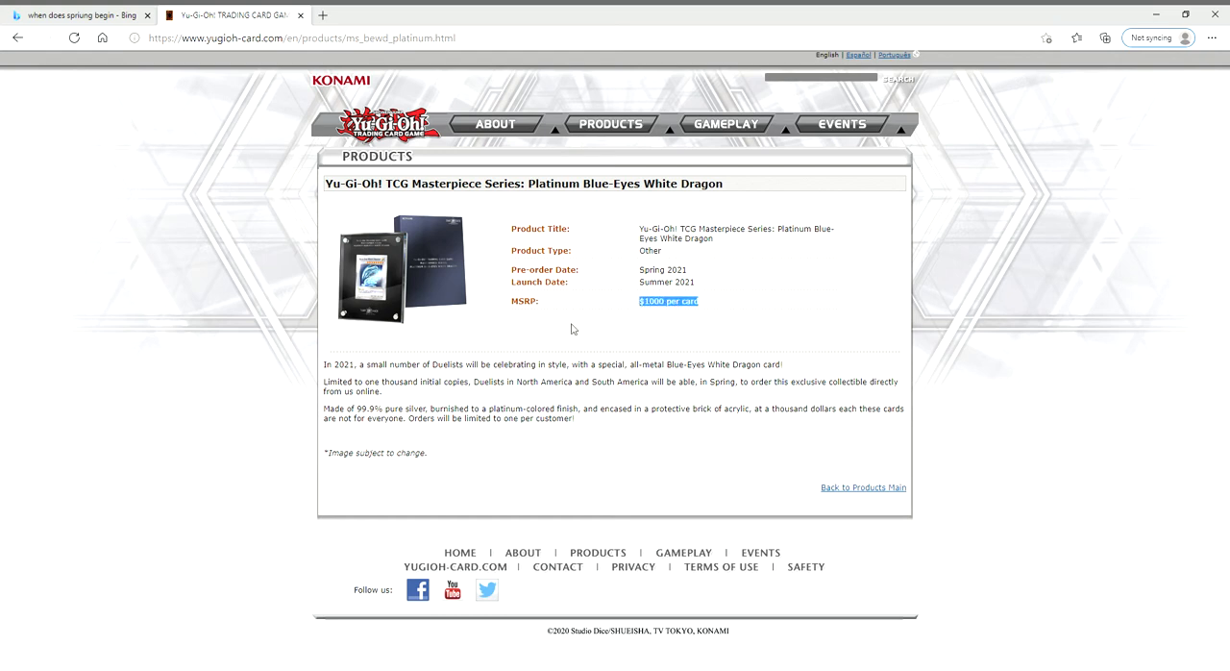
pyautogui.click(572, 327)
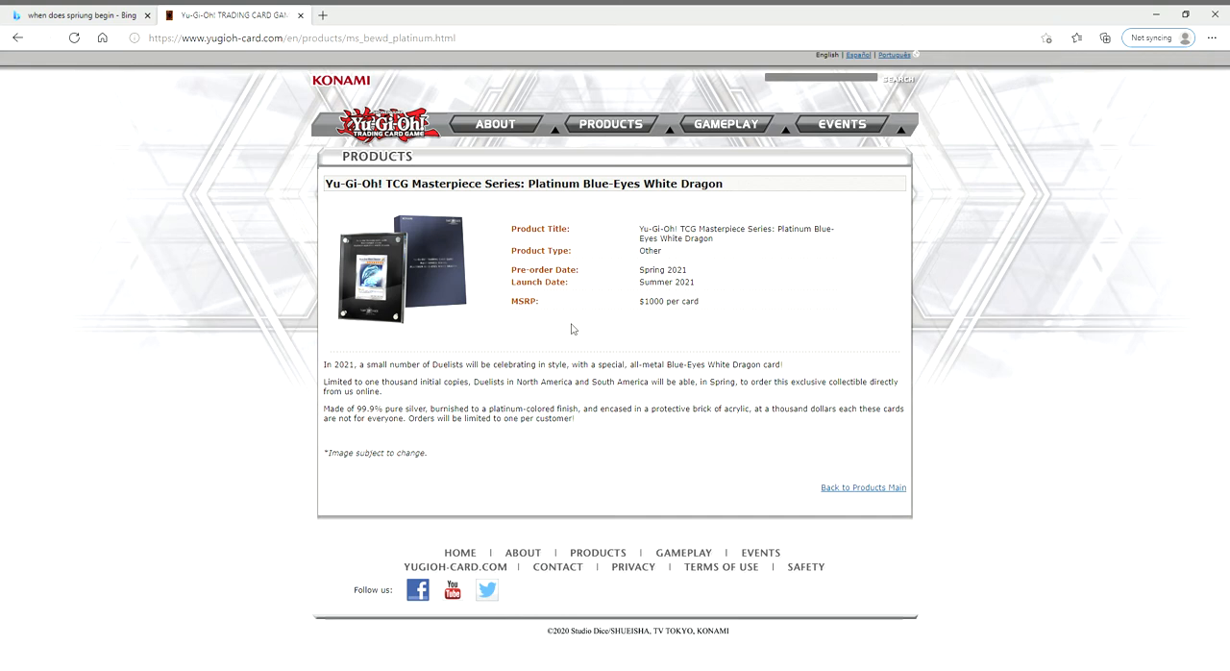
pyautogui.moveTo(284, 342)
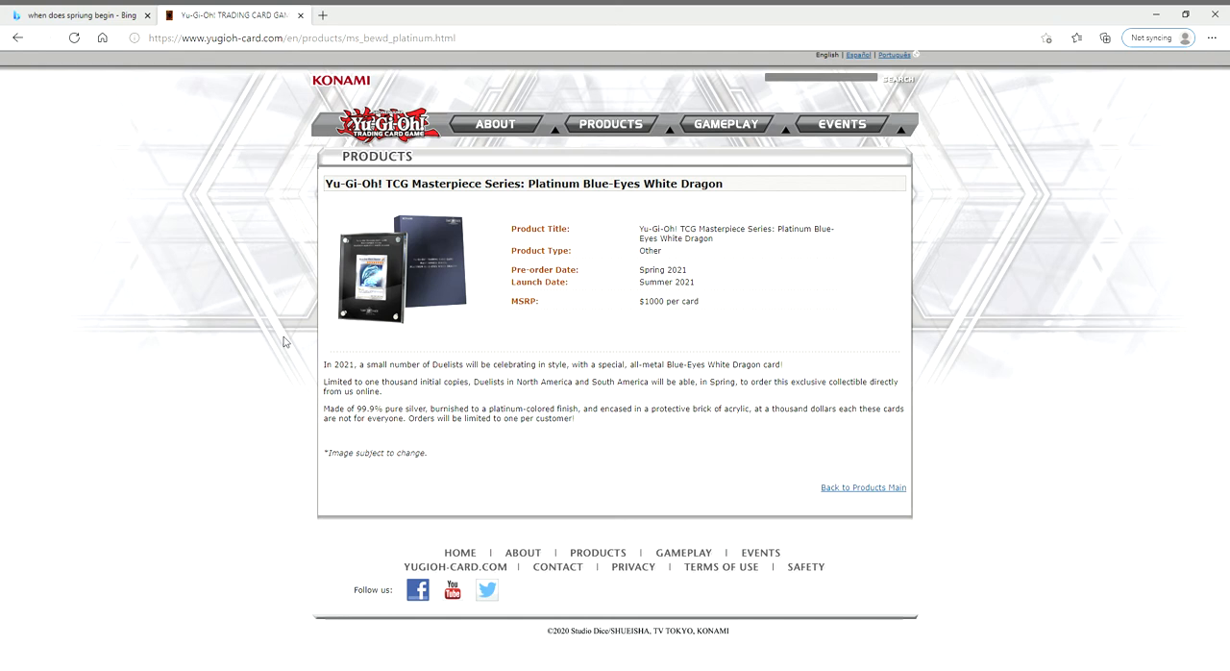
pyautogui.moveTo(288, 281)
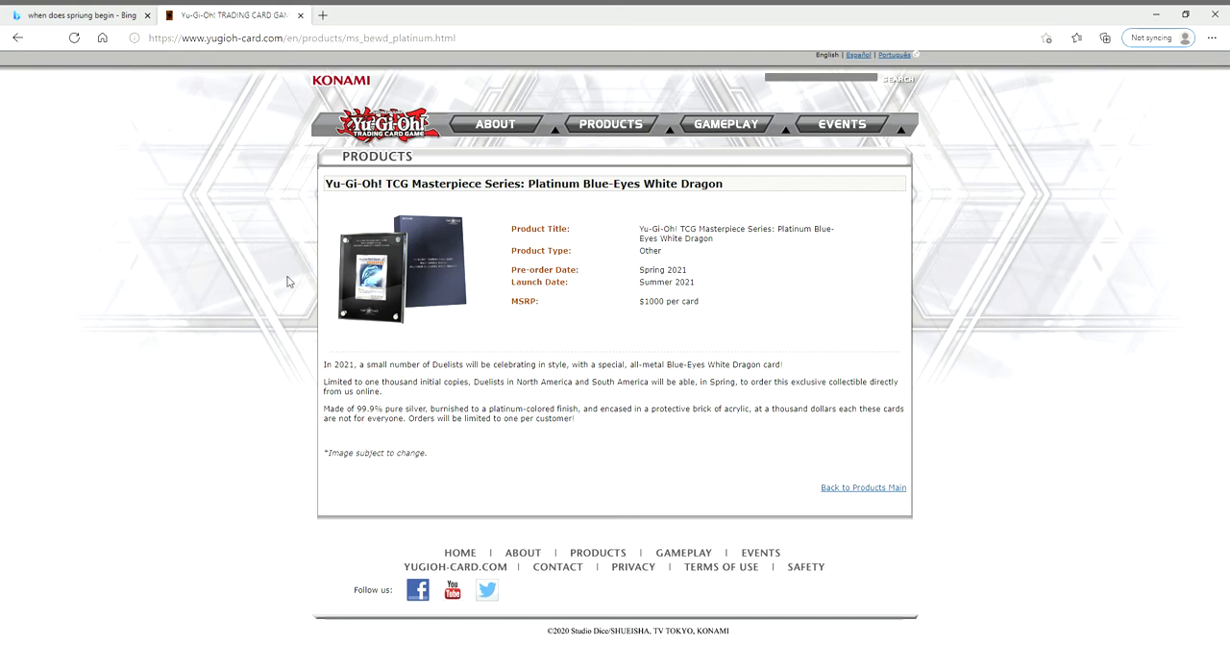
pyautogui.moveTo(200, 262)
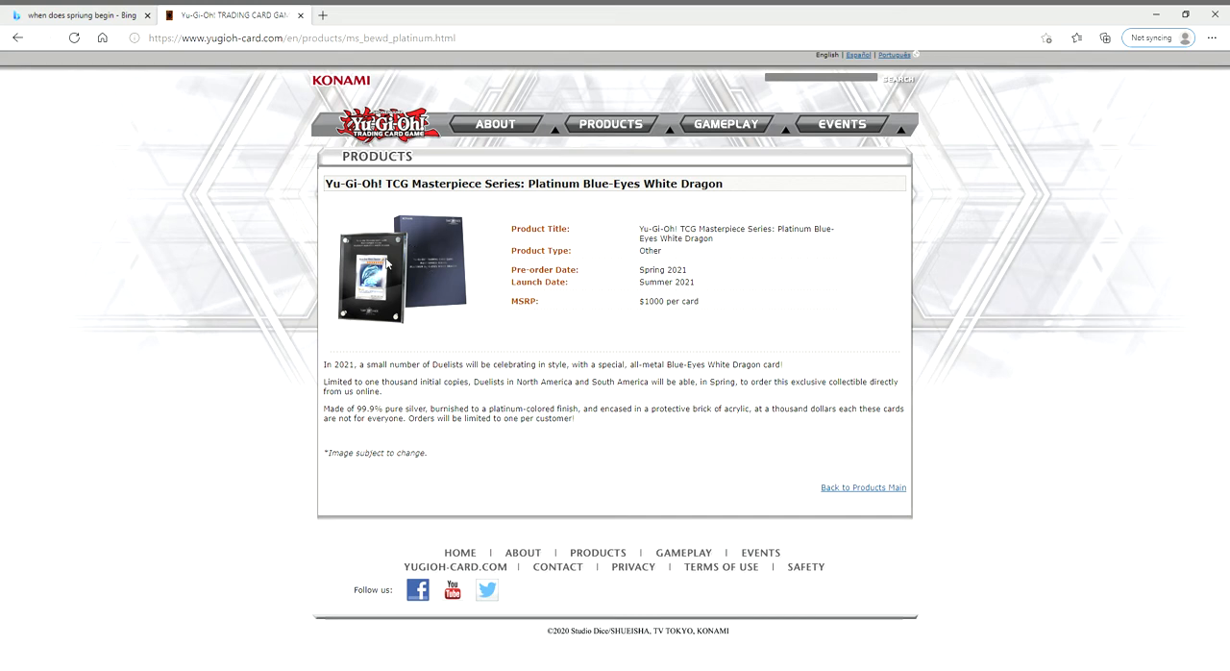
pyautogui.moveTo(715, 303)
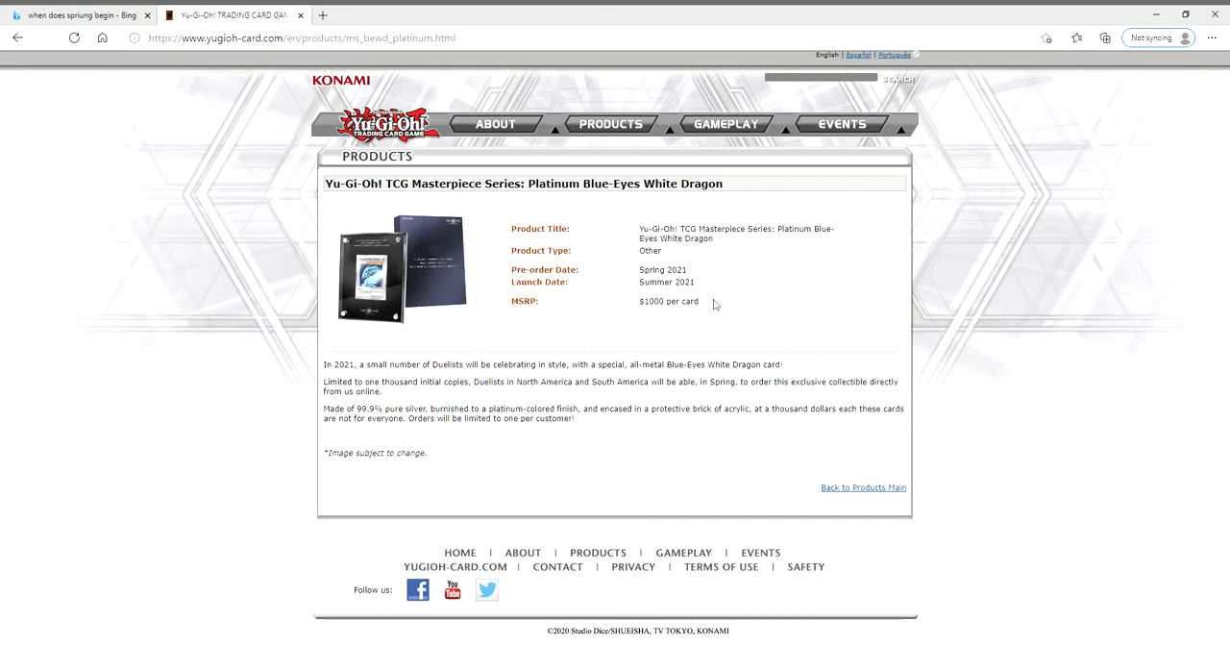
pyautogui.click(80, 13)
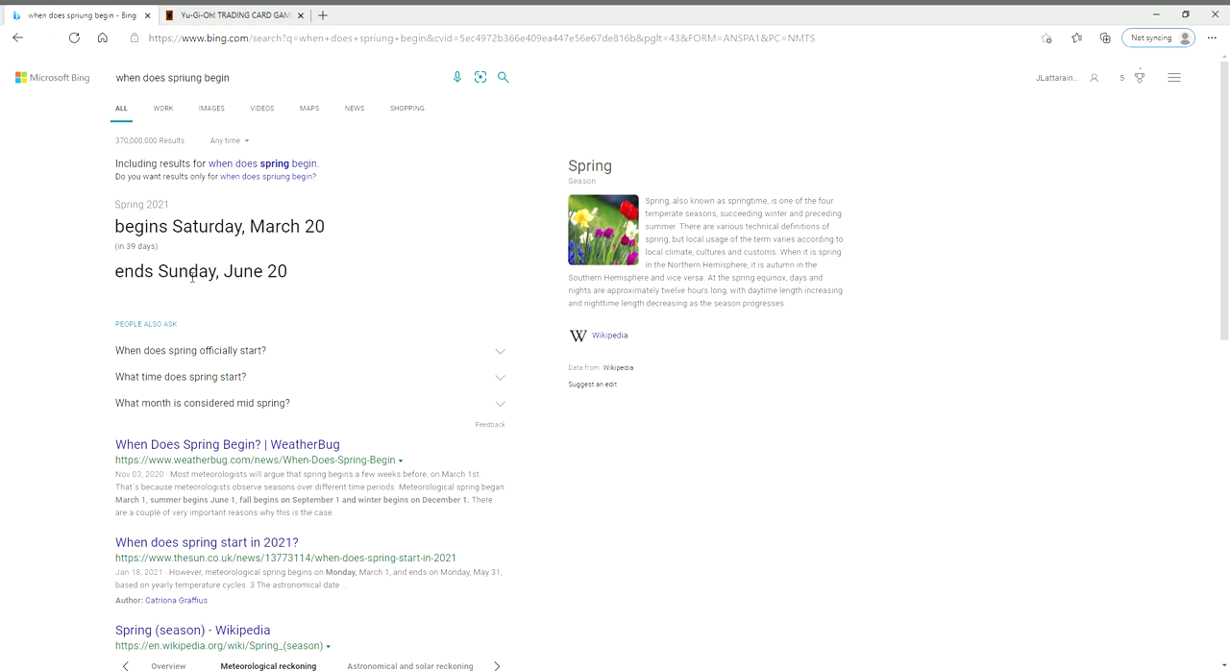
# Step: Compare Bing's spring 2021 dates with the Spring 2021 pre-order window, ending on the product page
pyautogui.click(230, 13)
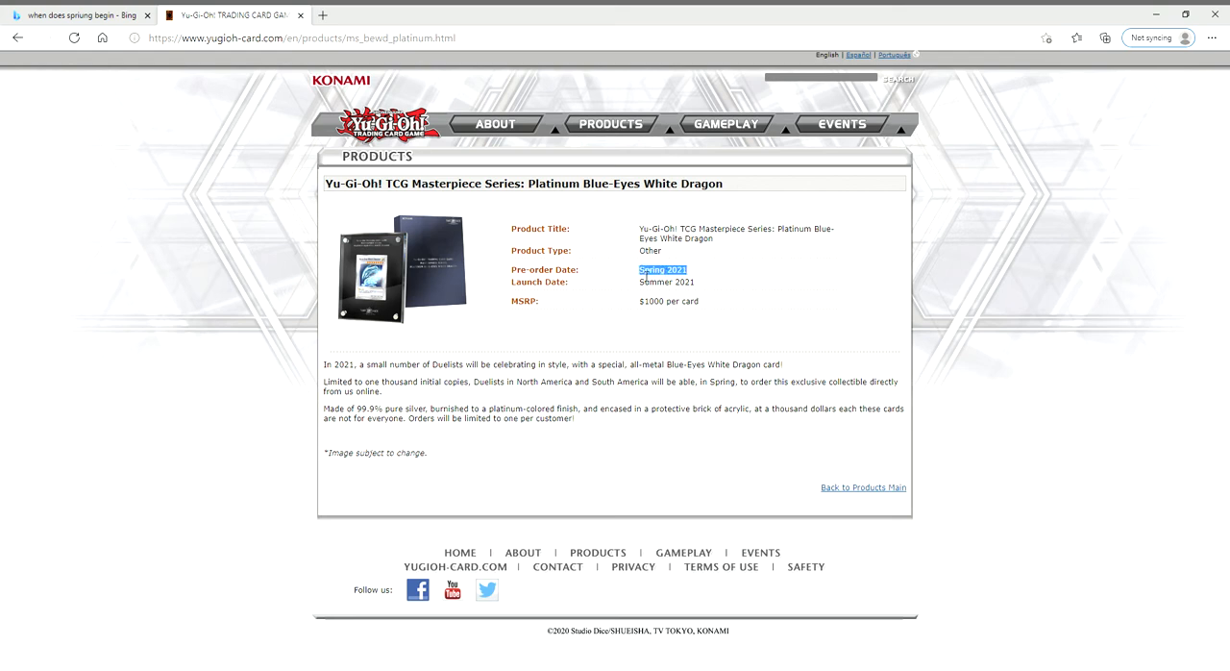
pyautogui.click(684, 281)
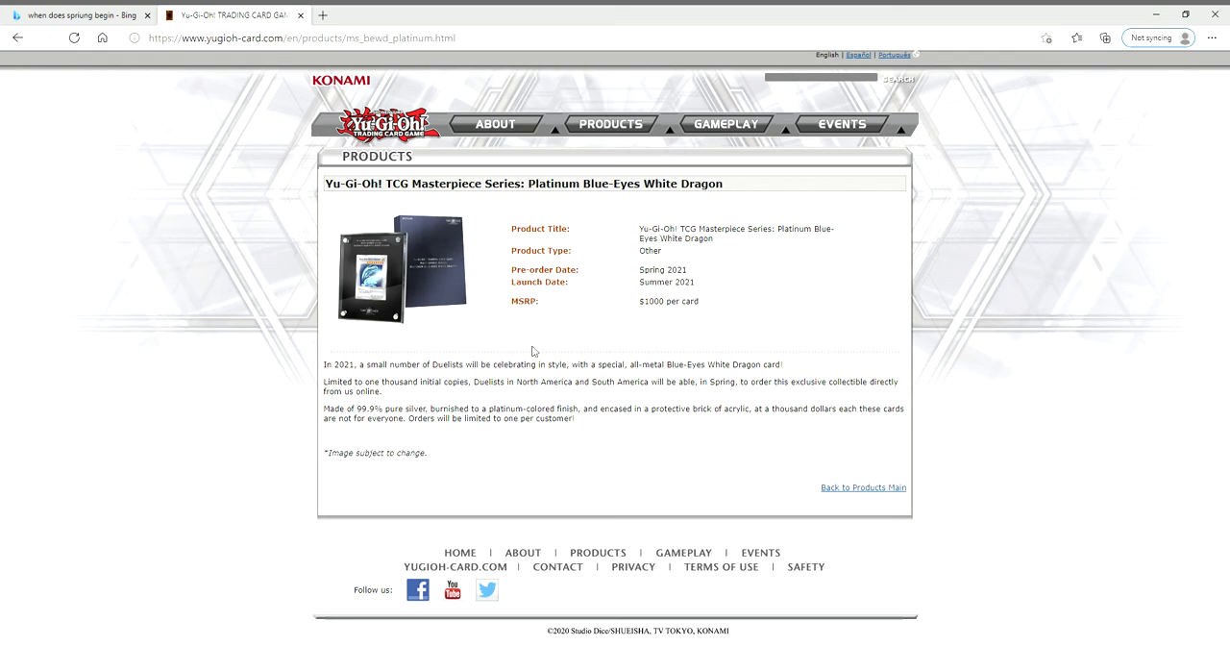
pyautogui.moveTo(476, 330)
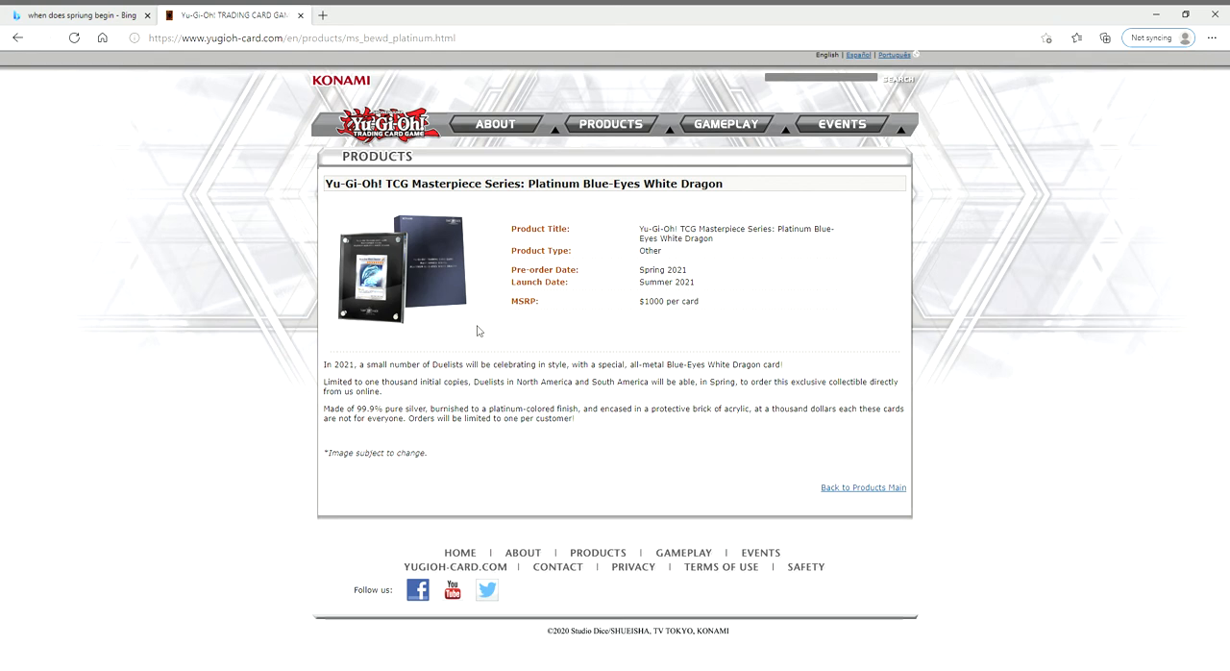
pyautogui.moveTo(630, 335)
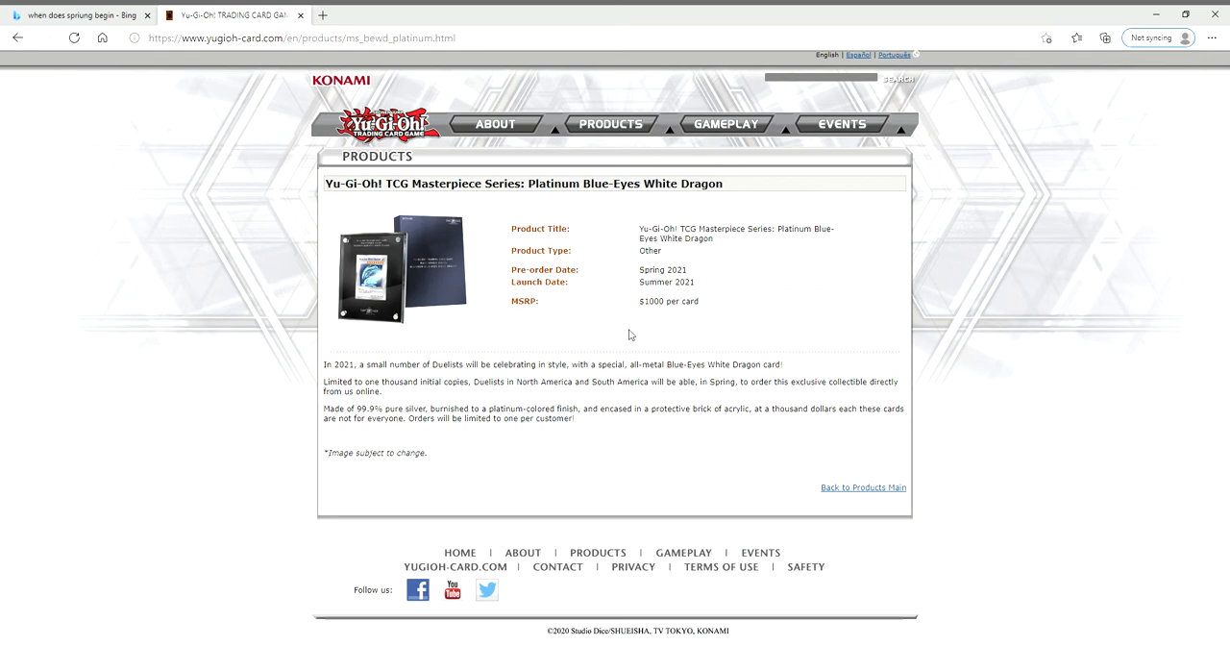
pyautogui.moveTo(707, 308)
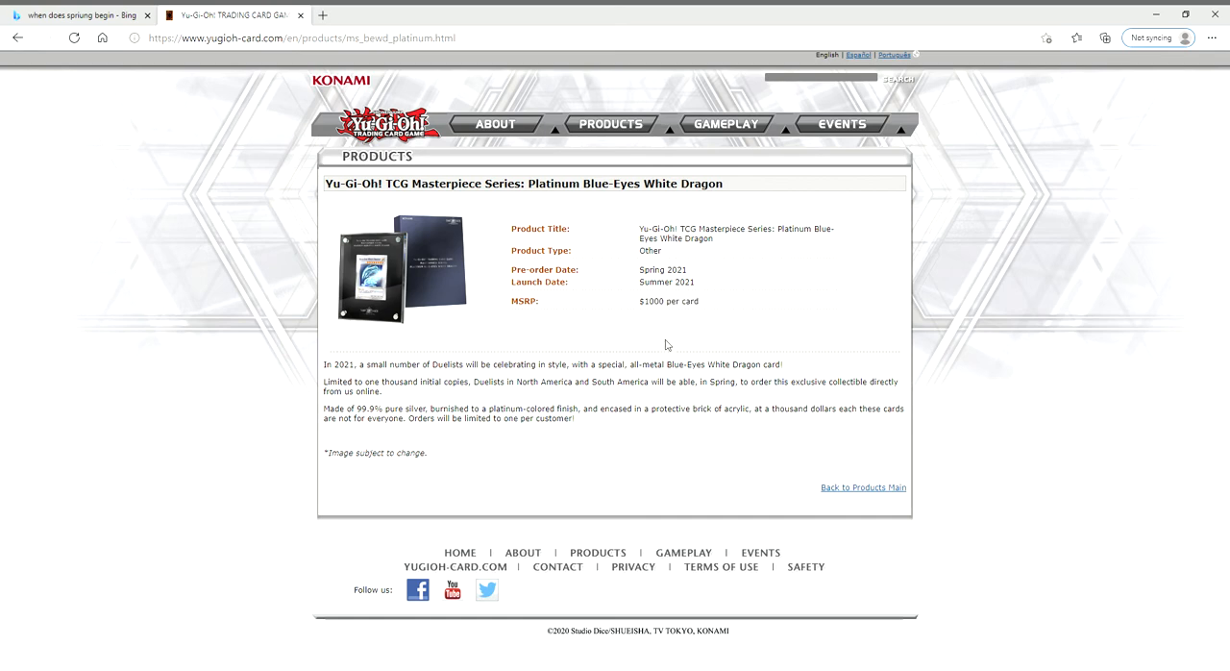
pyautogui.moveTo(112, 23)
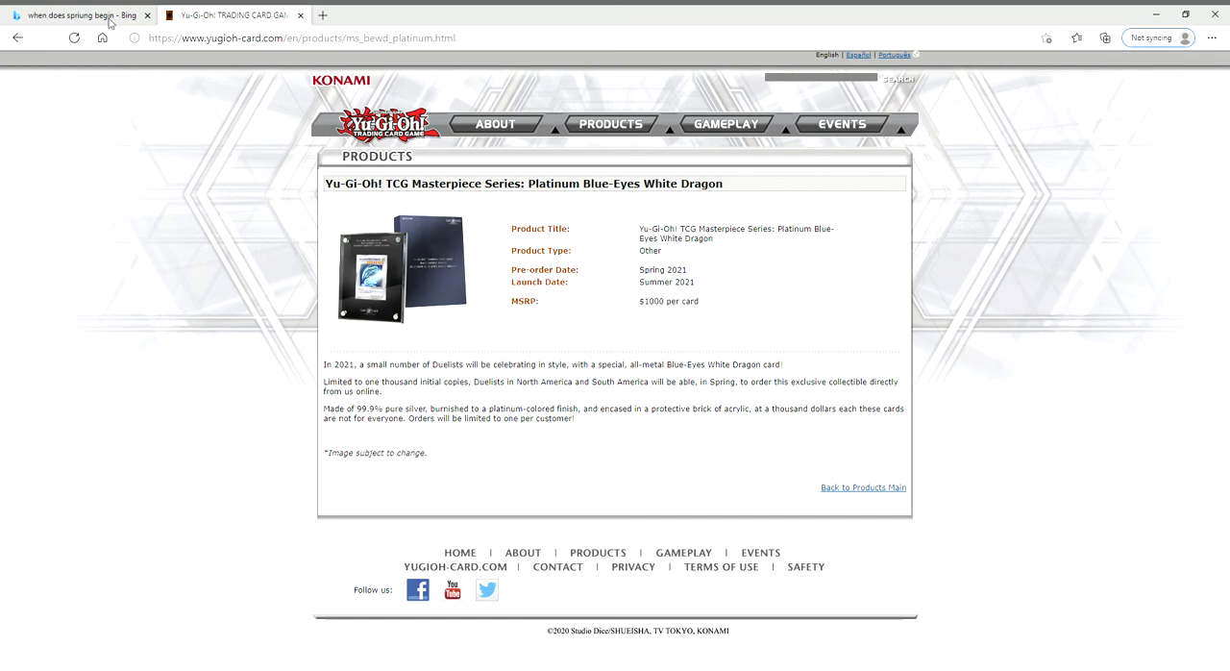
pyautogui.click(77, 15)
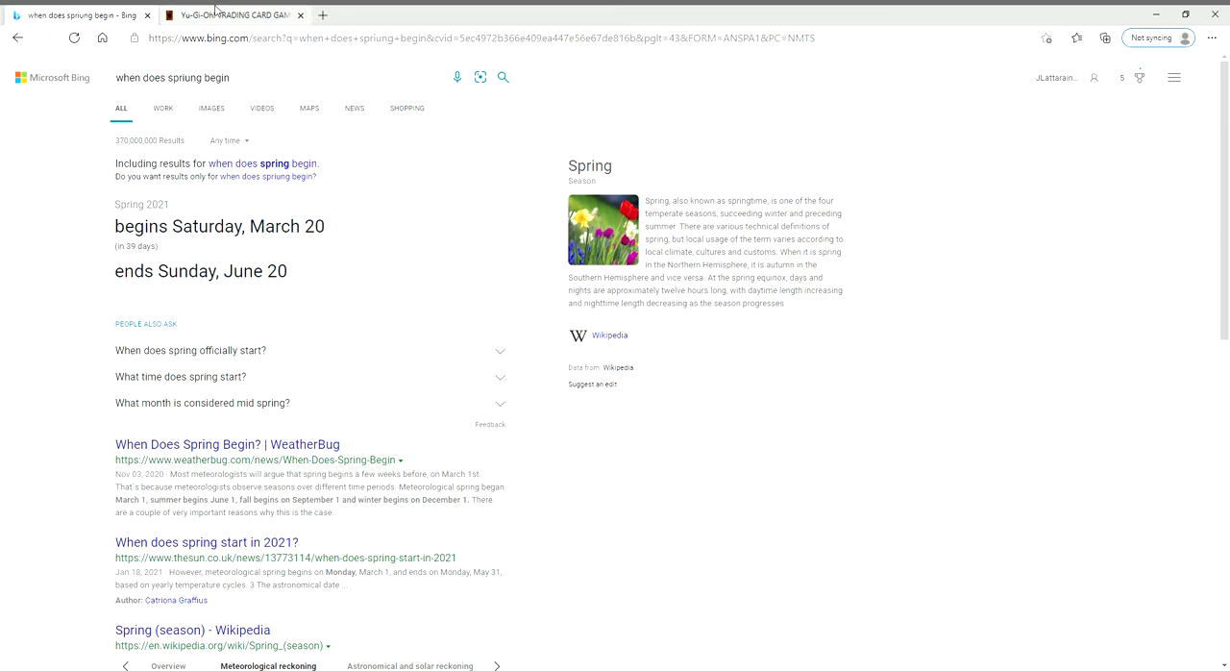
pyautogui.click(231, 13)
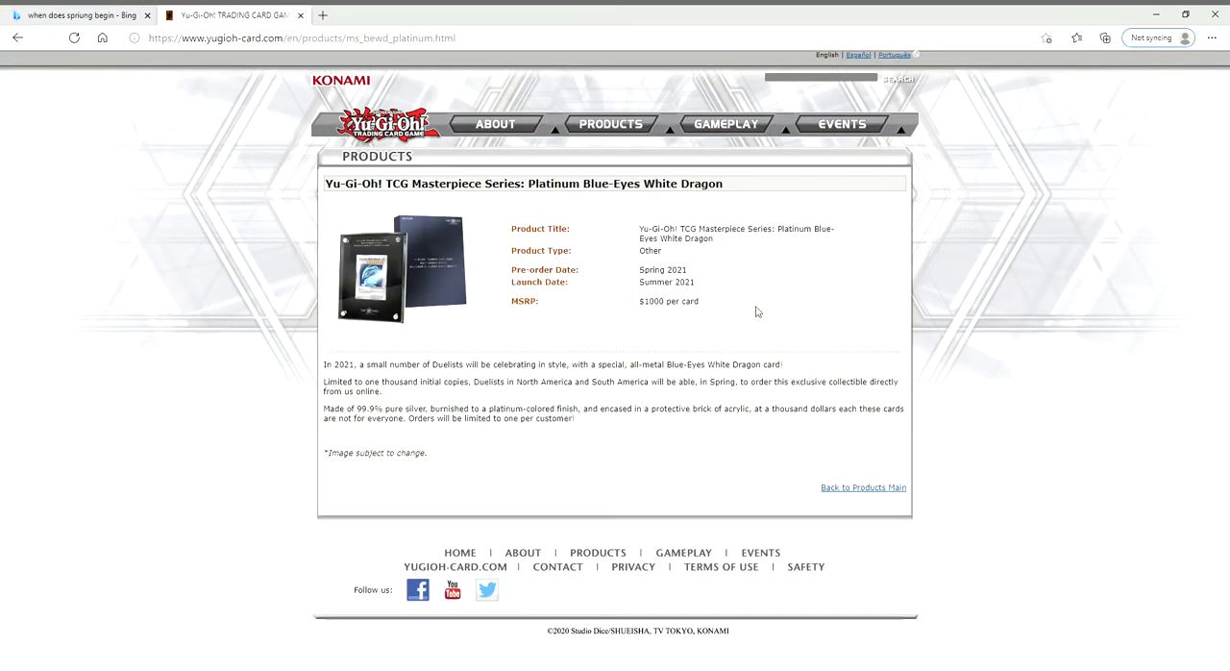
pyautogui.moveTo(588, 440)
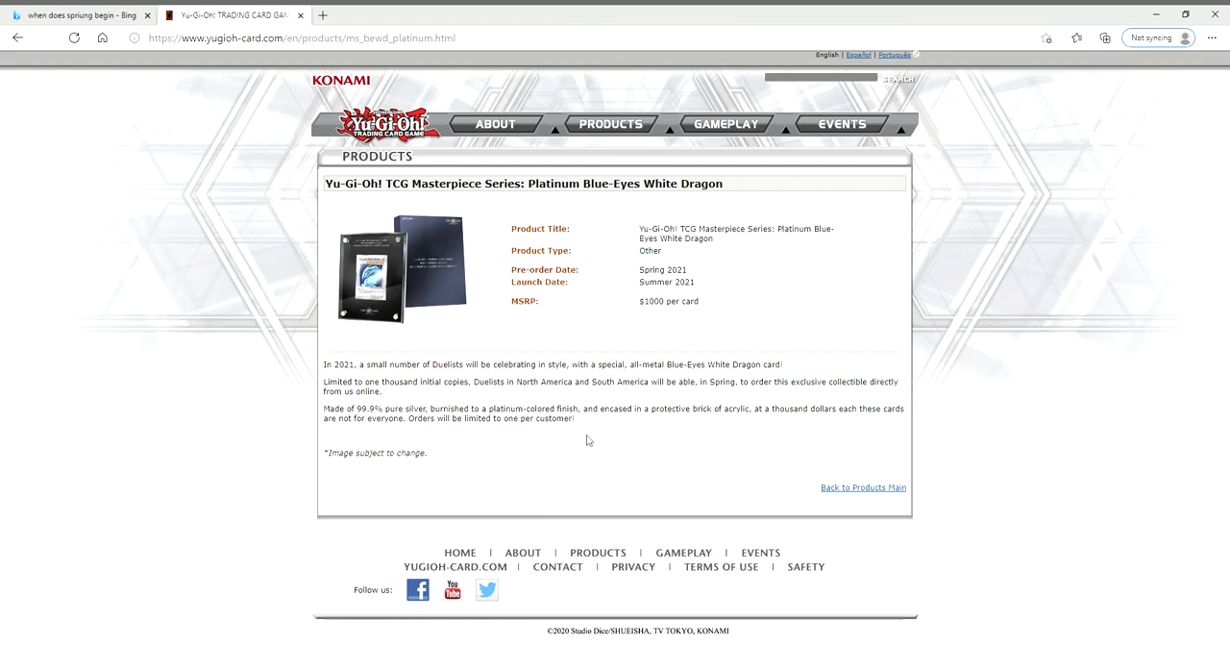
pyautogui.moveTo(485, 434)
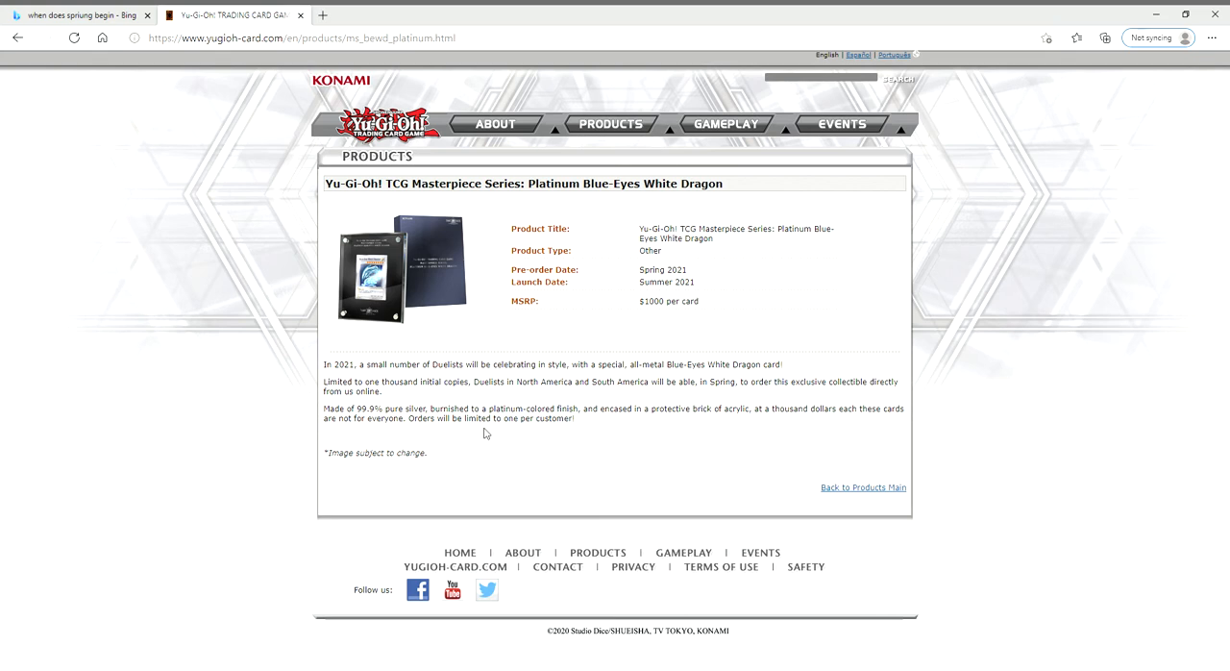
pyautogui.moveTo(700, 277)
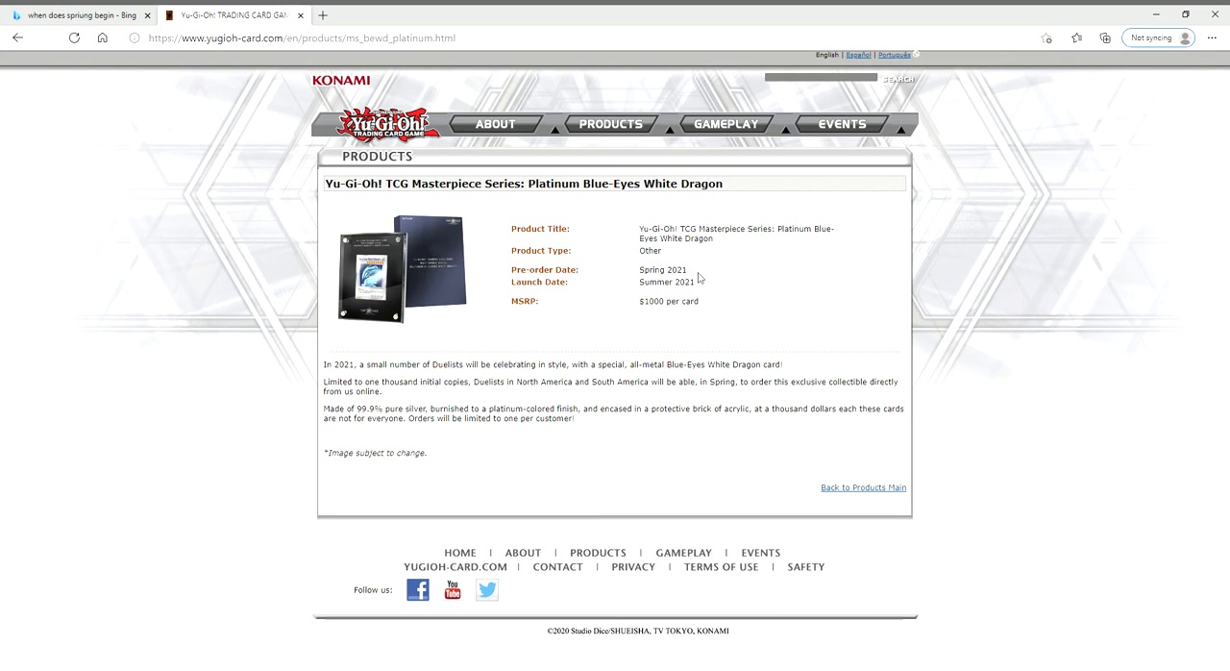
pyautogui.doubleClick(661, 269)
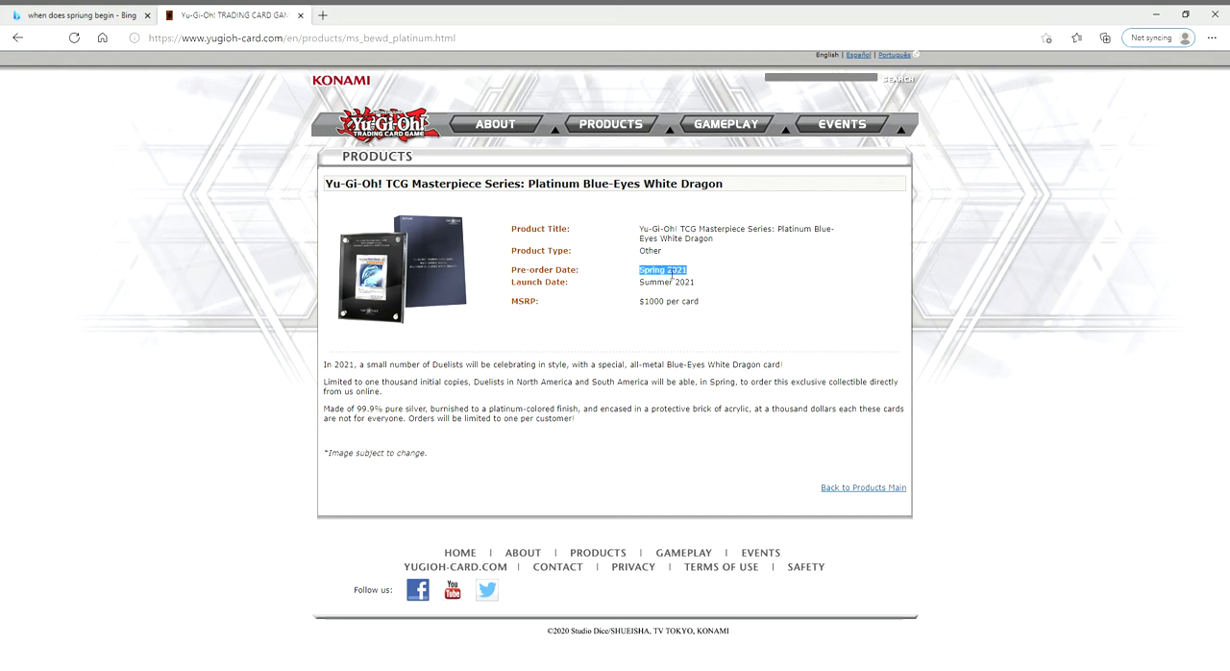
pyautogui.click(722, 277)
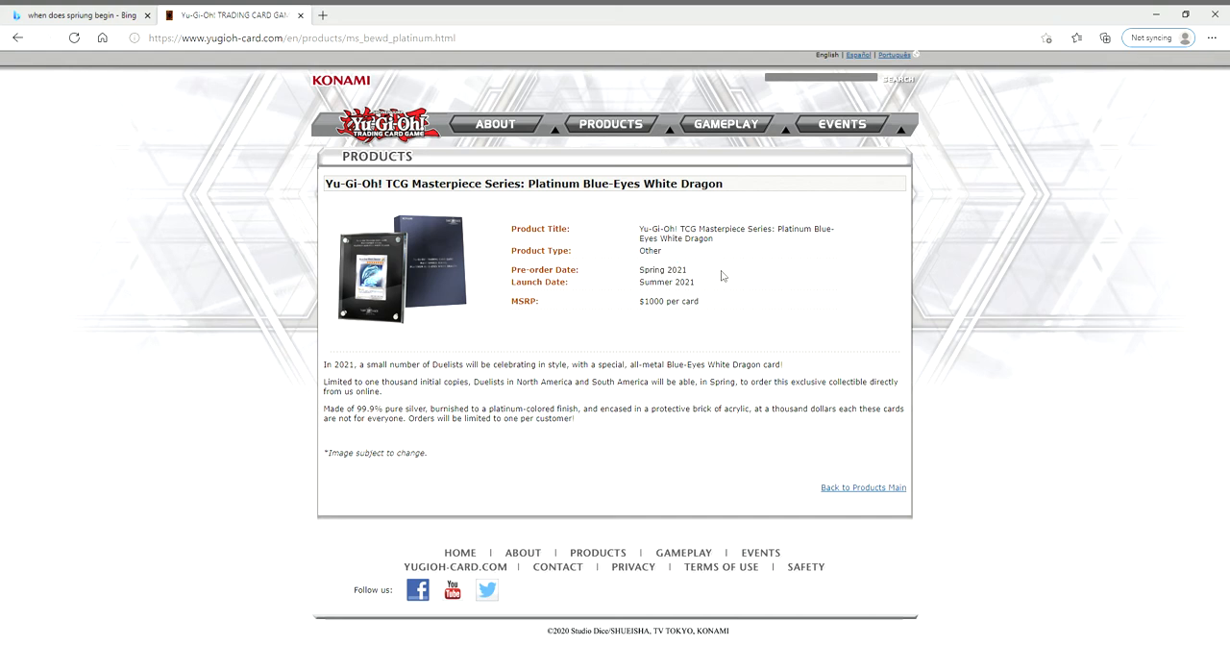
pyautogui.moveTo(711, 313)
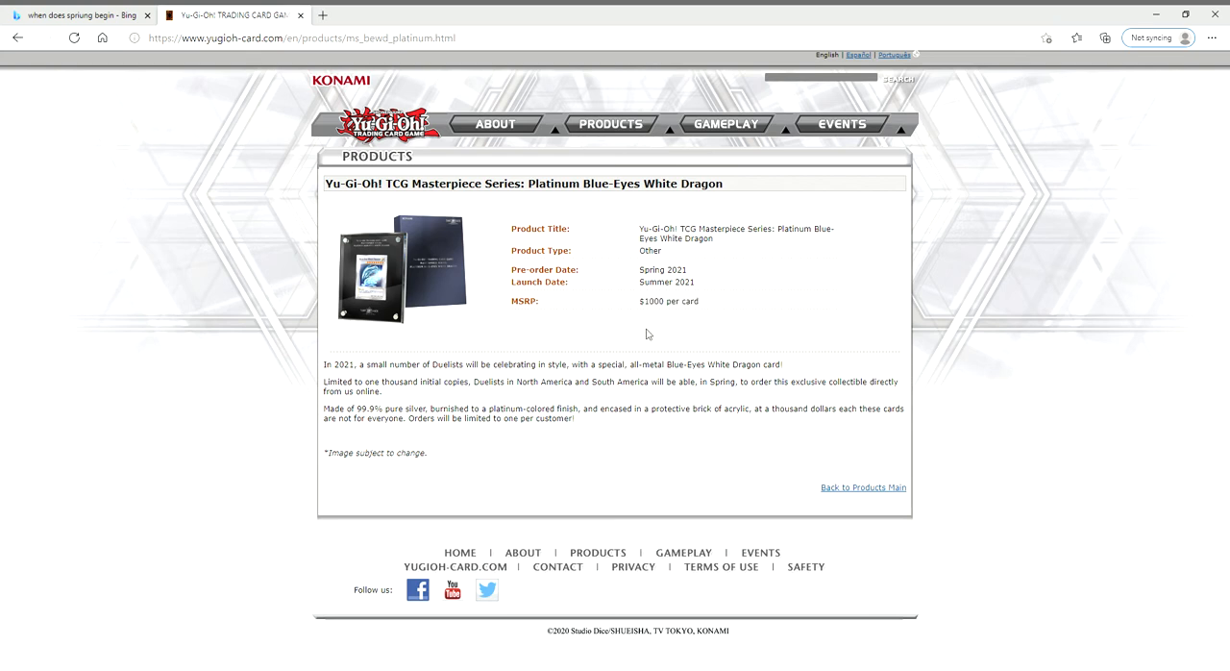
pyautogui.moveTo(711, 315)
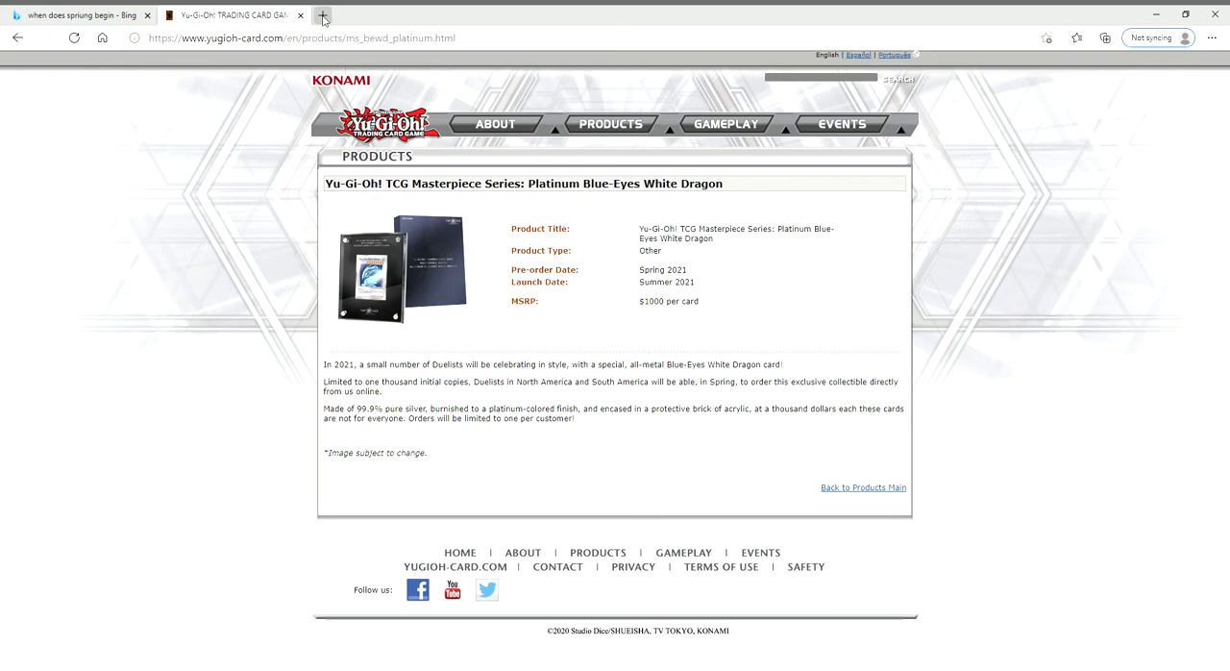
# Step: In a new tab on tcgplayer.com, search 'yugioh' and sort products by Market: High to Low
pyautogui.click(322, 16)
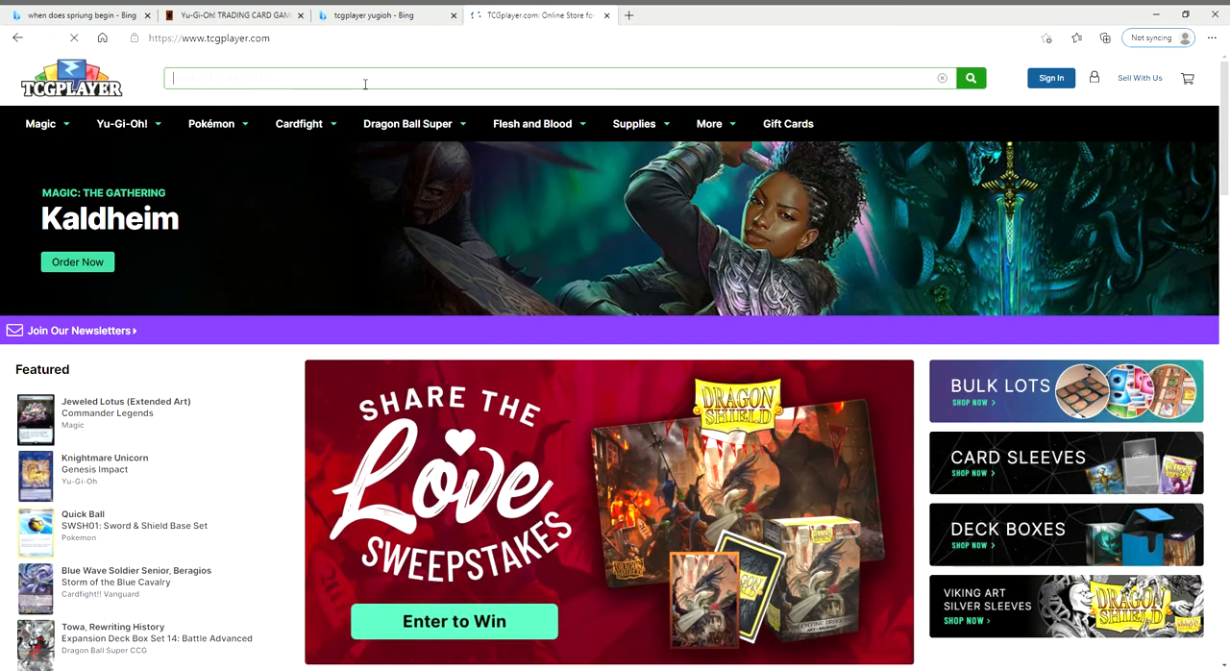
pyautogui.write('worl')
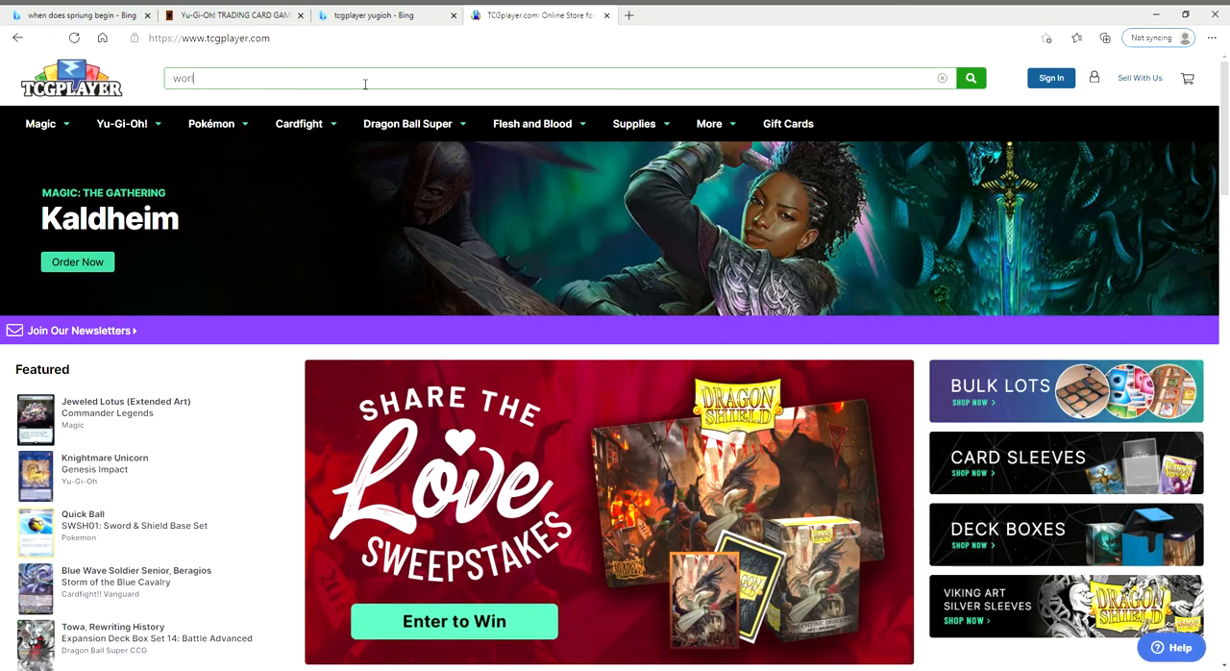
pyautogui.write('yugioh')
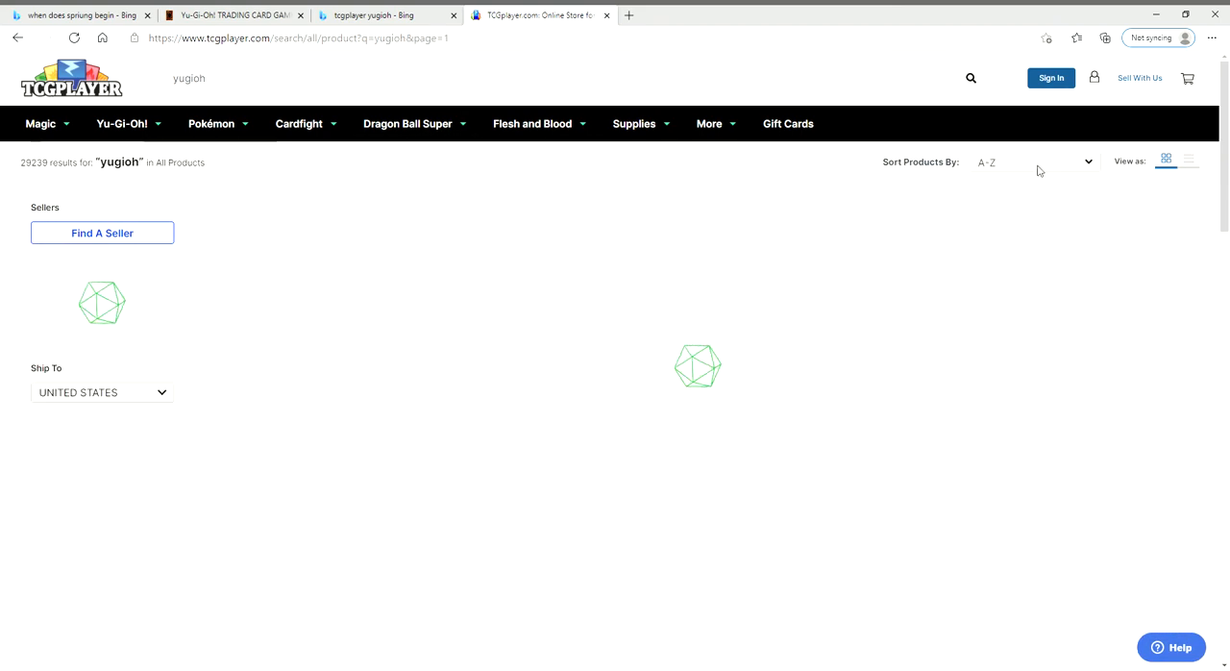
pyautogui.click(1033, 161)
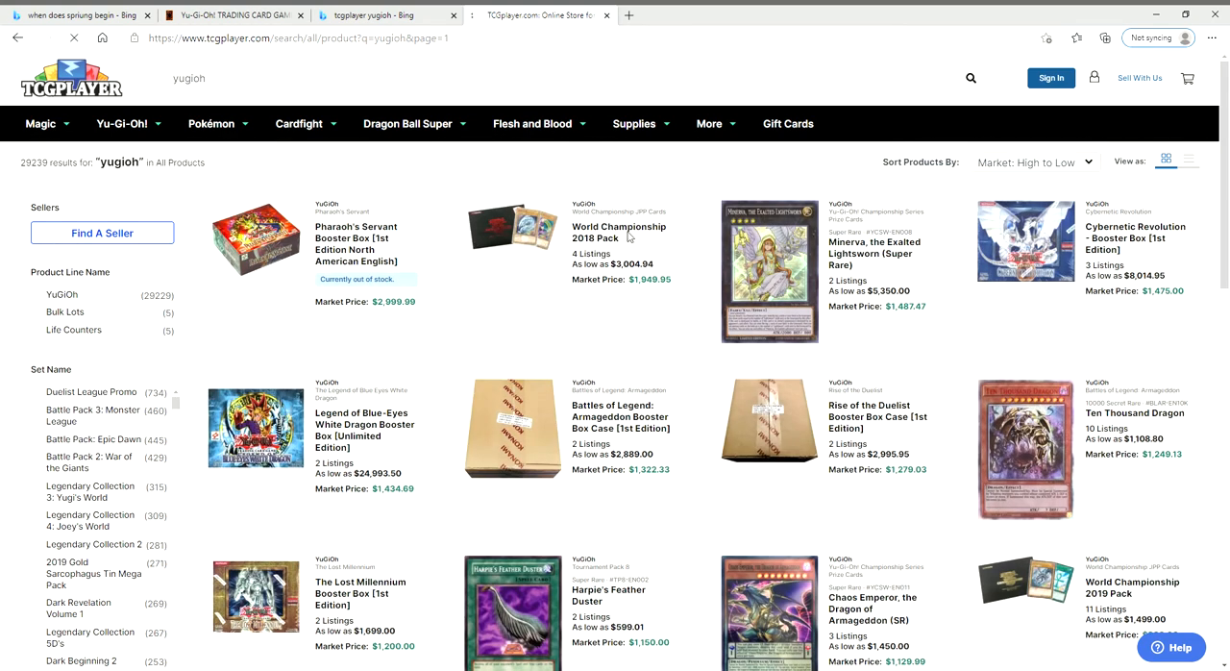
pyautogui.click(619, 231)
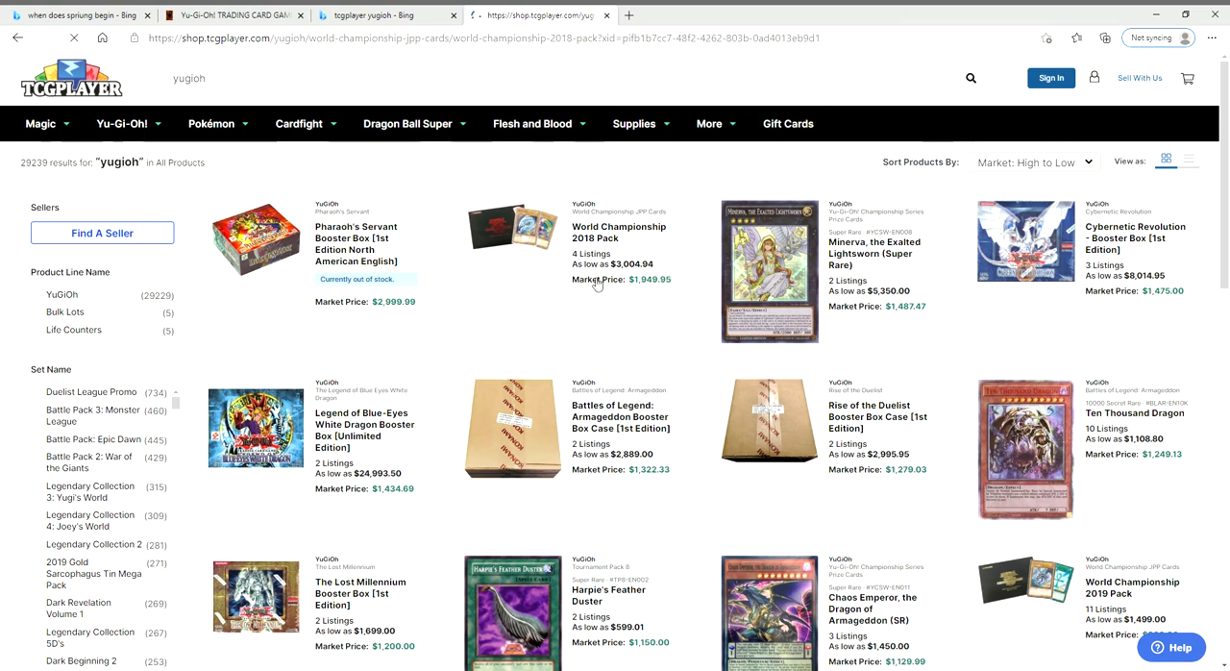
# Step: Mark the World Championship 2018 Pack's $150,000.00 and $3,004.94 asking prices, then return to the Platinum Blue-Eyes page
pyautogui.click(619, 230)
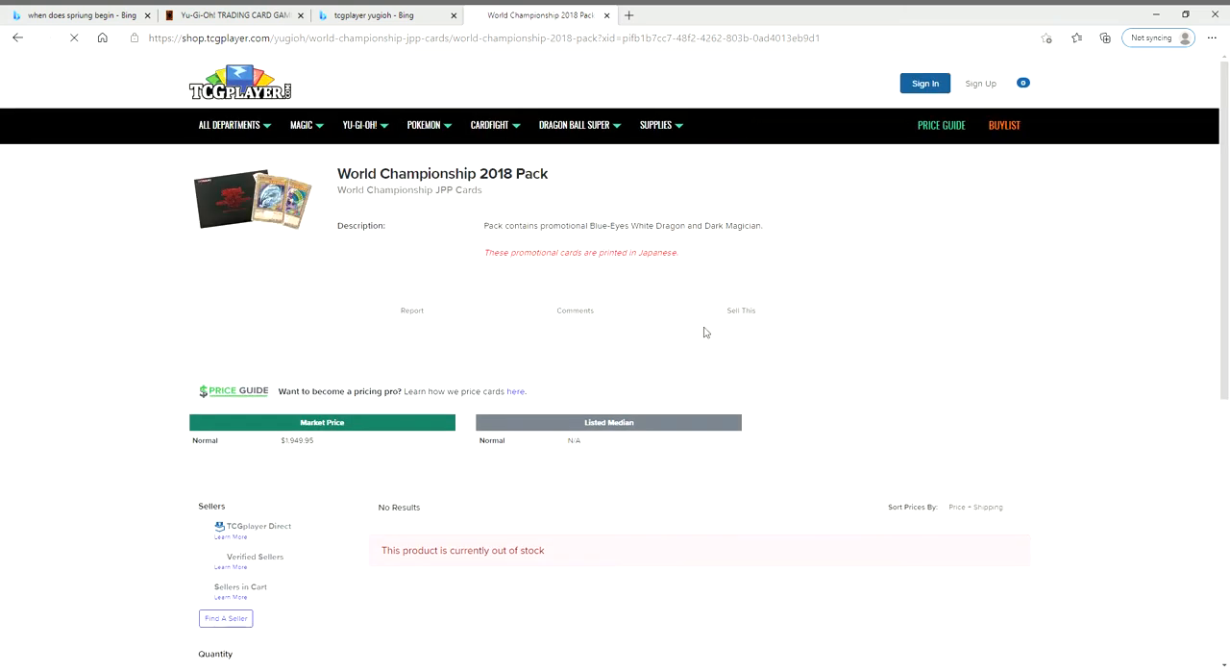
pyautogui.scroll(-3)
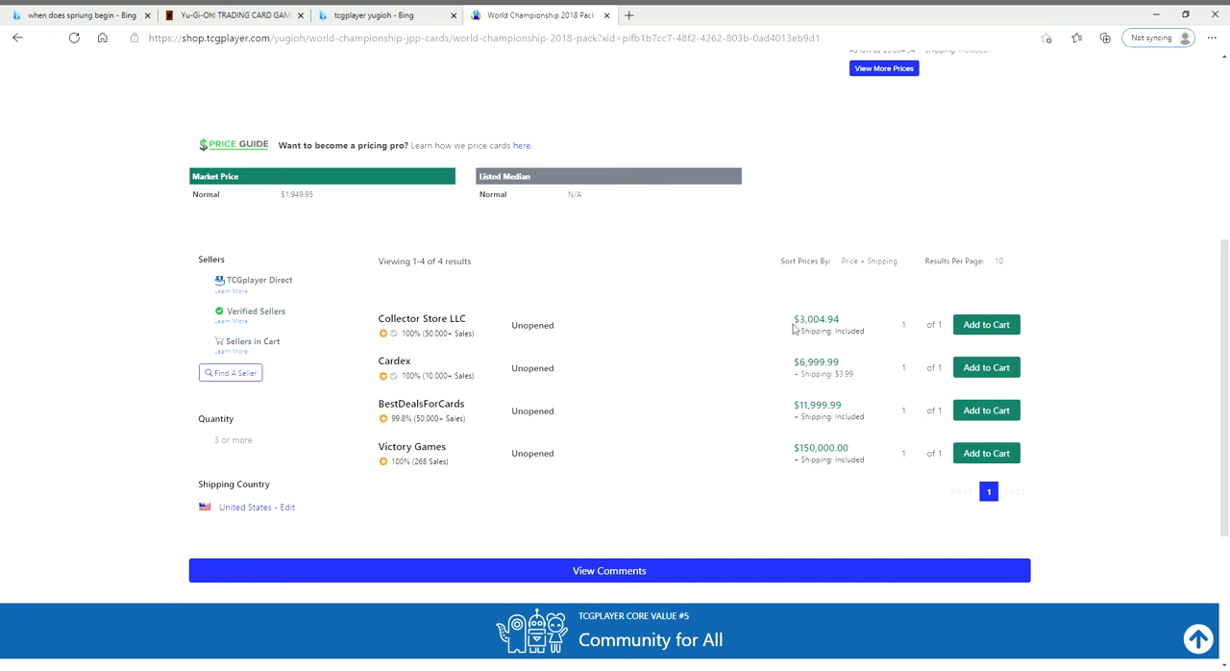
pyautogui.moveTo(807, 384)
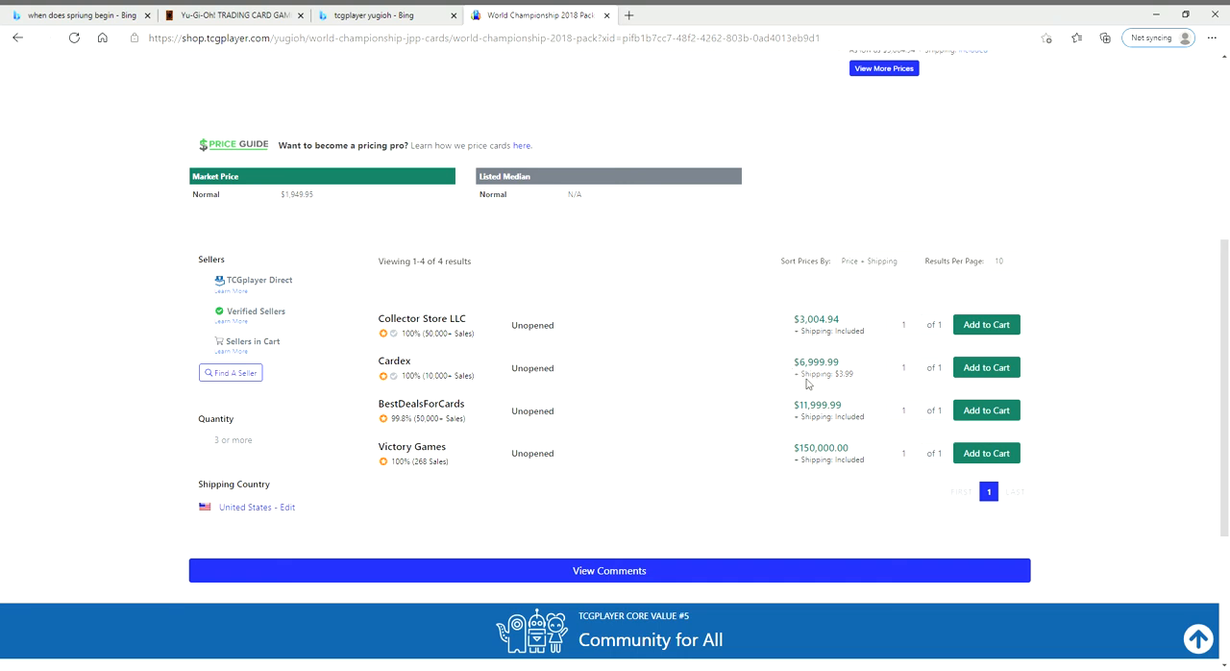
pyautogui.moveTo(794, 455)
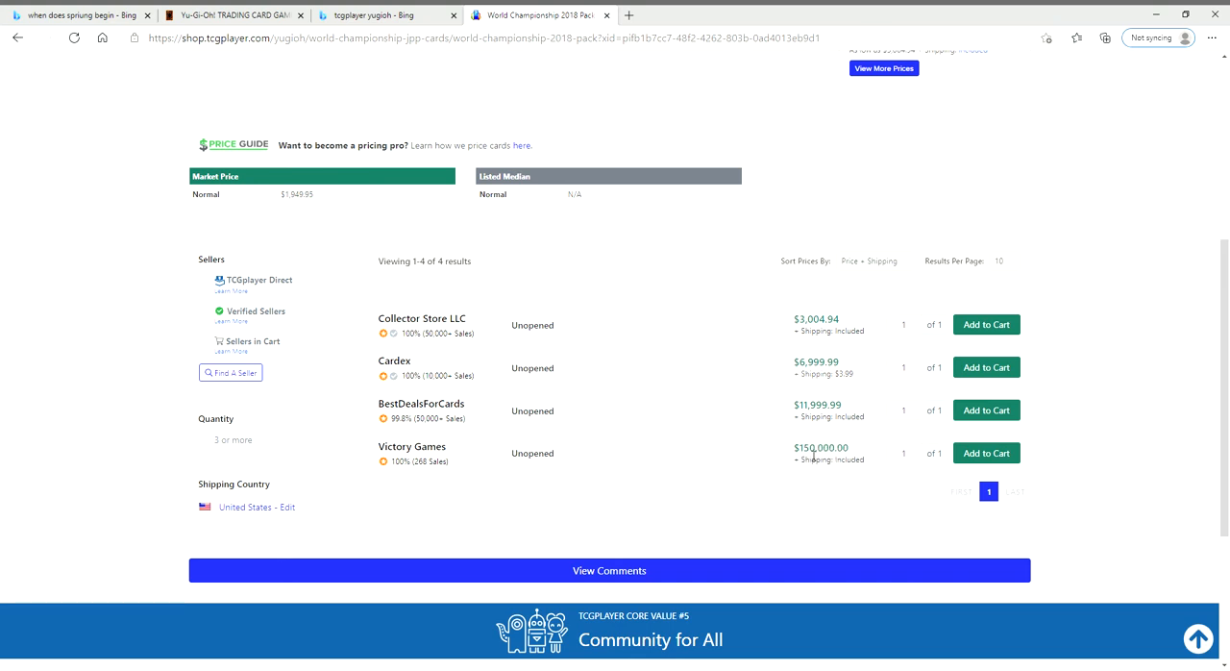
pyautogui.doubleClick(818, 448)
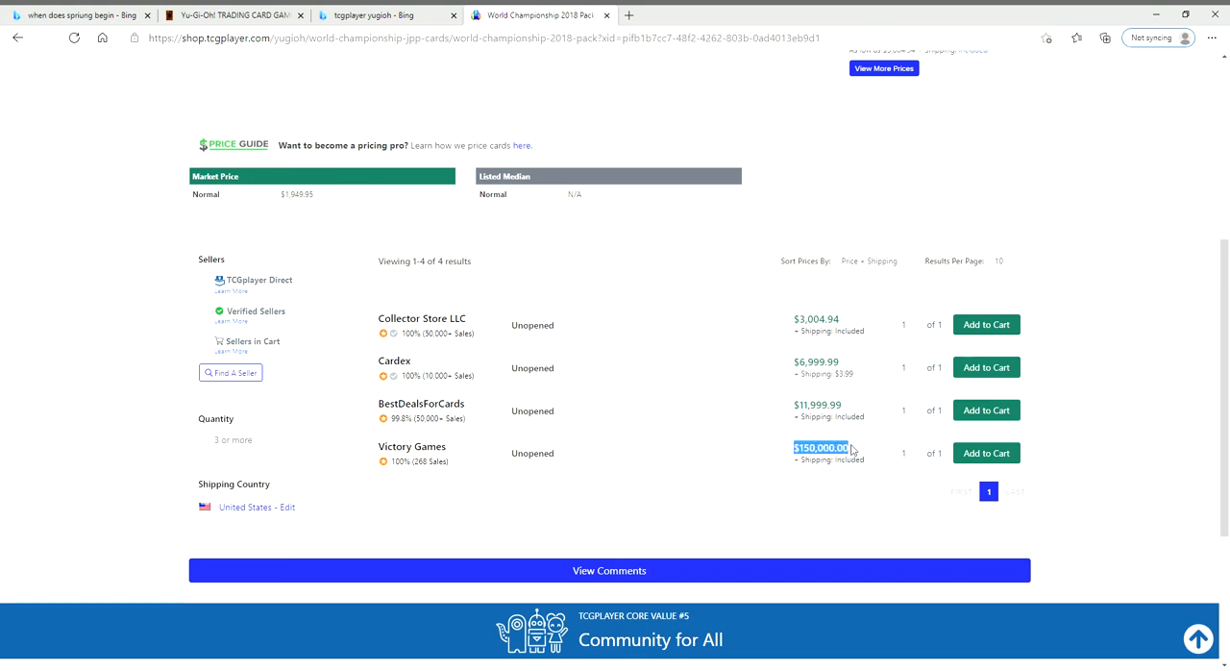
pyautogui.scroll(3)
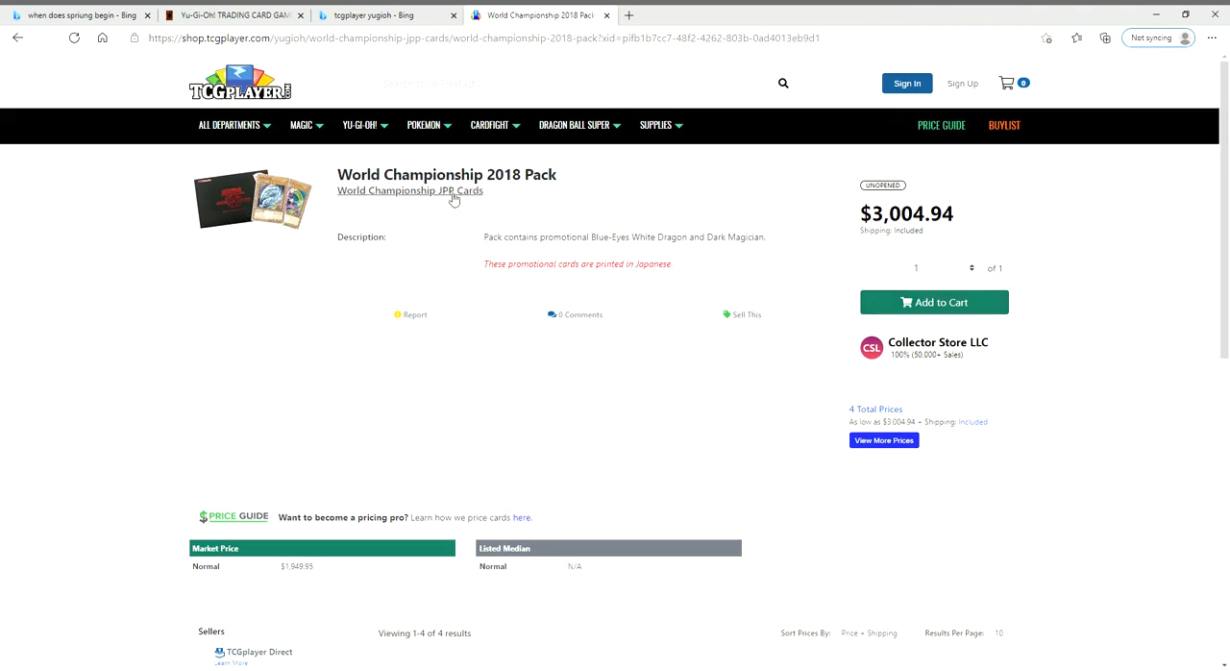
pyautogui.scroll(-3)
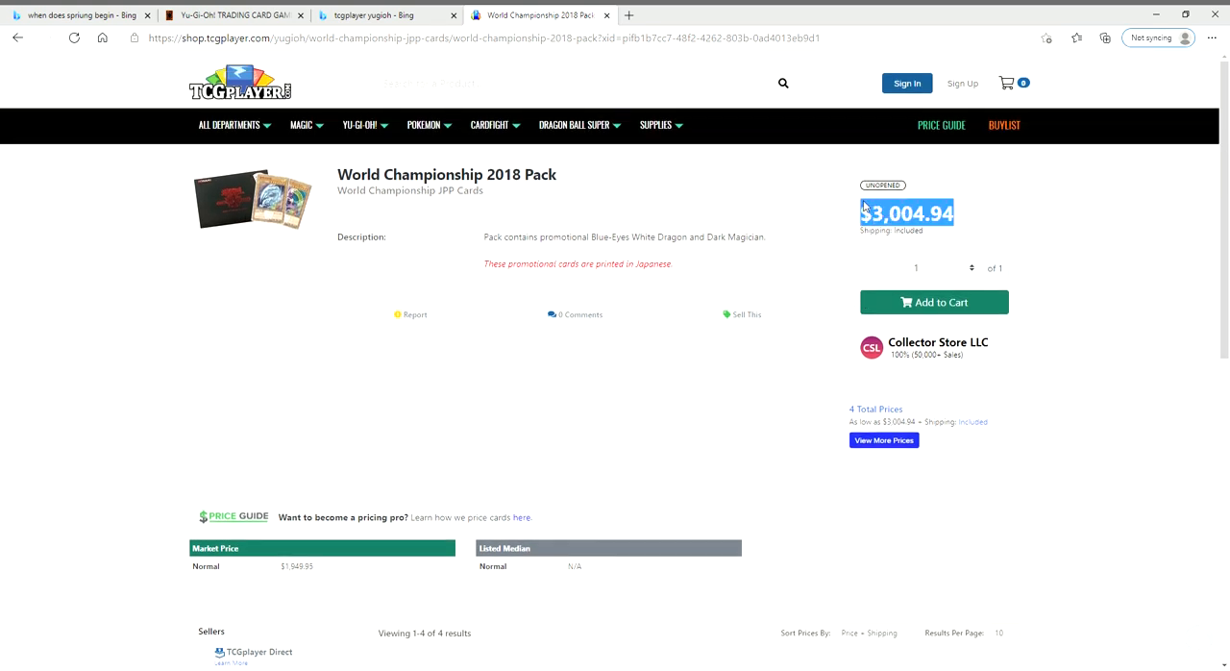
pyautogui.click(1034, 225)
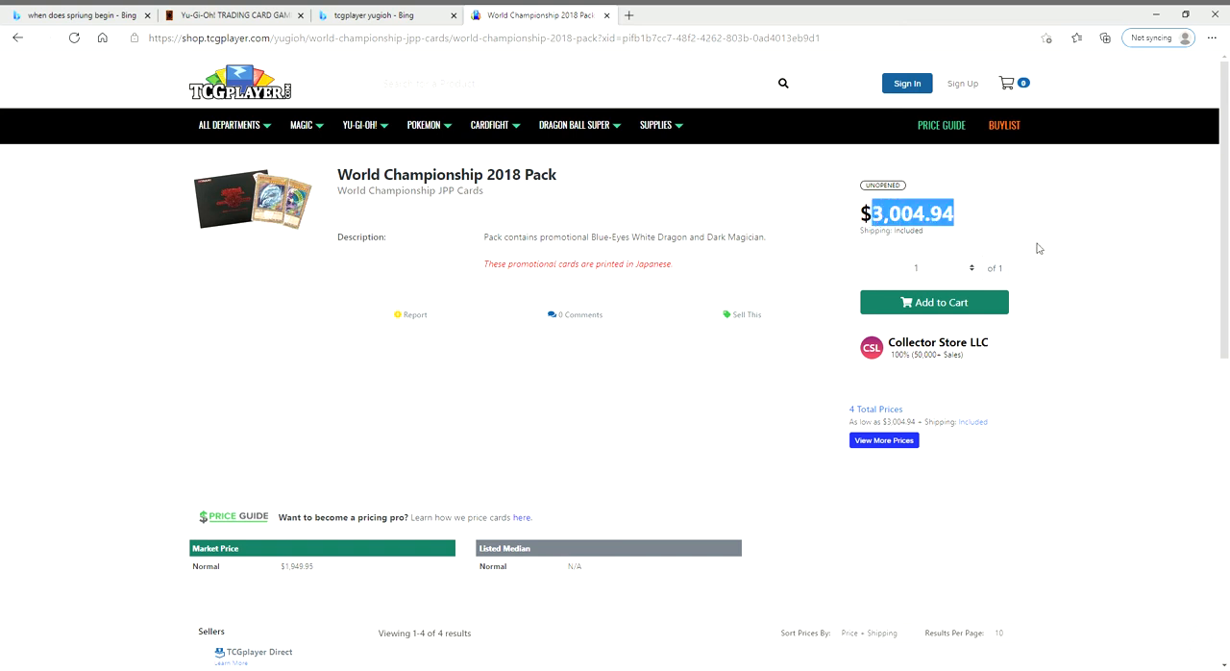
pyautogui.click(234, 14)
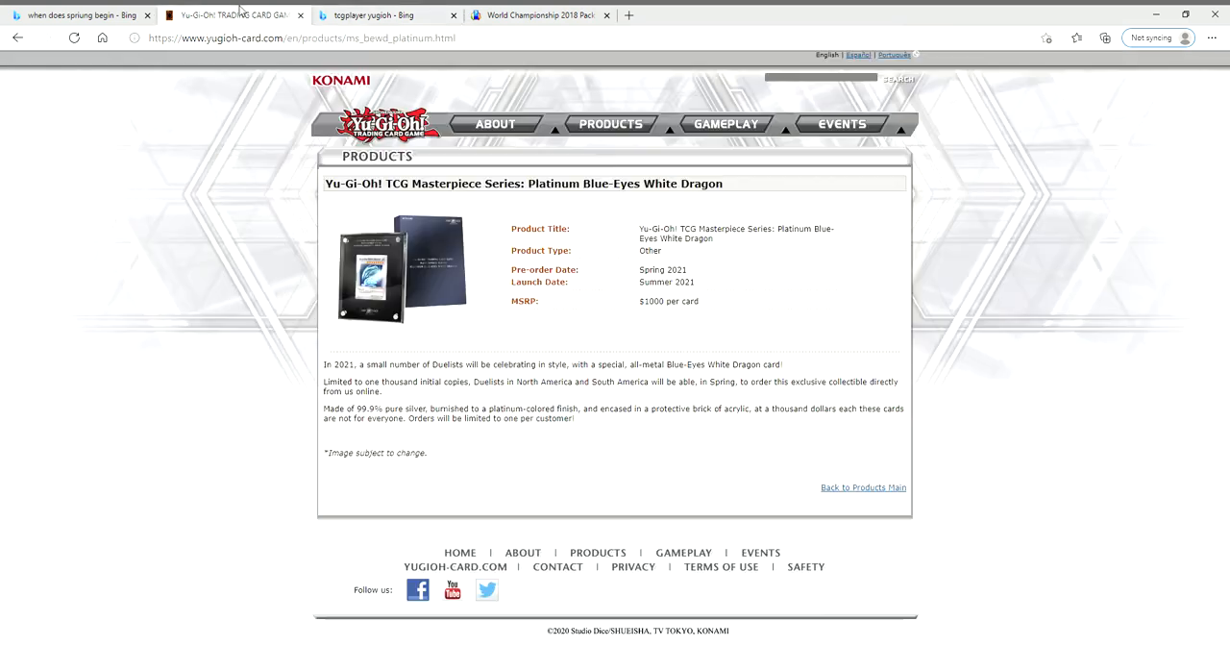
pyautogui.click(454, 13)
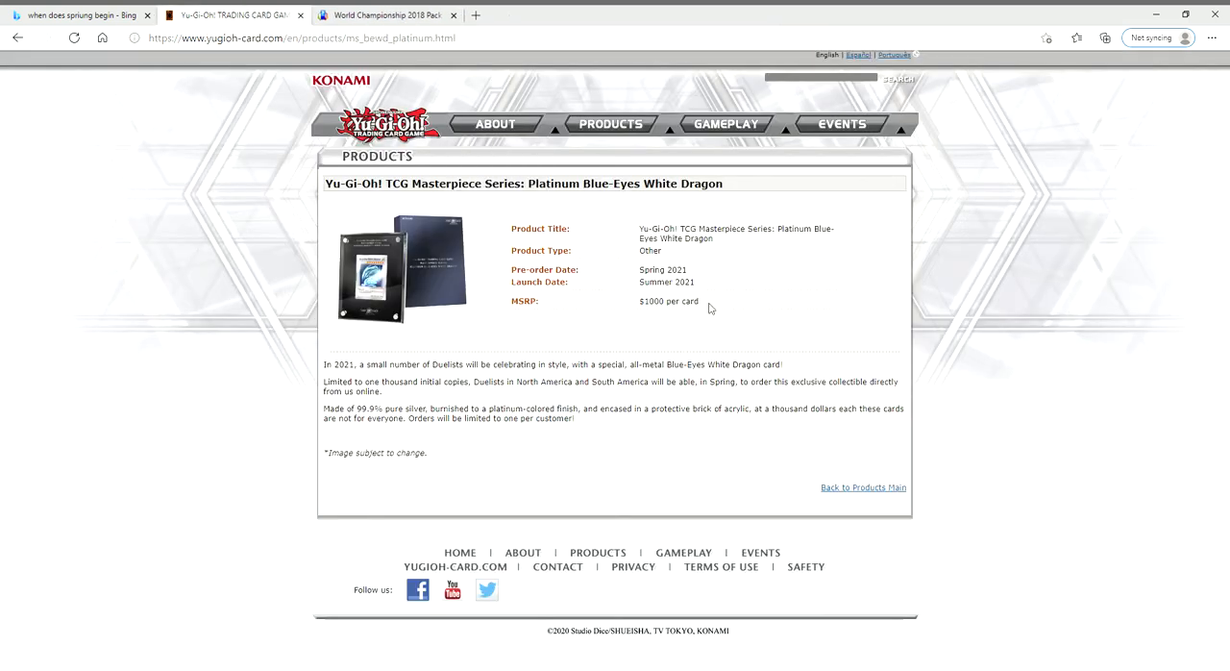
pyautogui.moveTo(726, 338)
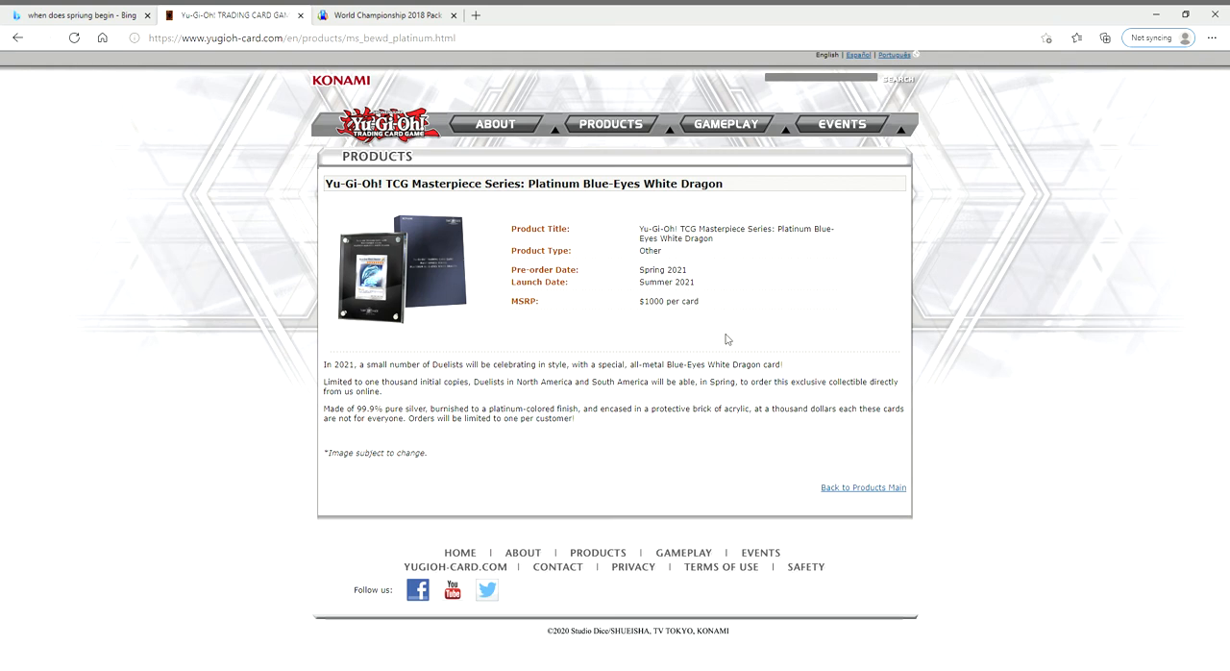
pyautogui.moveTo(373, 273)
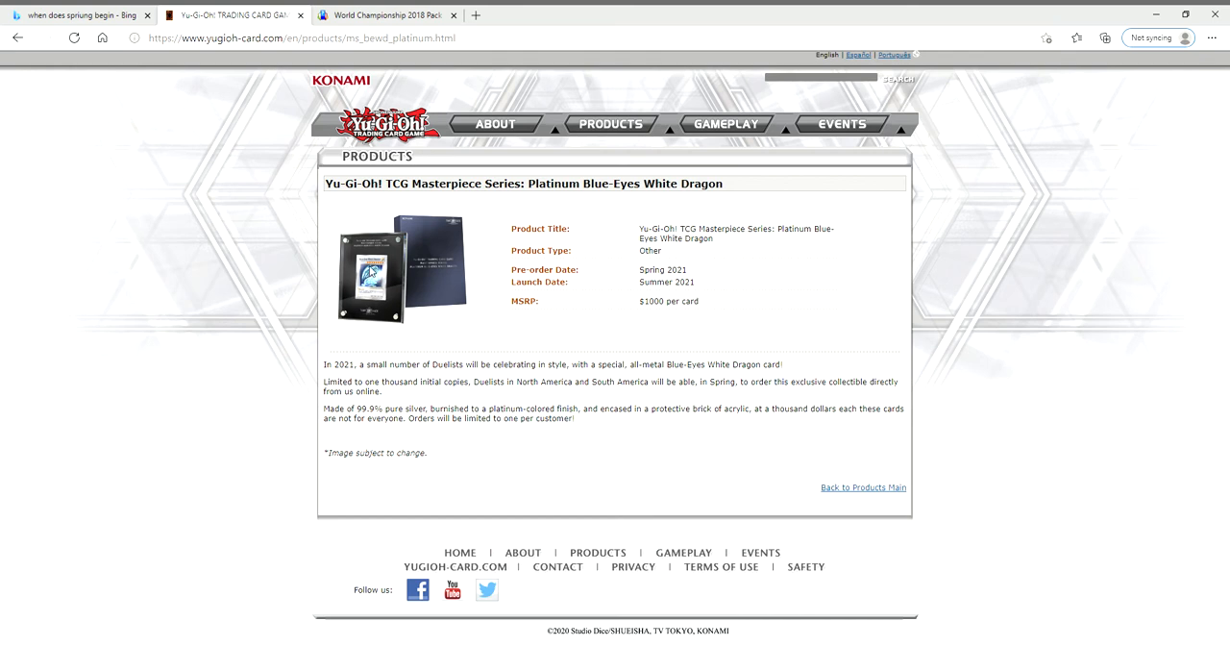
pyautogui.moveTo(434, 288)
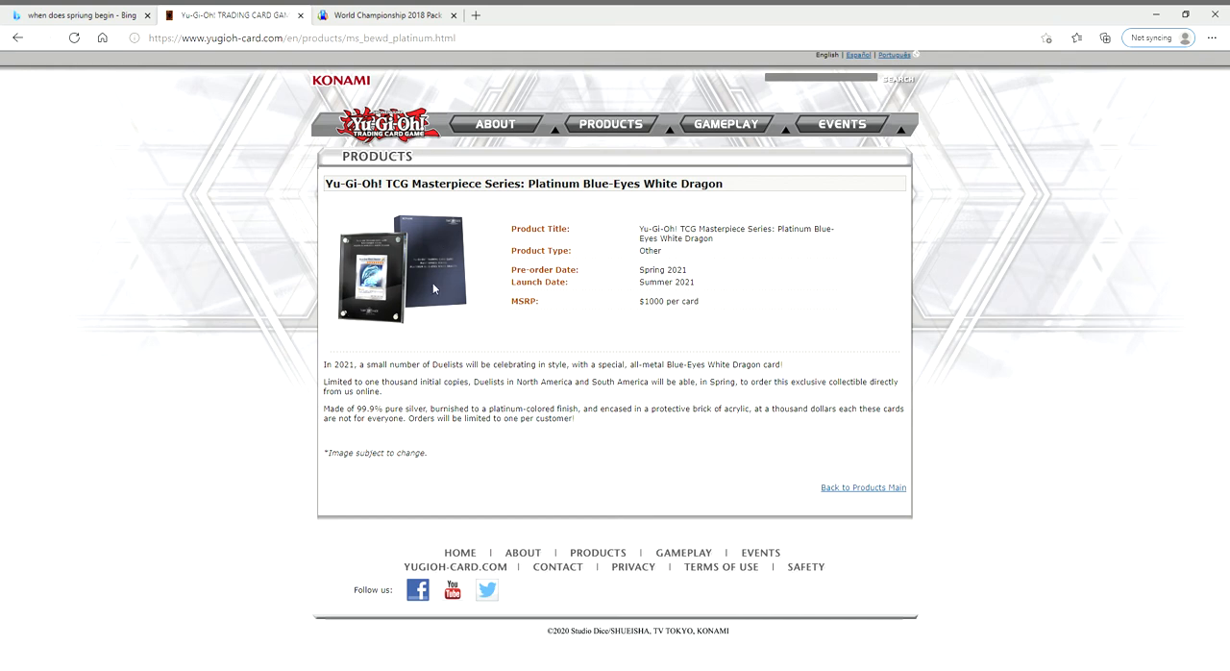
pyautogui.moveTo(342, 225)
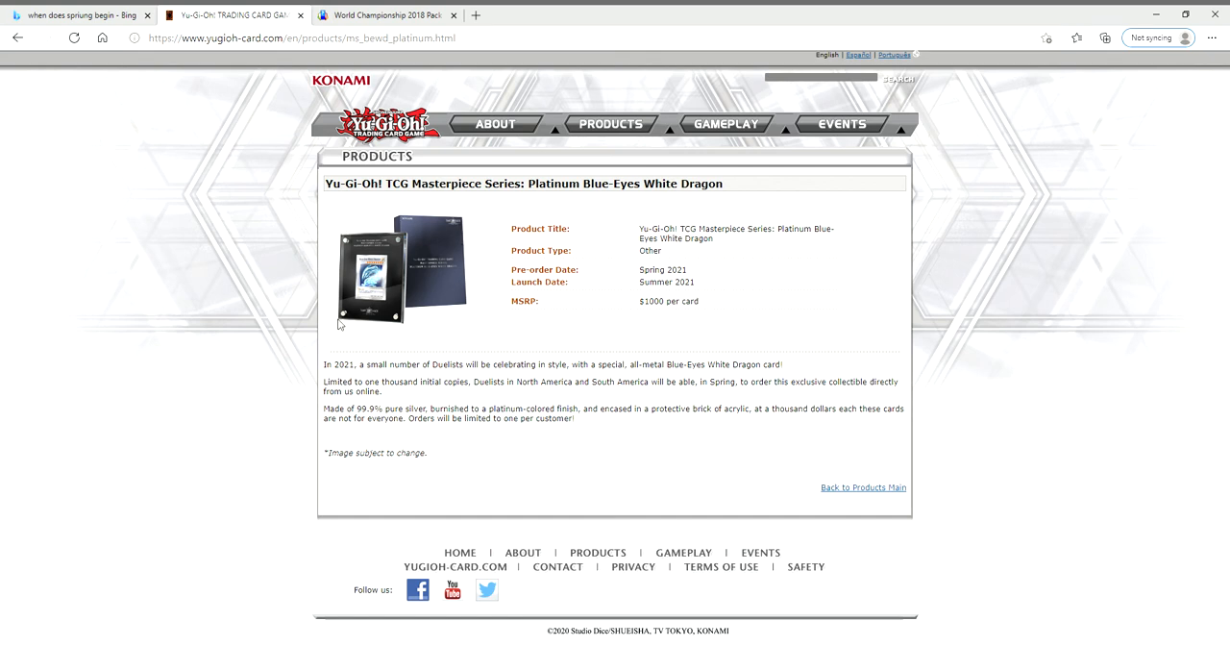
pyautogui.moveTo(359, 337)
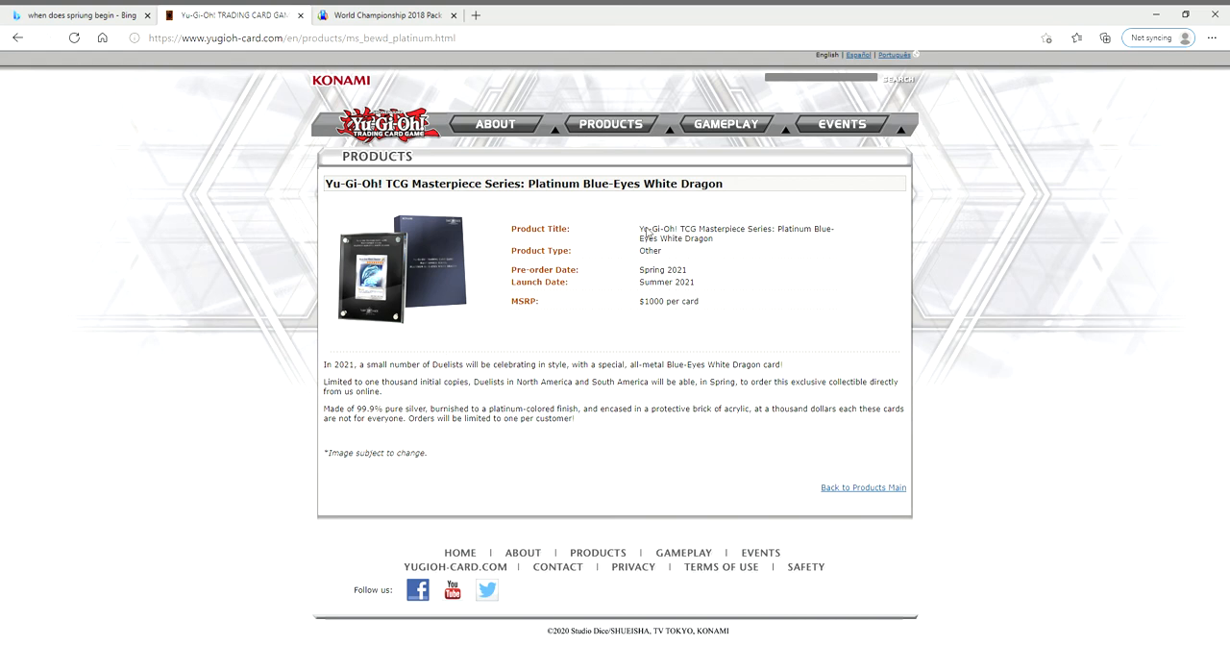
pyautogui.moveTo(473, 239)
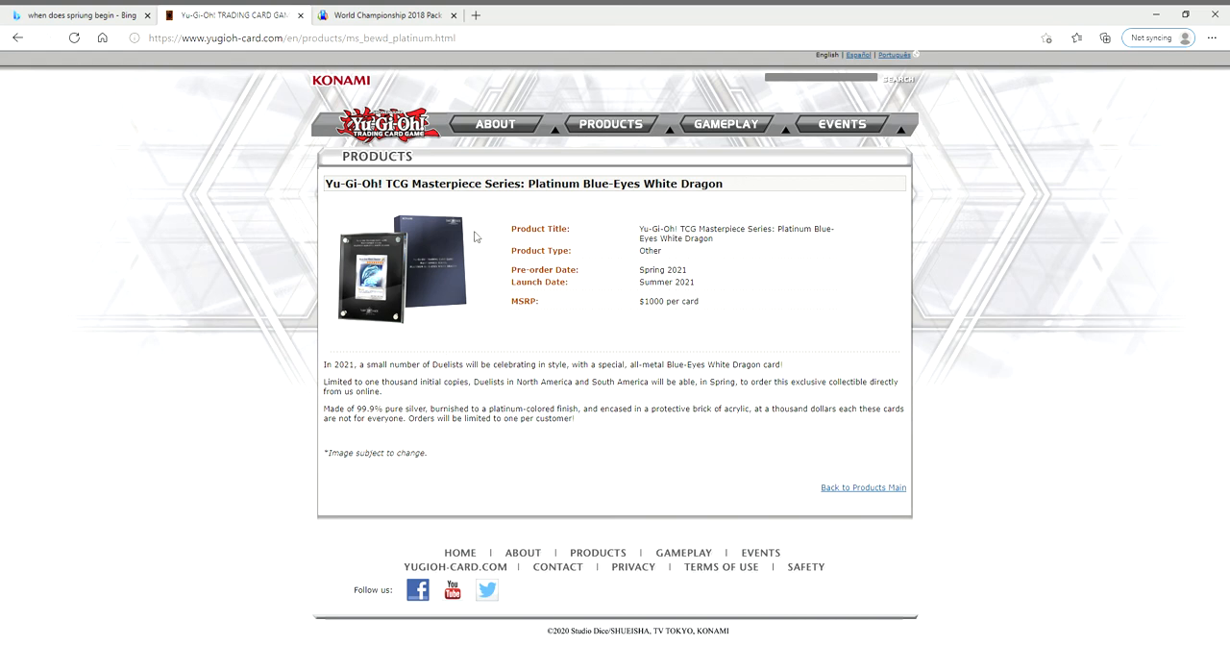
pyautogui.moveTo(500, 308)
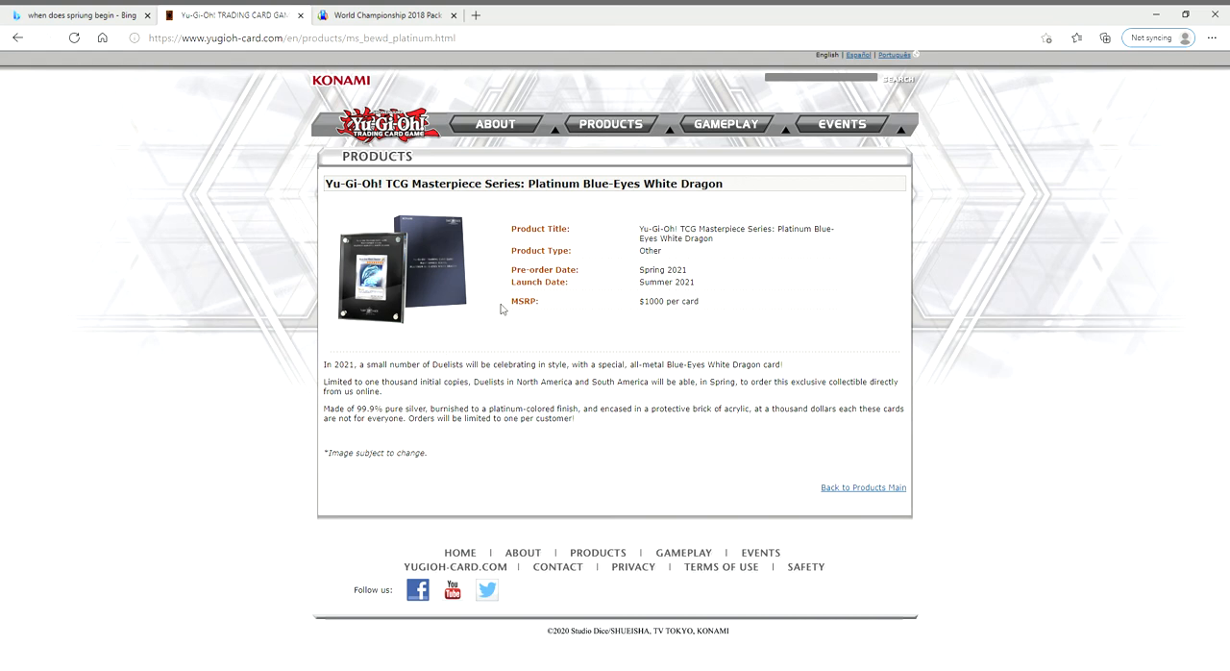
pyautogui.moveTo(516, 323)
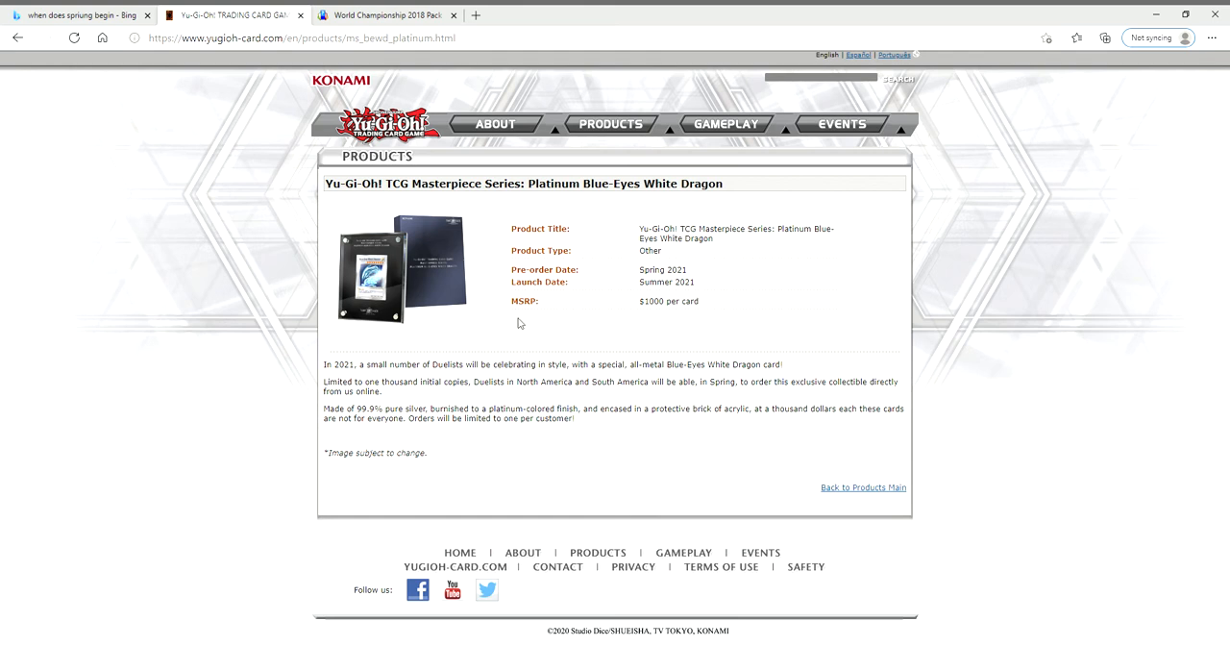
pyautogui.moveTo(607, 373)
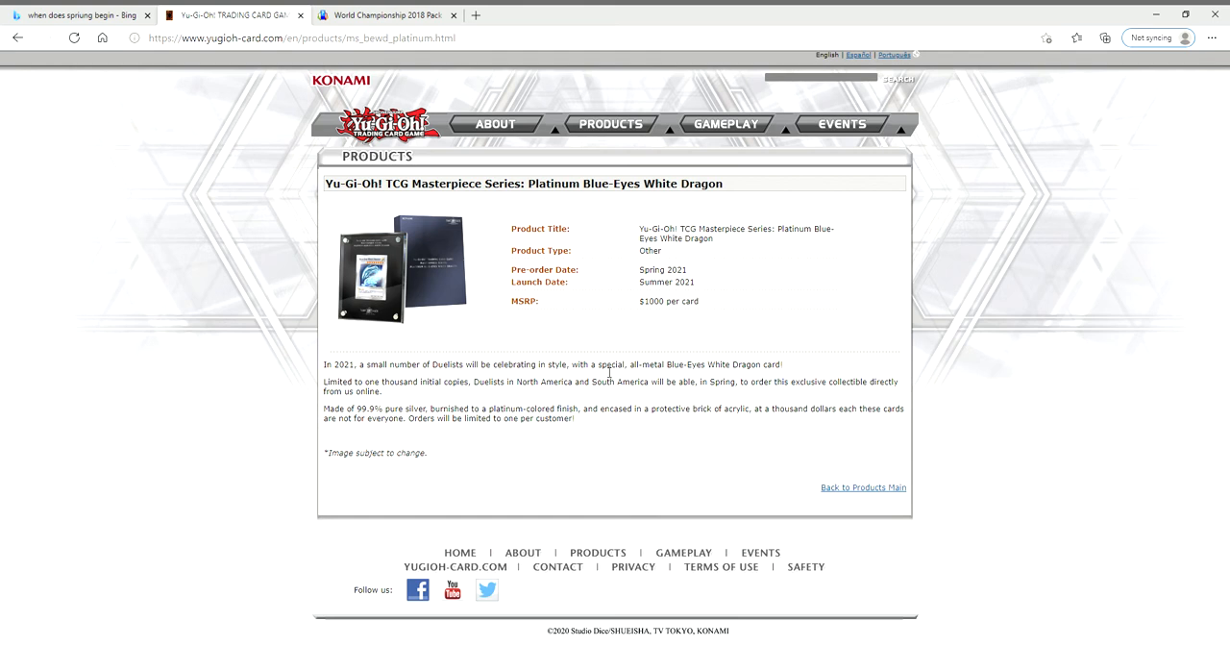
pyautogui.moveTo(484, 330)
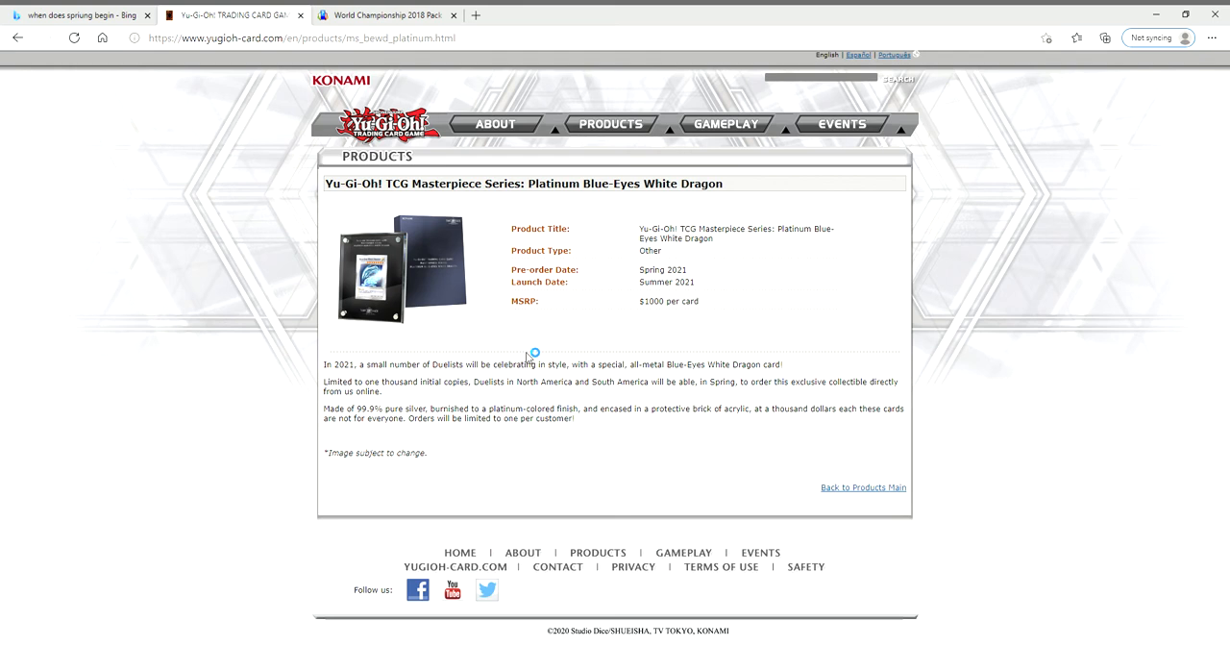
pyautogui.moveTo(523, 336)
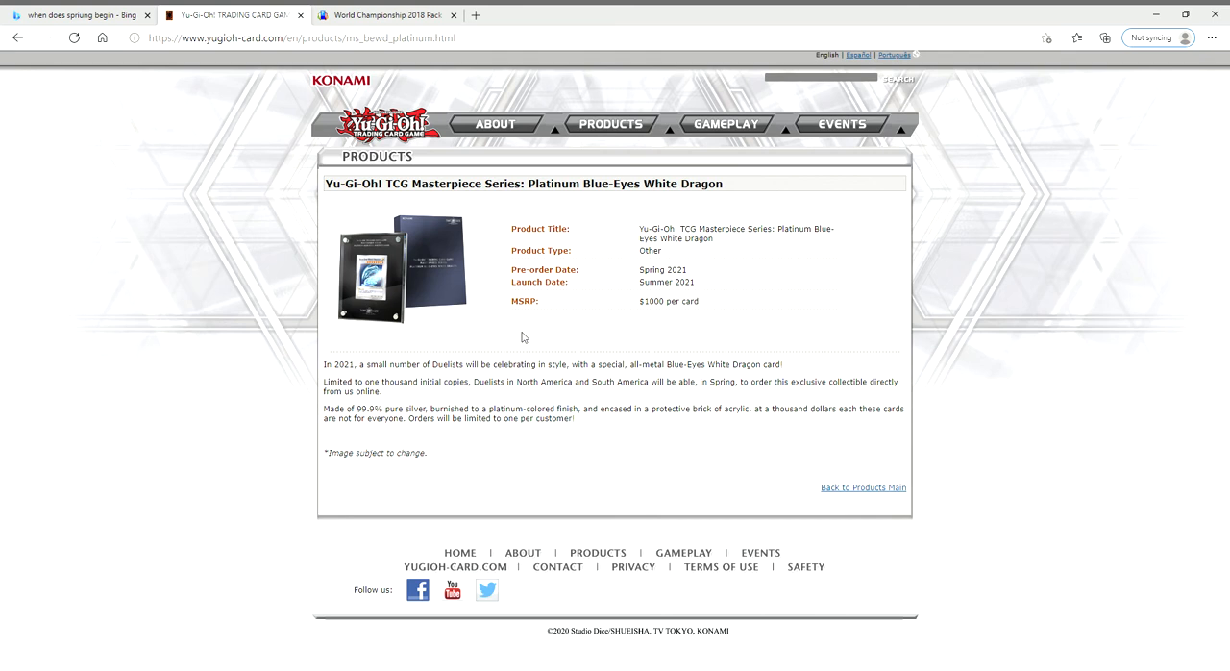
pyautogui.moveTo(524, 292)
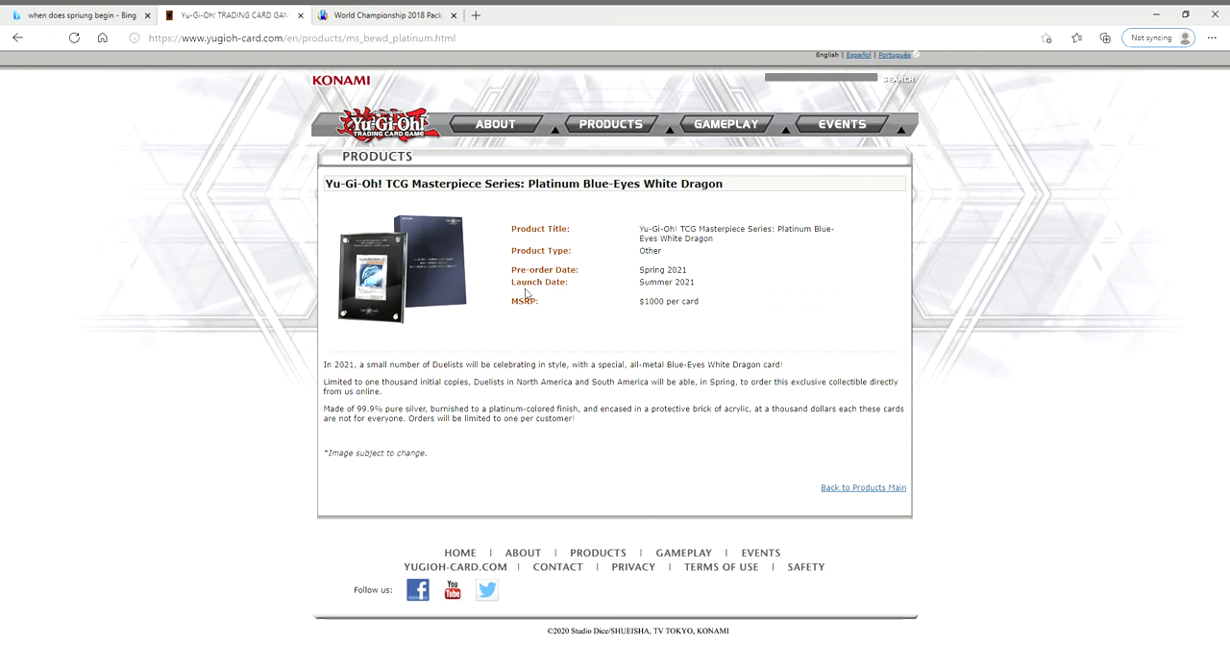
pyautogui.moveTo(492, 324)
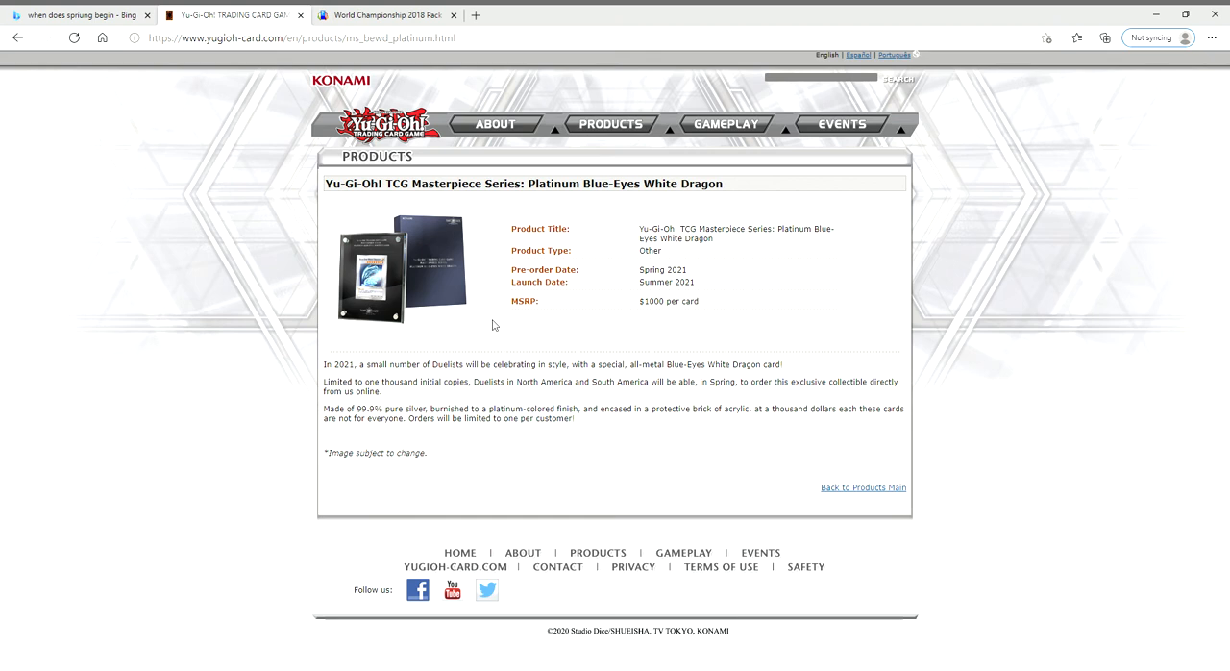
pyautogui.moveTo(719, 304)
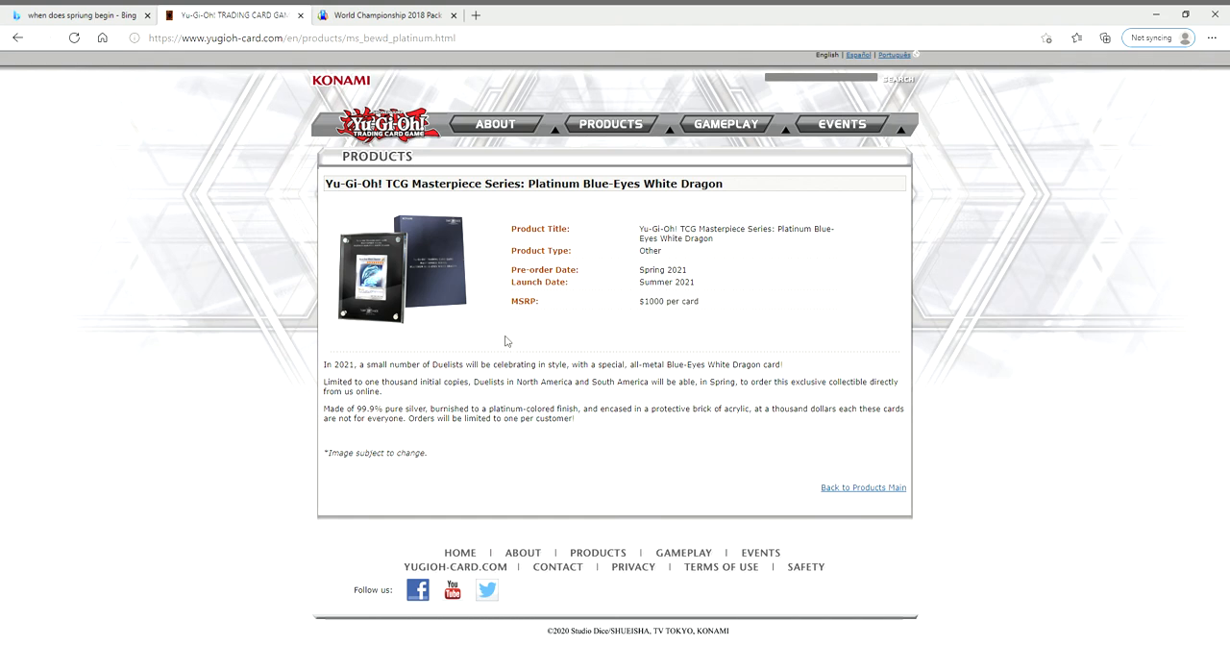
pyautogui.moveTo(740, 203)
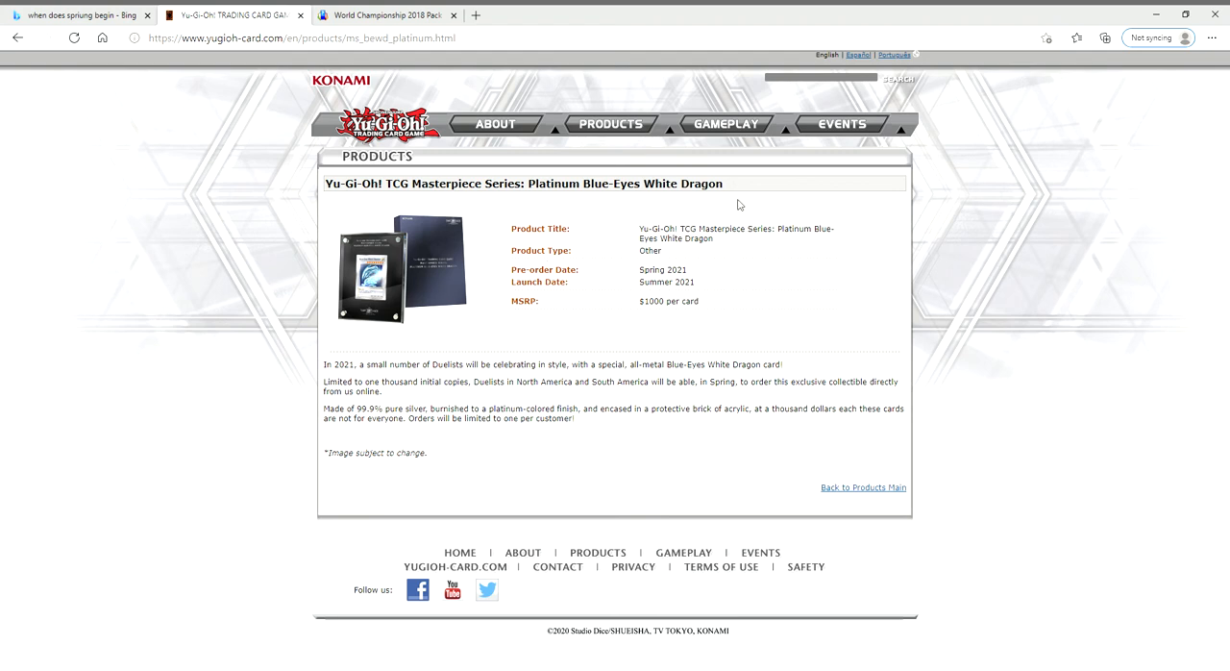
pyautogui.moveTo(749, 187)
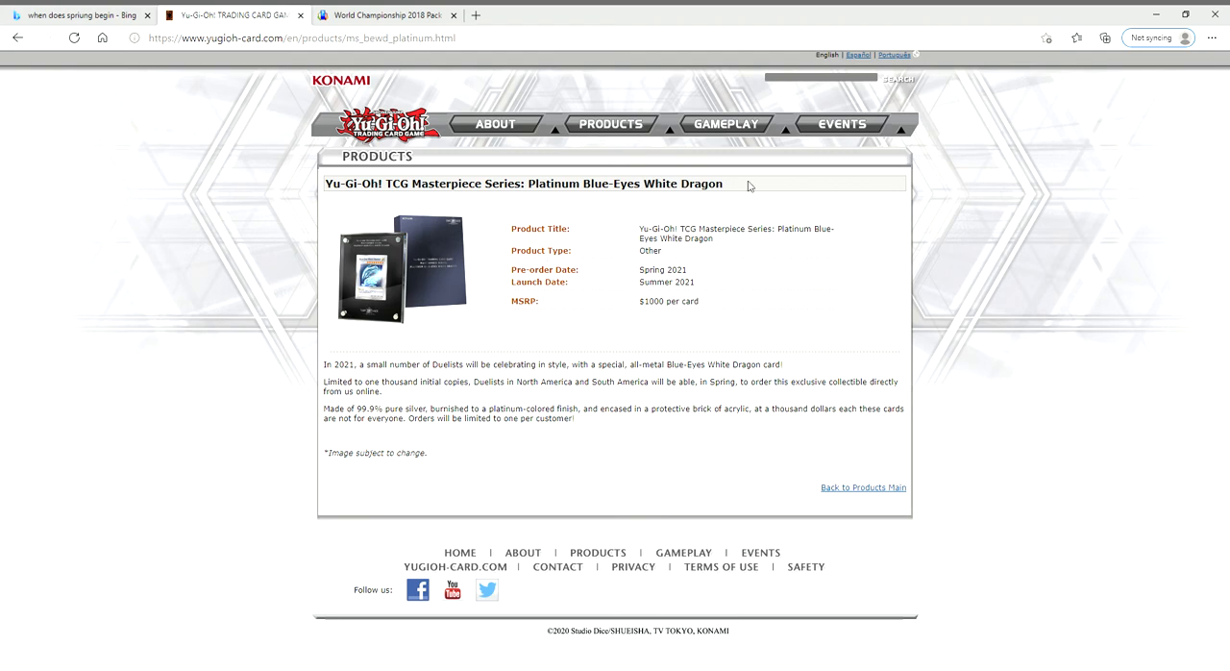
pyautogui.moveTo(745, 187)
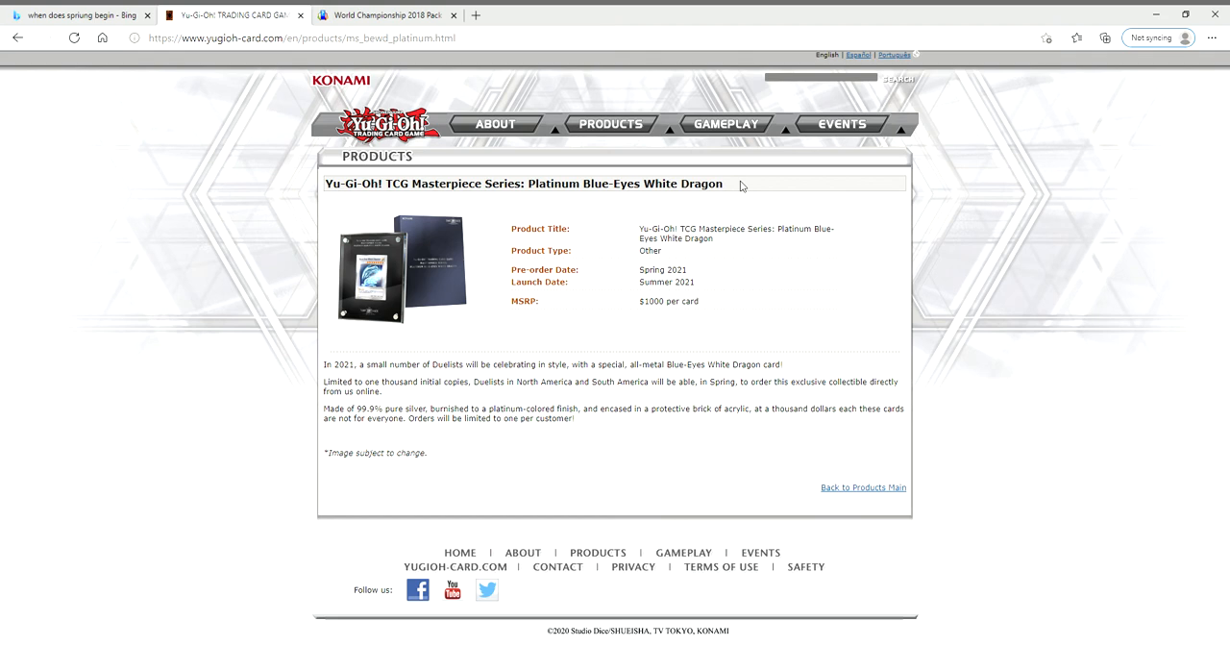
pyautogui.moveTo(761, 189)
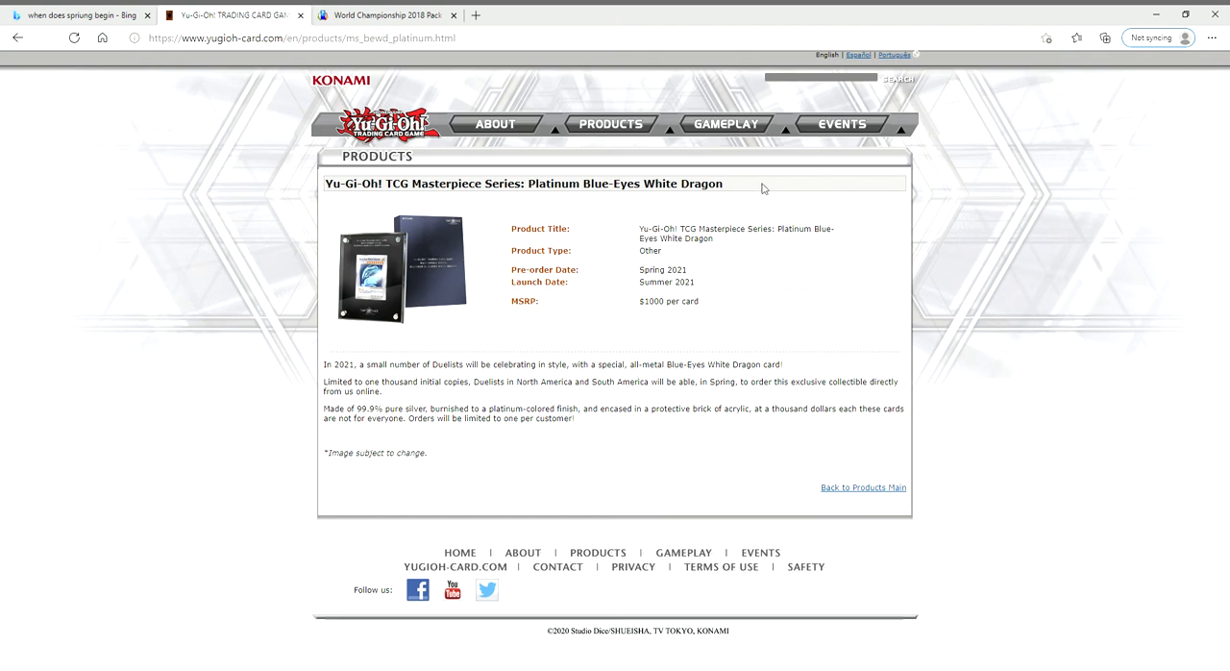
pyautogui.moveTo(638, 284)
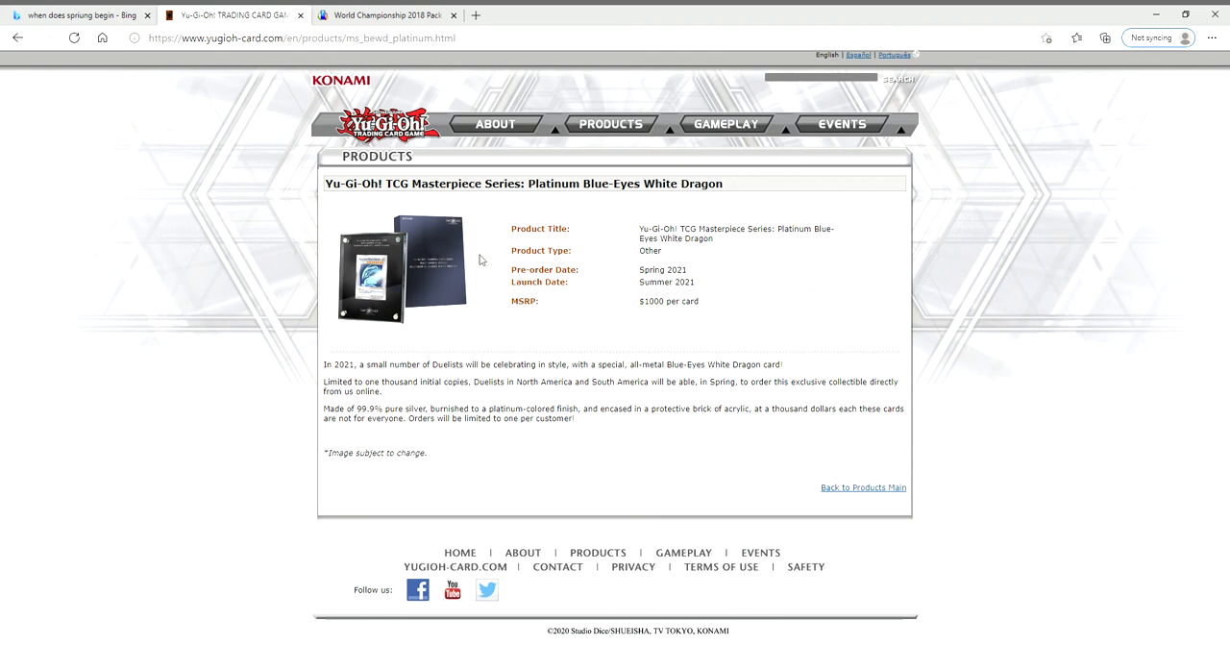
pyautogui.moveTo(841, 329)
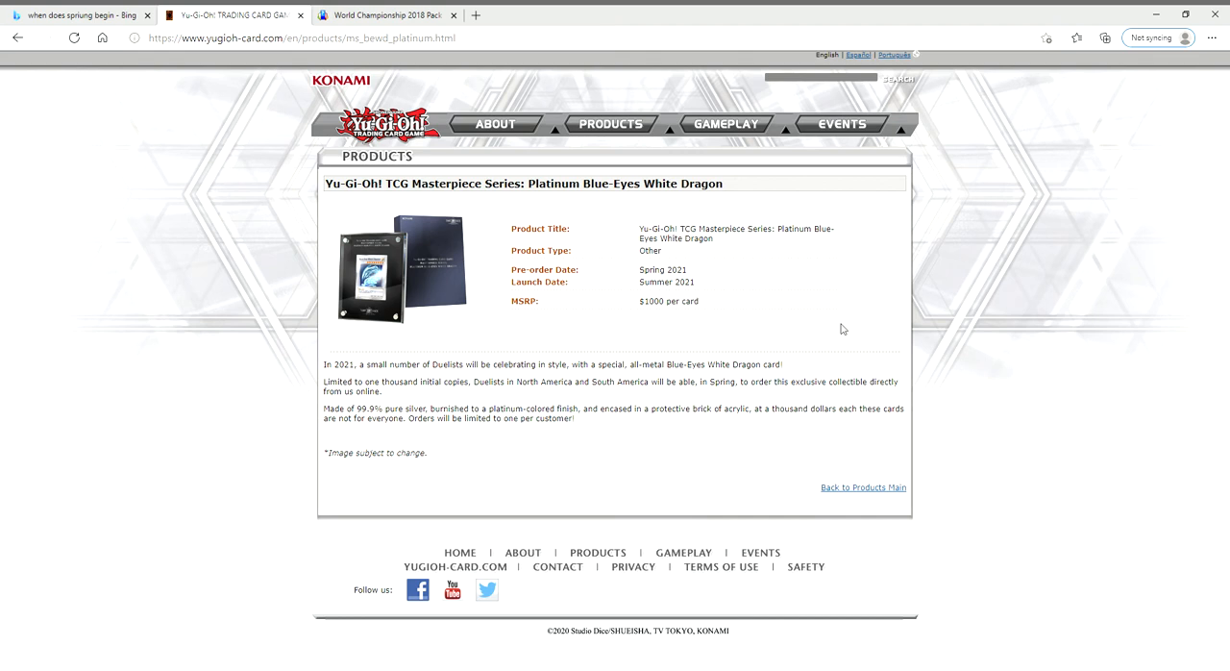
pyautogui.moveTo(845, 328)
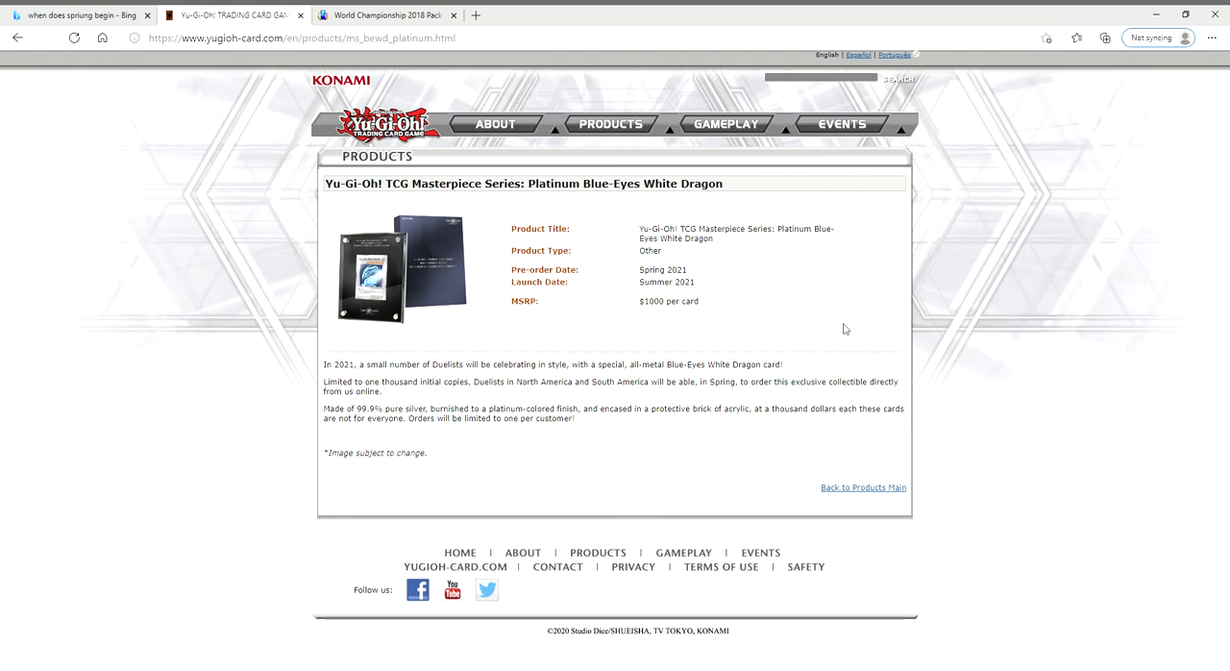
pyautogui.moveTo(737, 315)
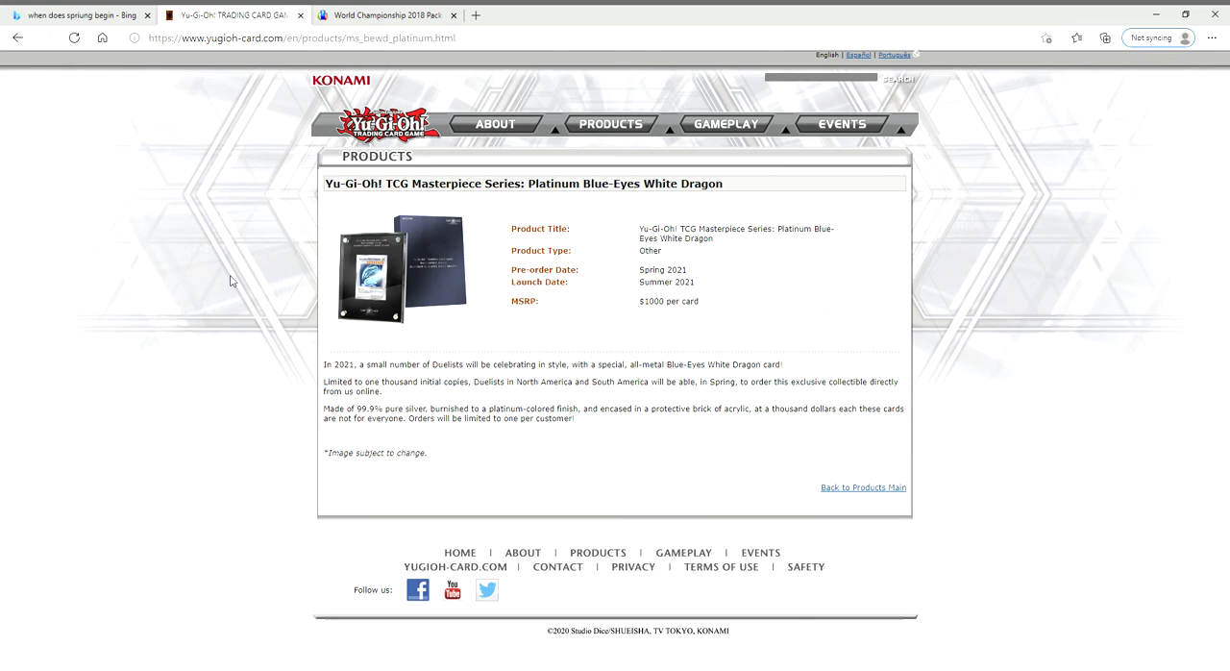
pyautogui.moveTo(461, 325)
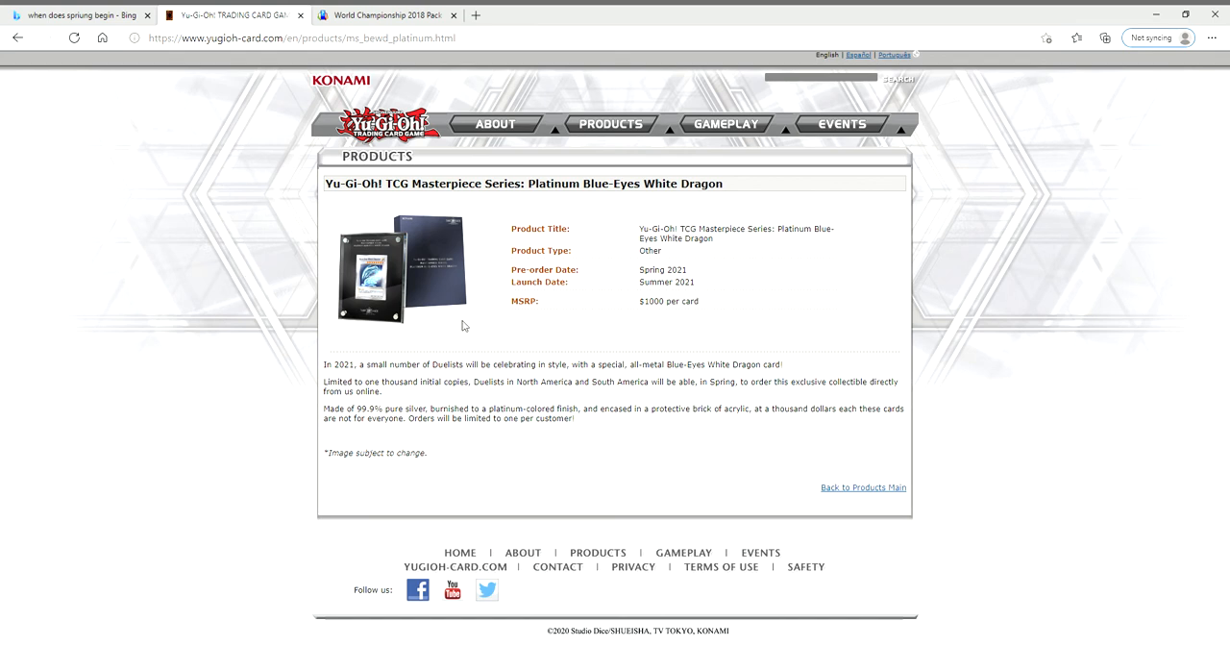
pyautogui.moveTo(745, 189)
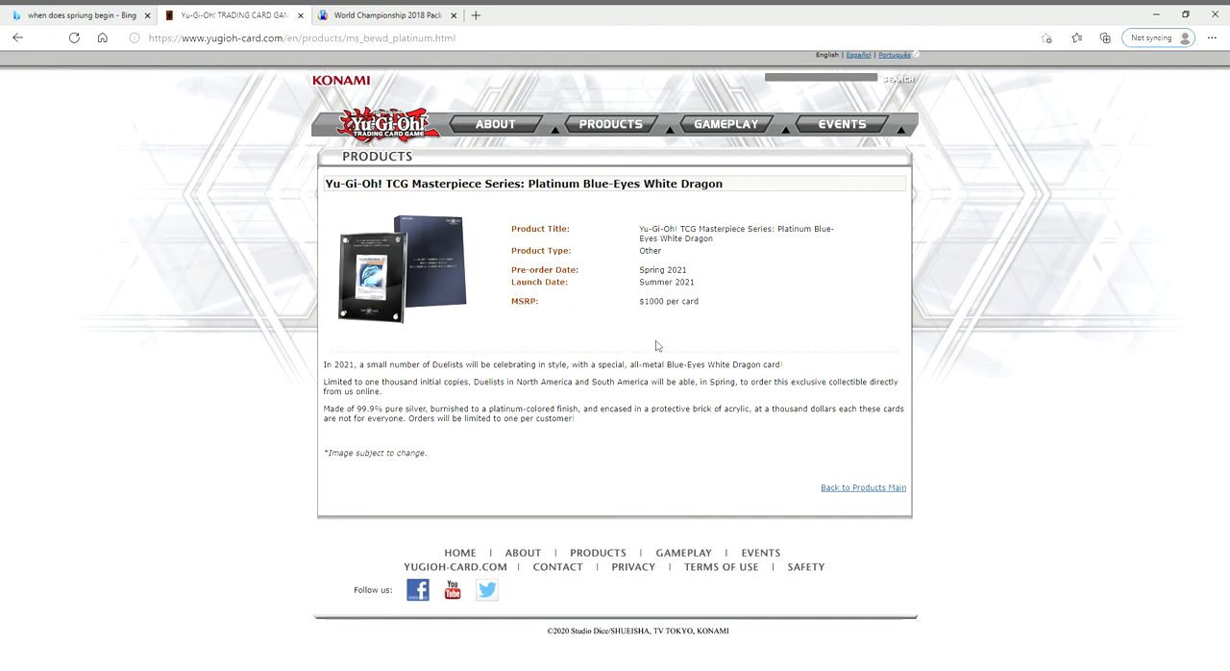
pyautogui.doubleClick(682, 281)
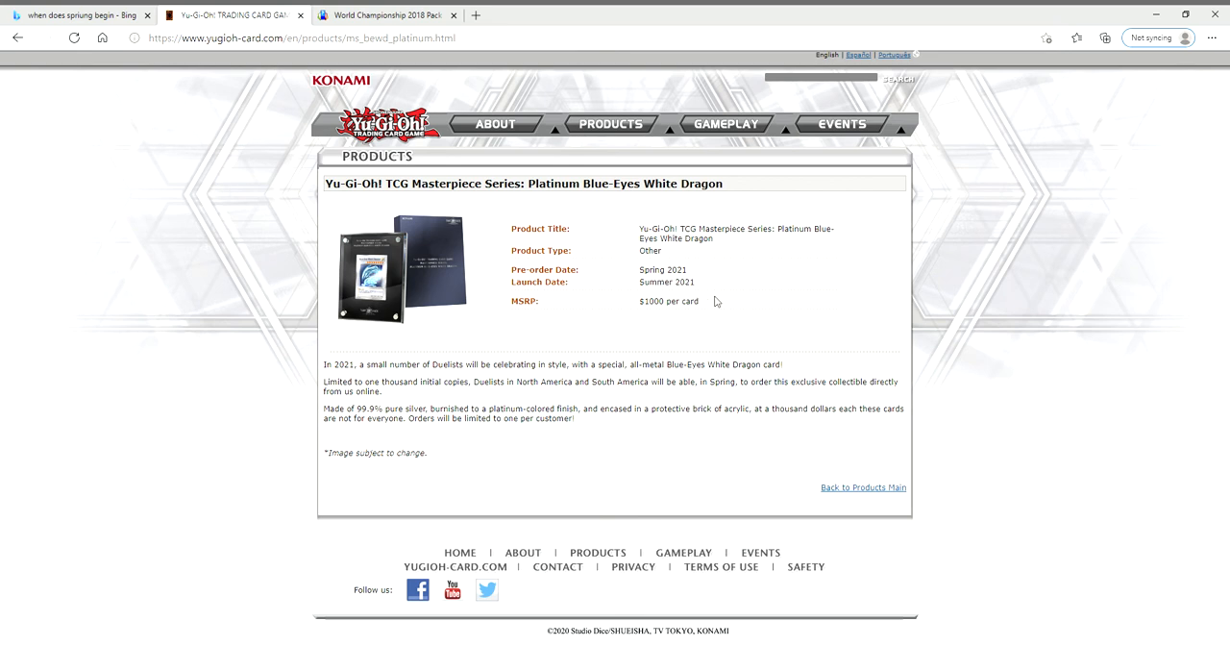
pyautogui.doubleClick(665, 280)
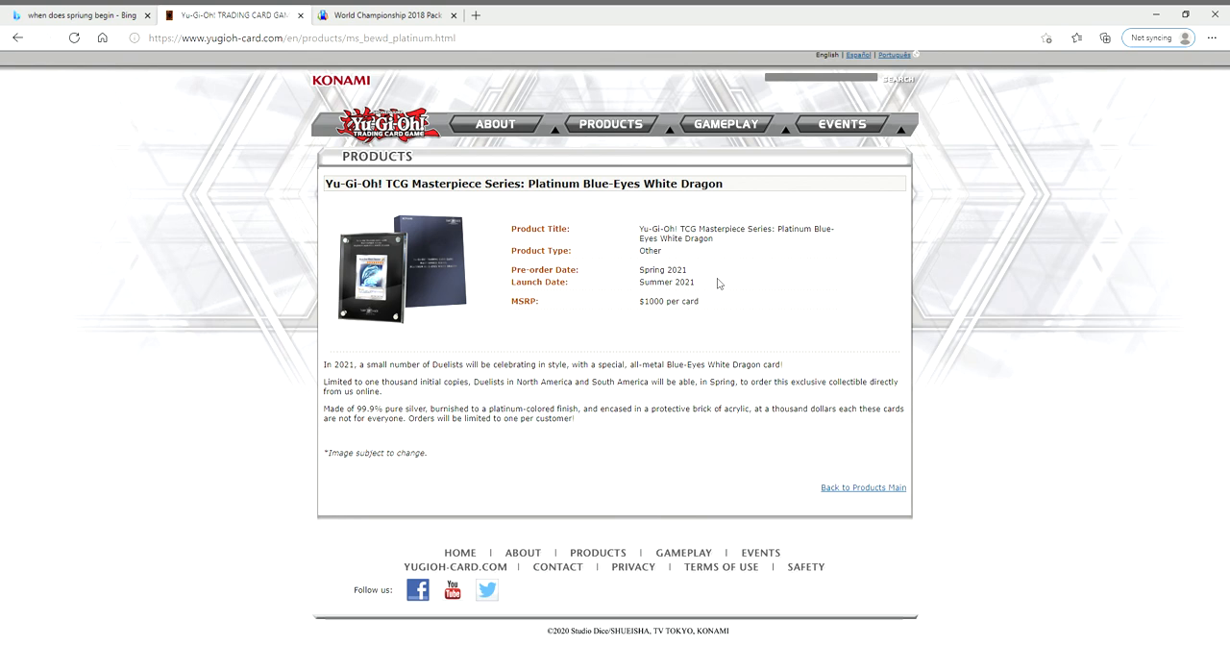
pyautogui.moveTo(718, 302)
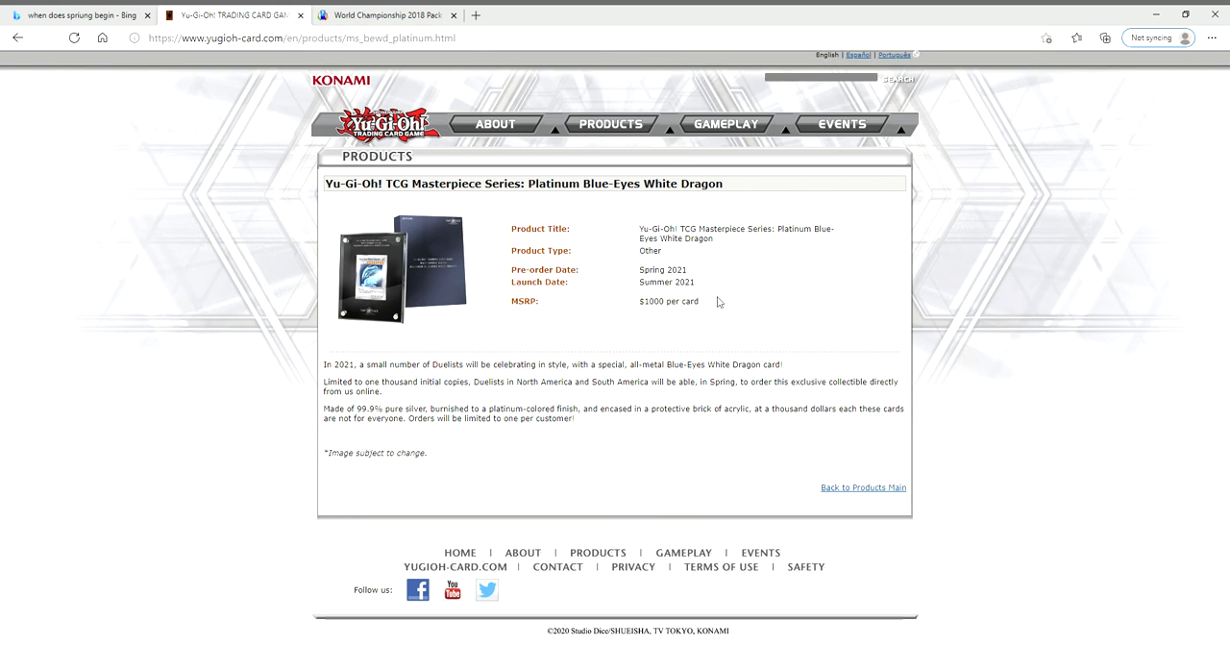
pyautogui.moveTo(686, 331)
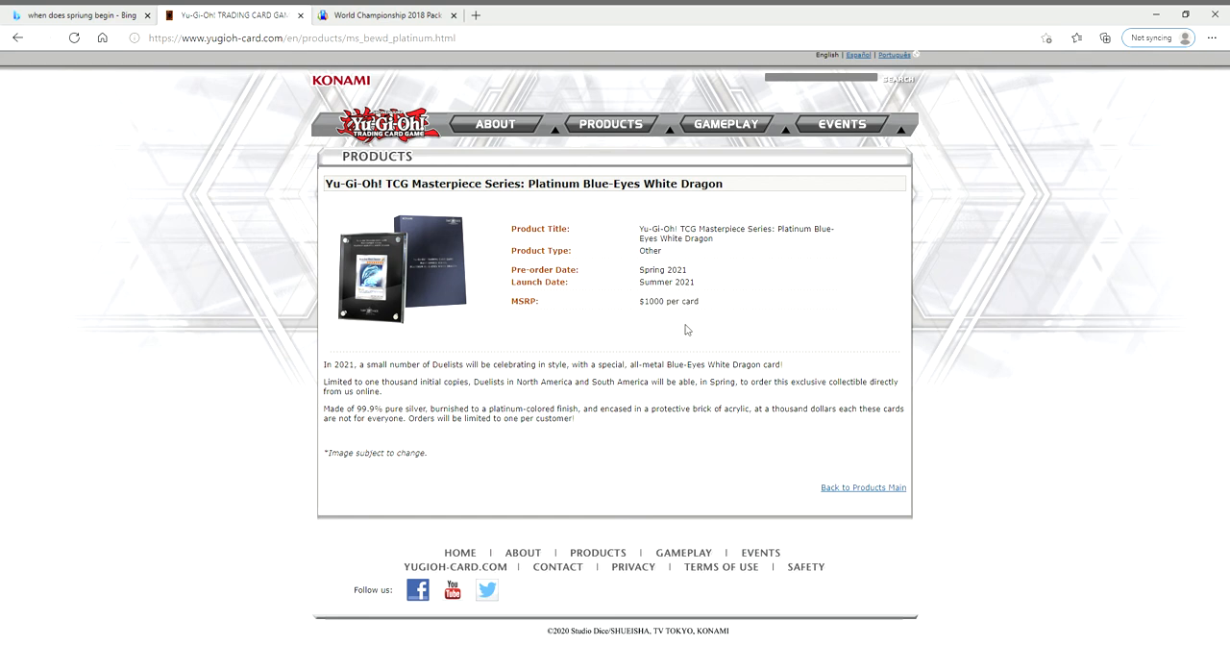
pyautogui.moveTo(659, 311)
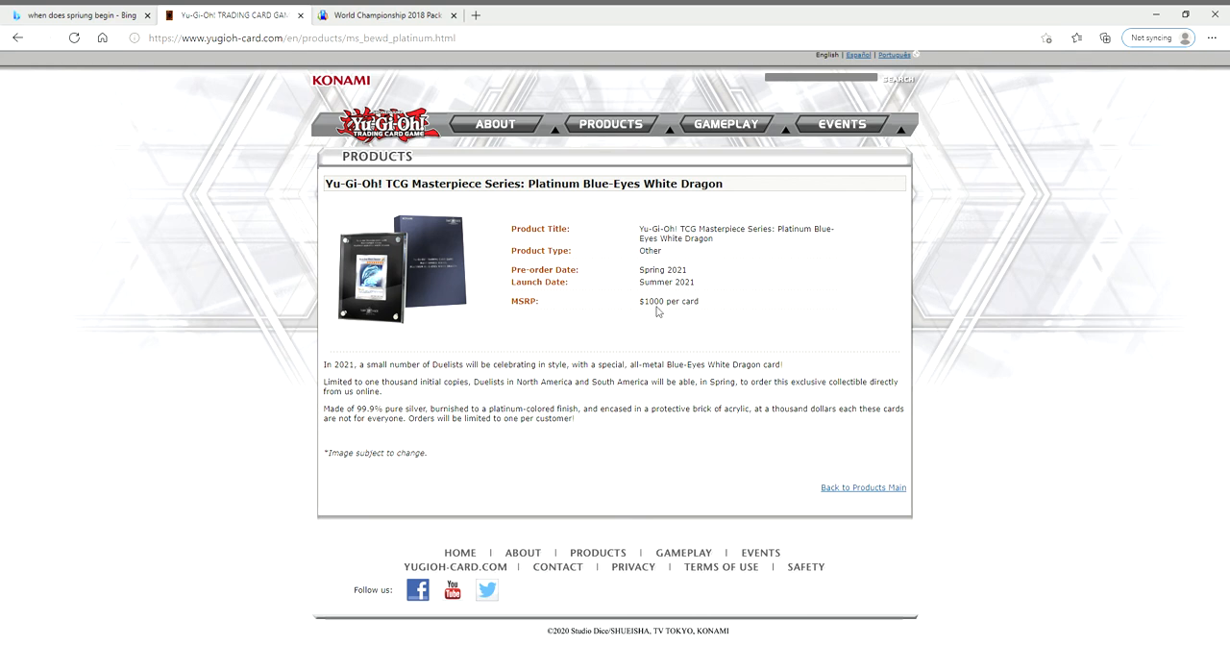
pyautogui.moveTo(724, 308)
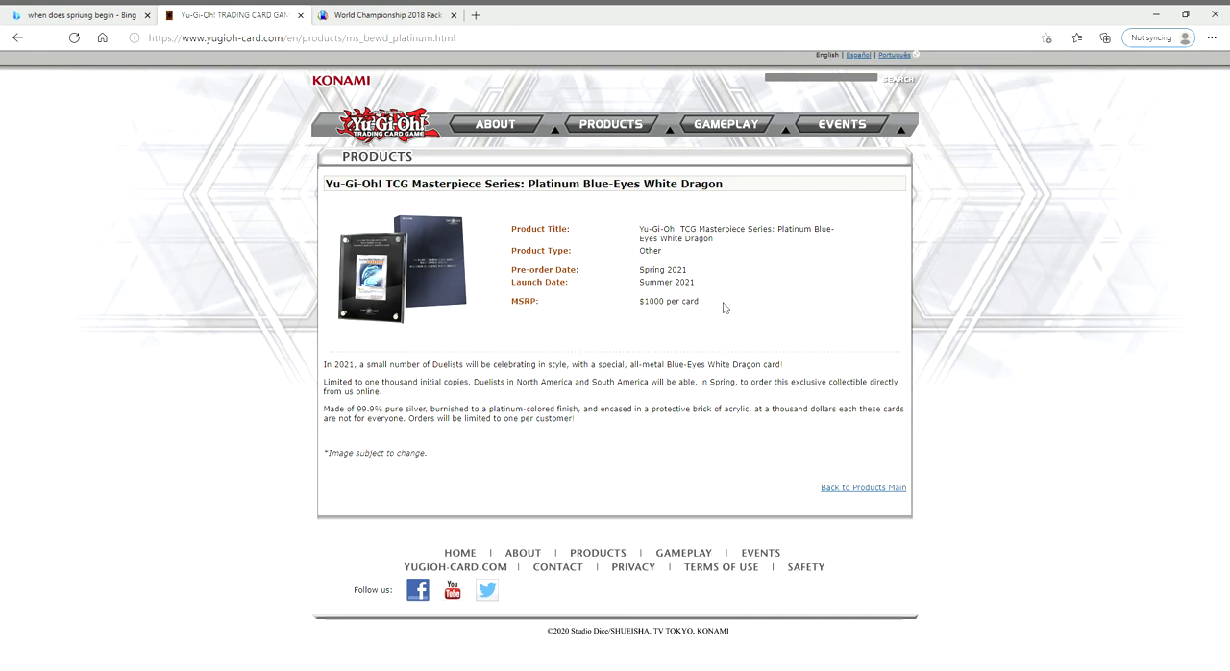
pyautogui.moveTo(711, 302)
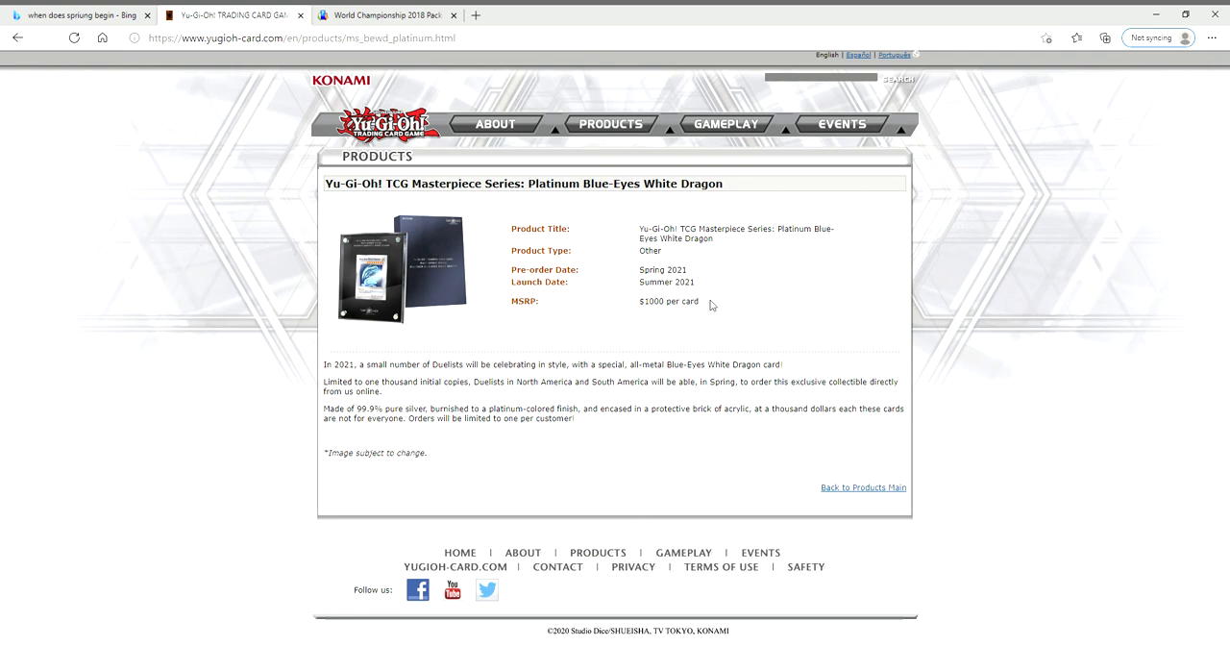
pyautogui.doubleClick(669, 300)
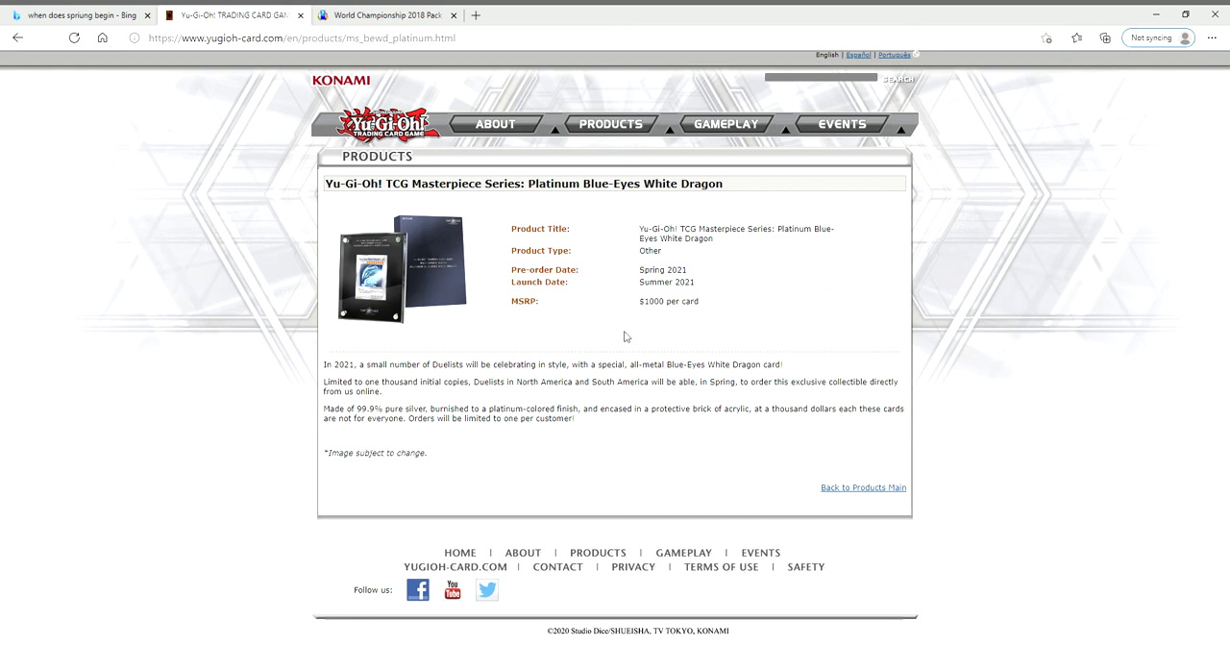
pyautogui.moveTo(626, 336)
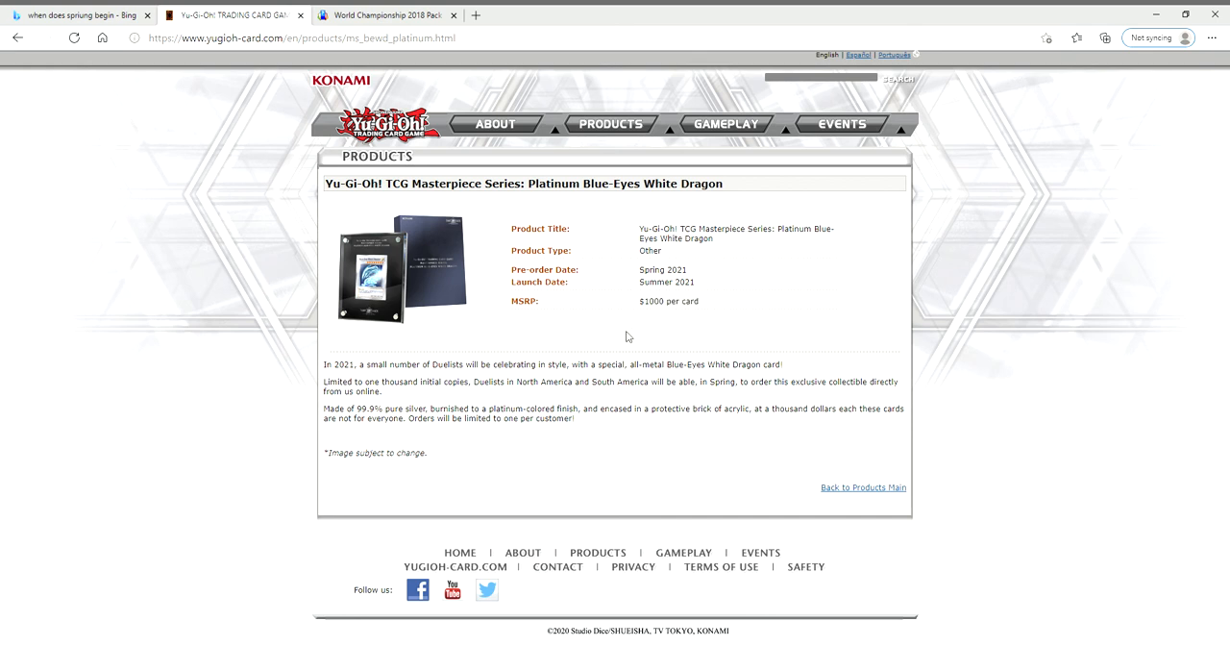
pyautogui.moveTo(392, 193)
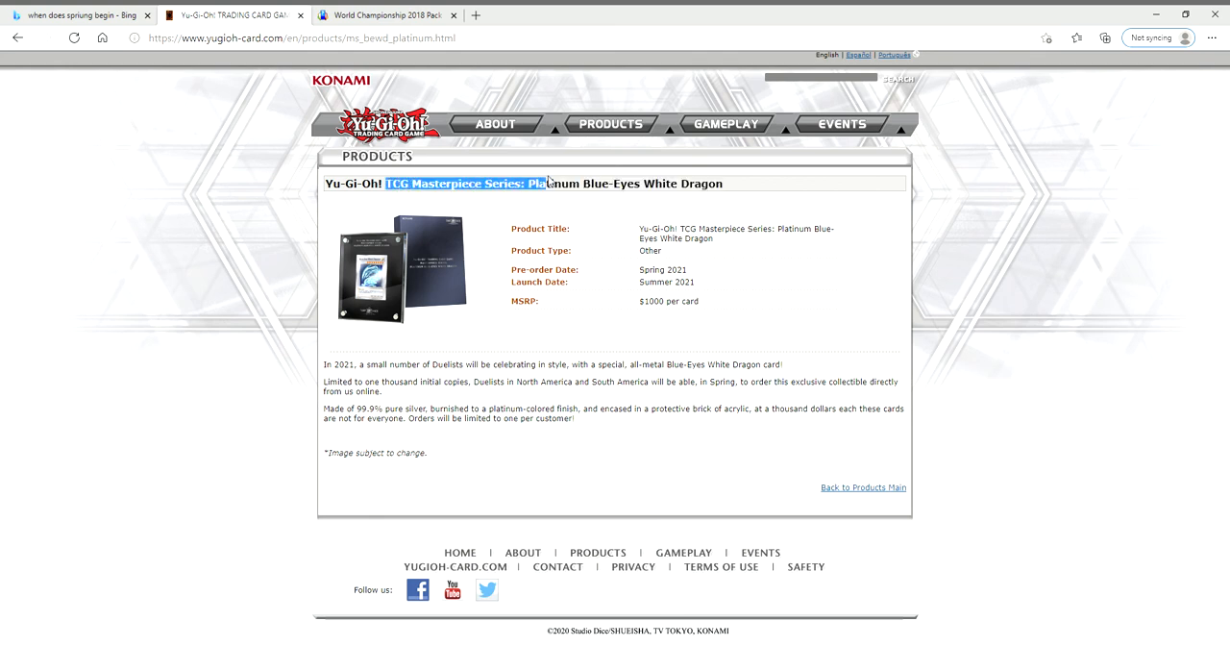
pyautogui.click(742, 335)
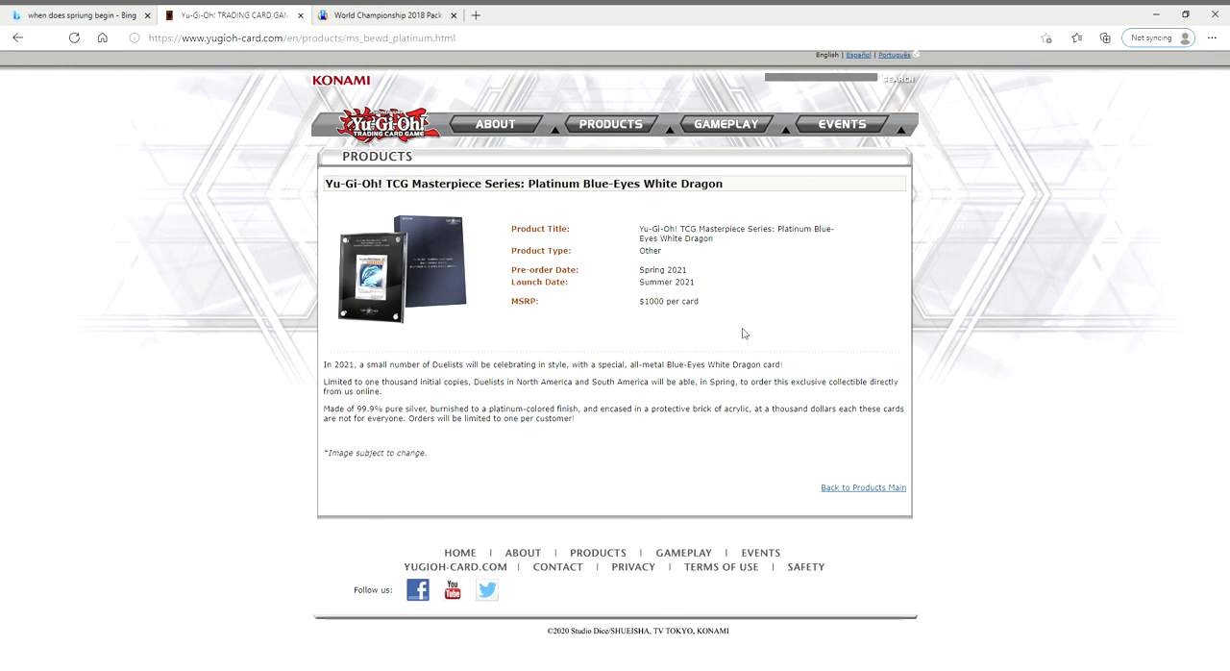
pyautogui.moveTo(524, 261)
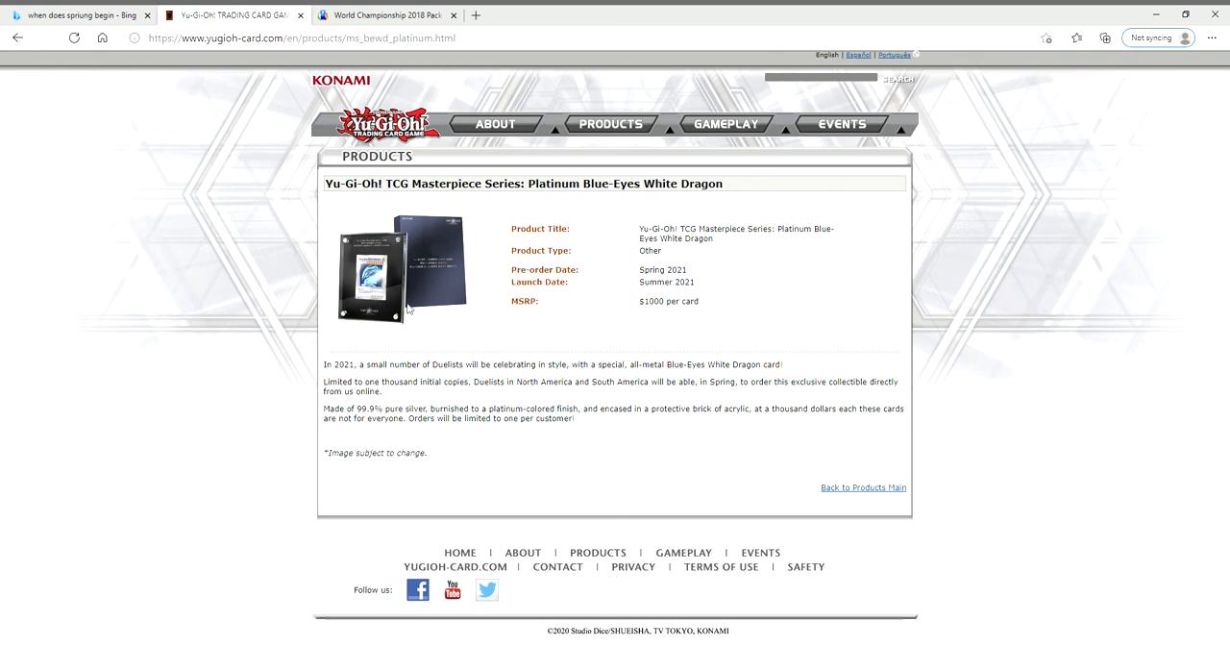
pyautogui.moveTo(412, 327)
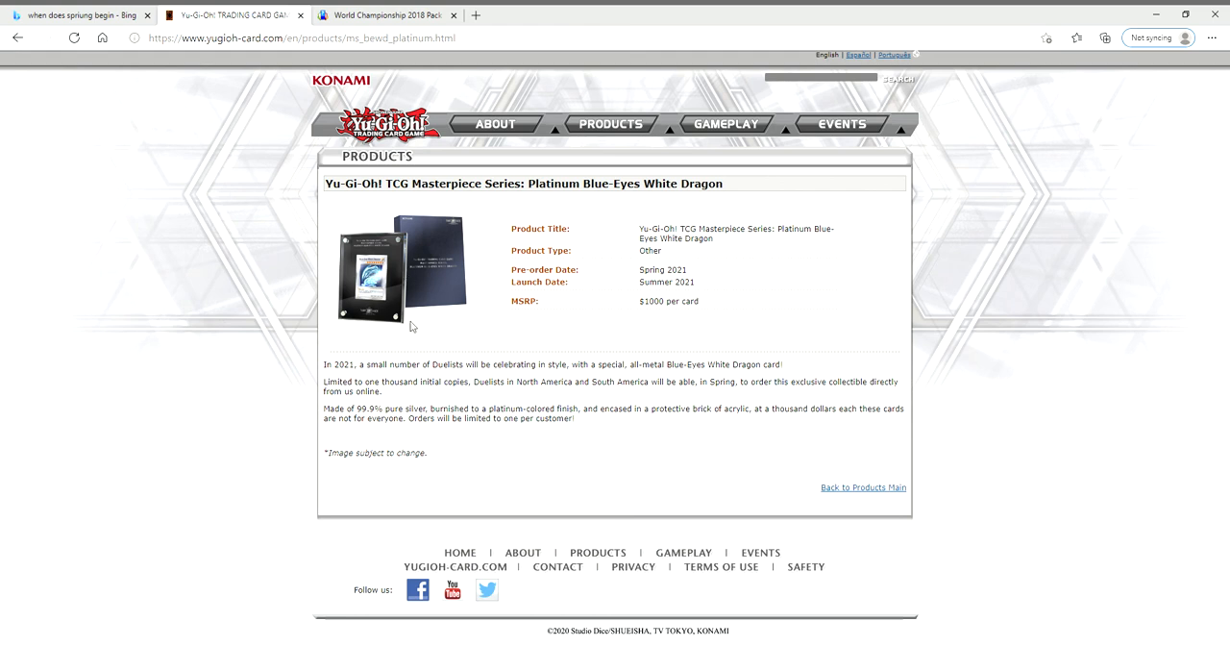
pyautogui.moveTo(408, 302)
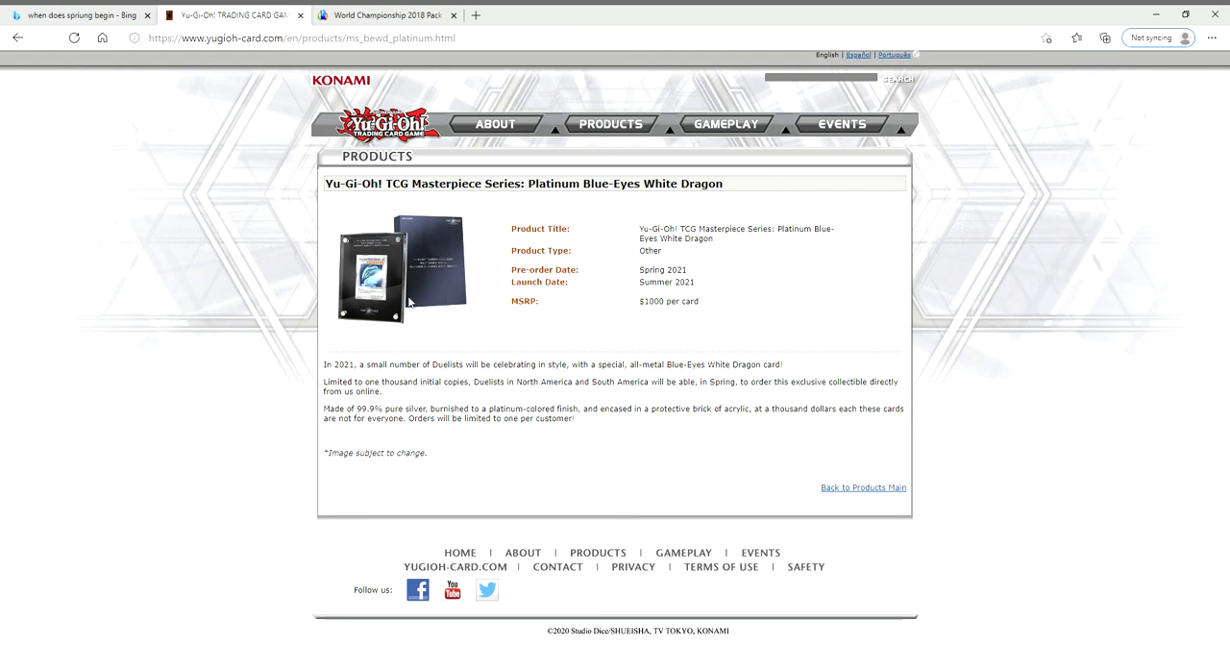
pyautogui.moveTo(745, 188)
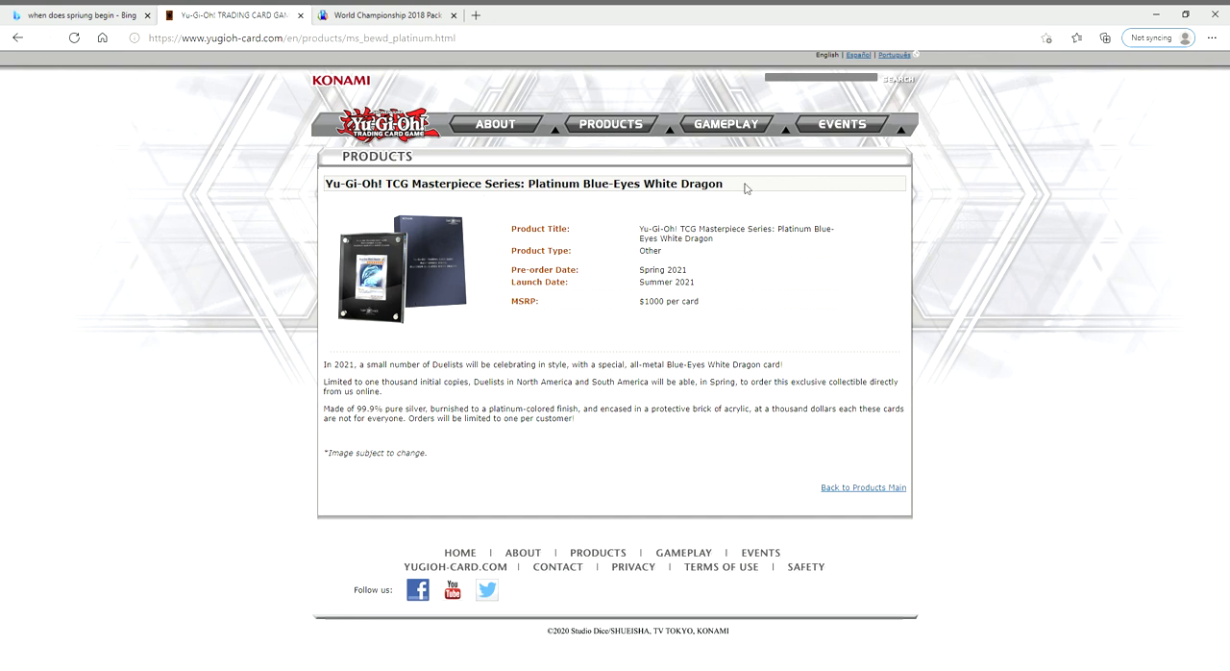
pyautogui.moveTo(412, 185); pyautogui.dragTo(722, 185)
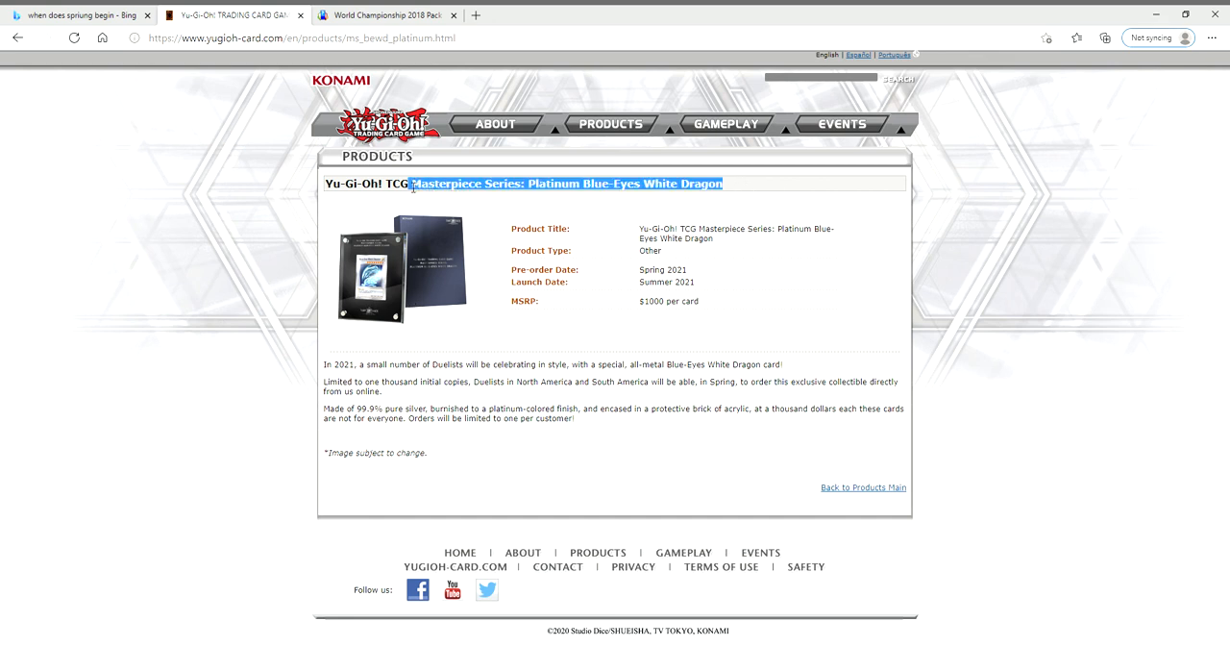
pyautogui.click(415, 232)
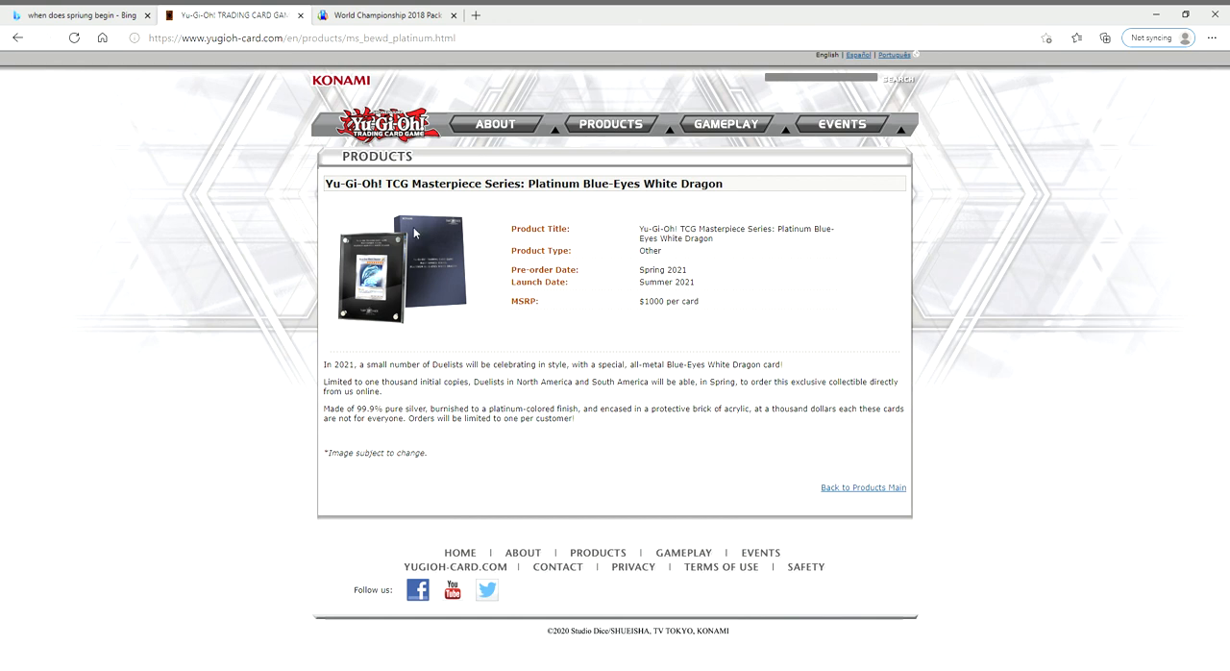
pyautogui.moveTo(780, 296)
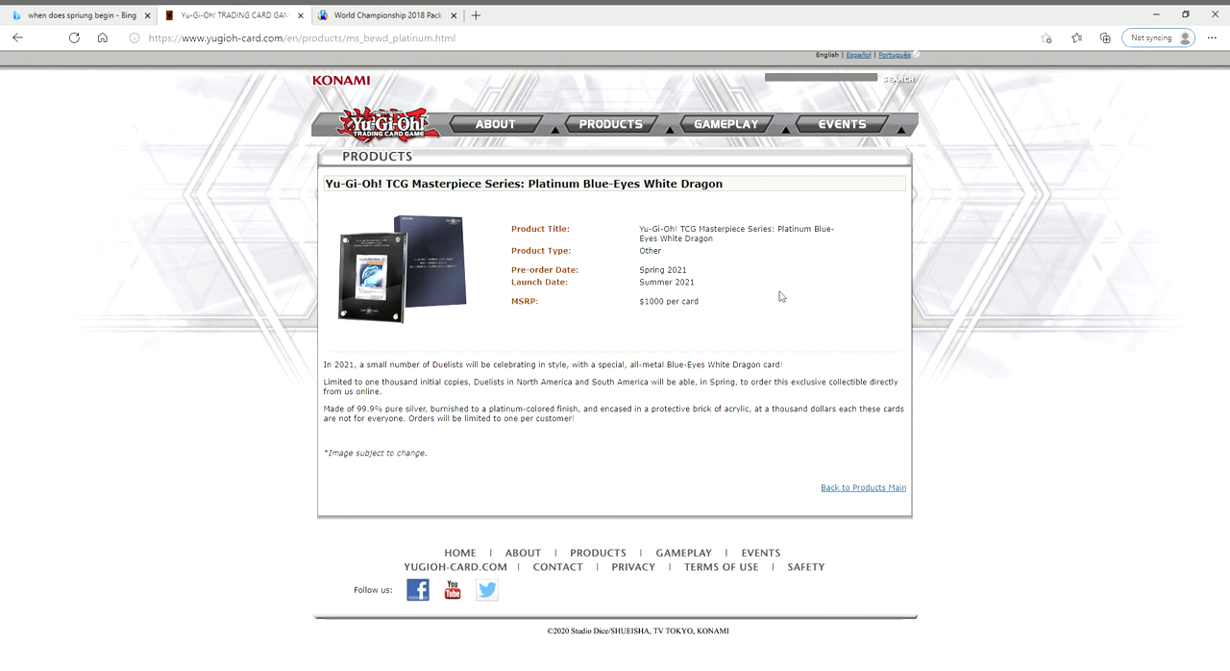
pyautogui.moveTo(696, 346)
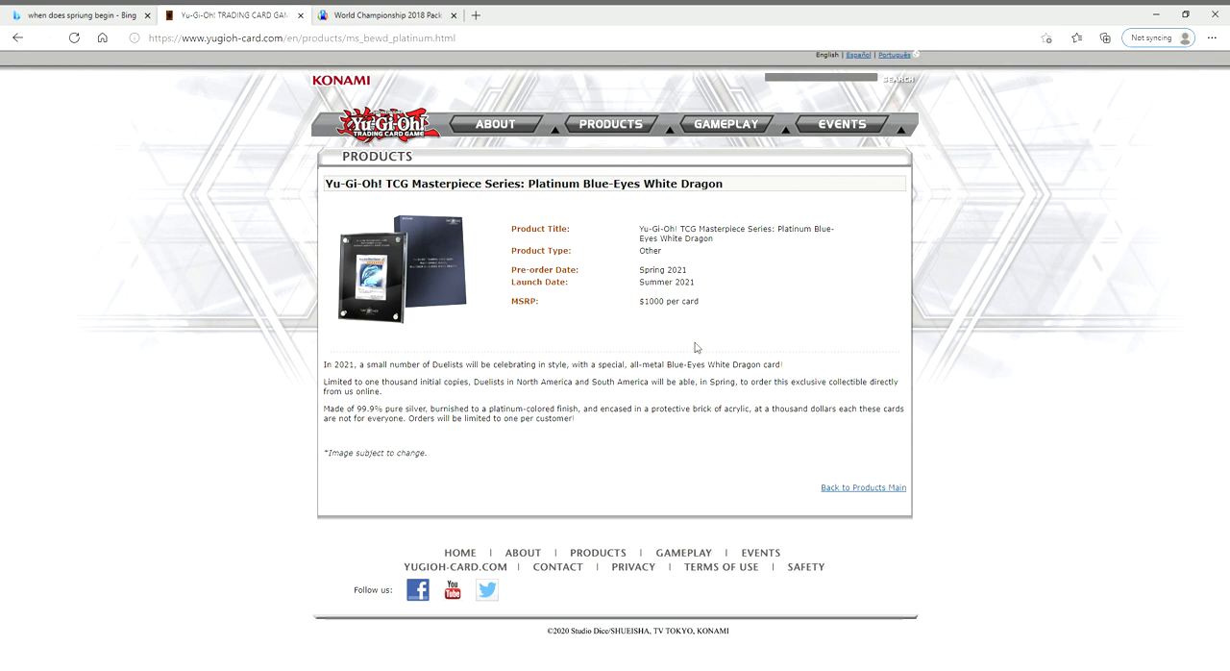
pyautogui.moveTo(512, 317)
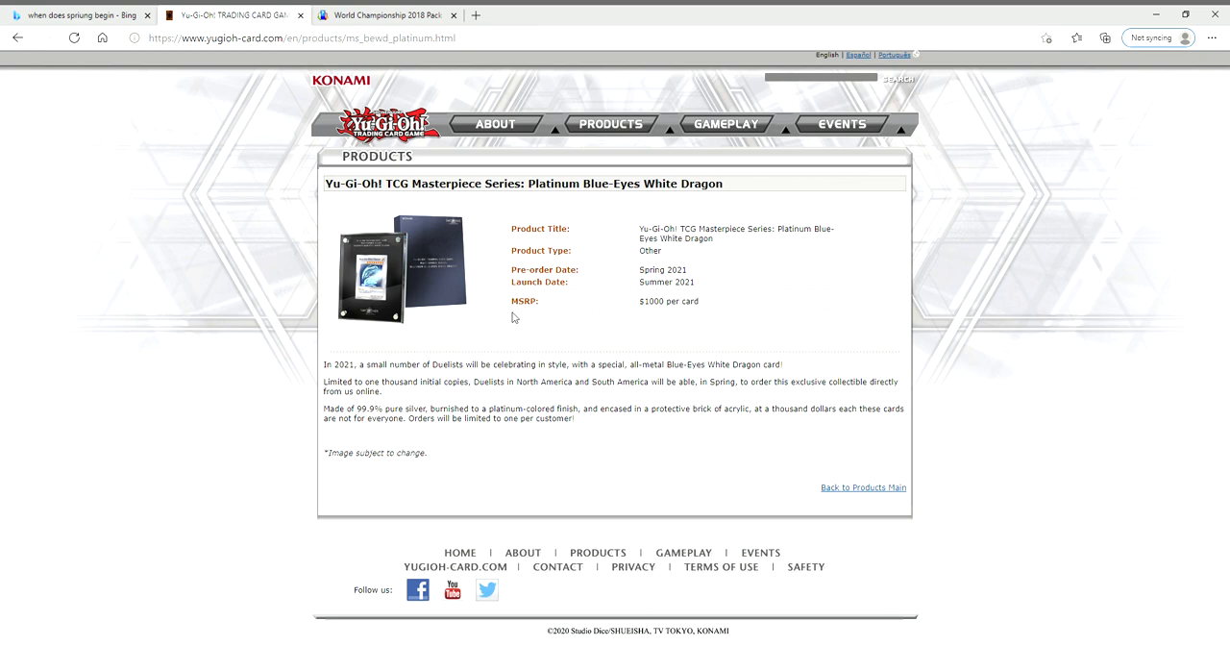
pyautogui.moveTo(719, 311)
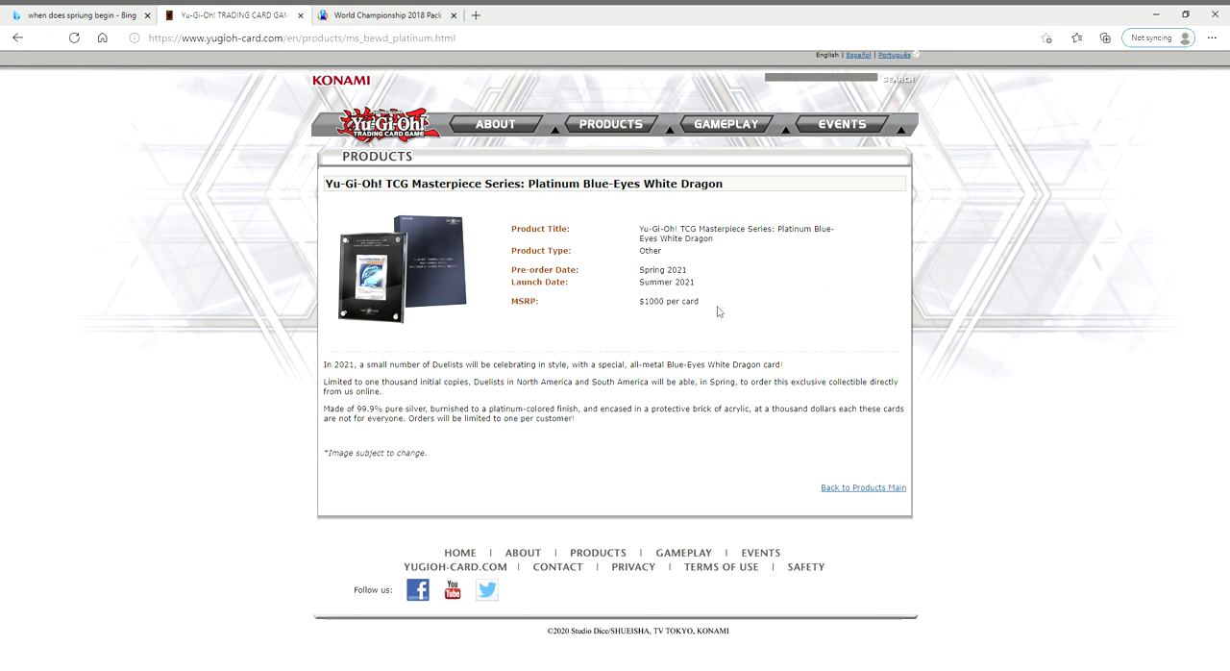
pyautogui.moveTo(742, 307)
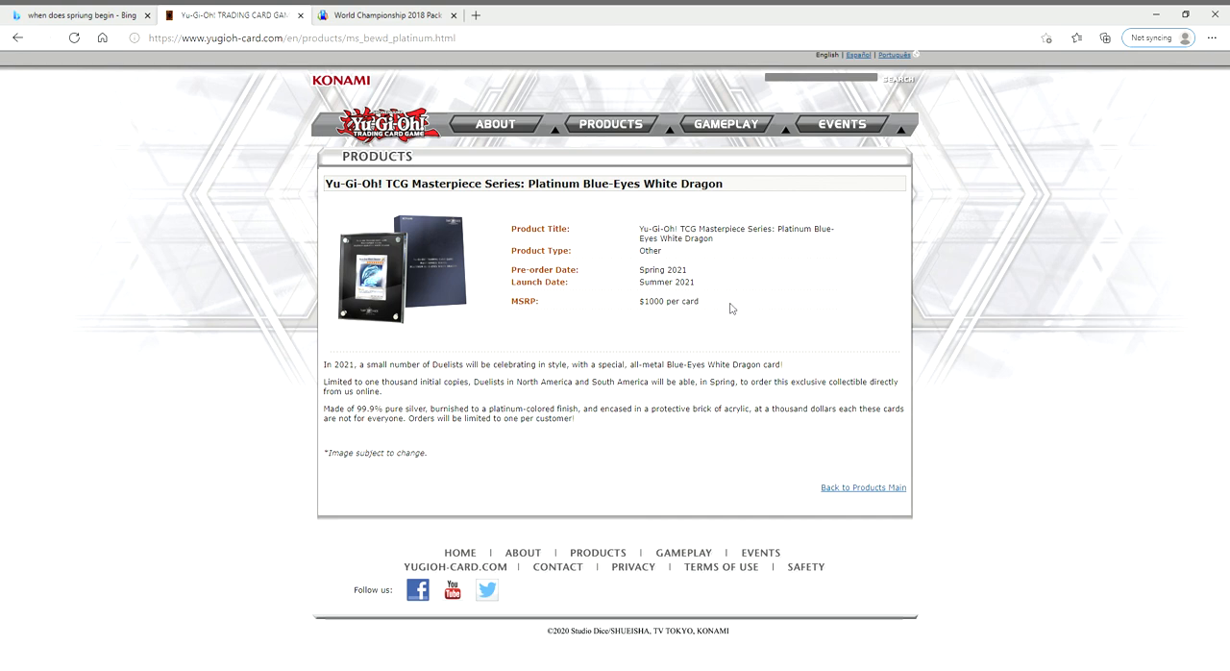
pyautogui.moveTo(711, 308)
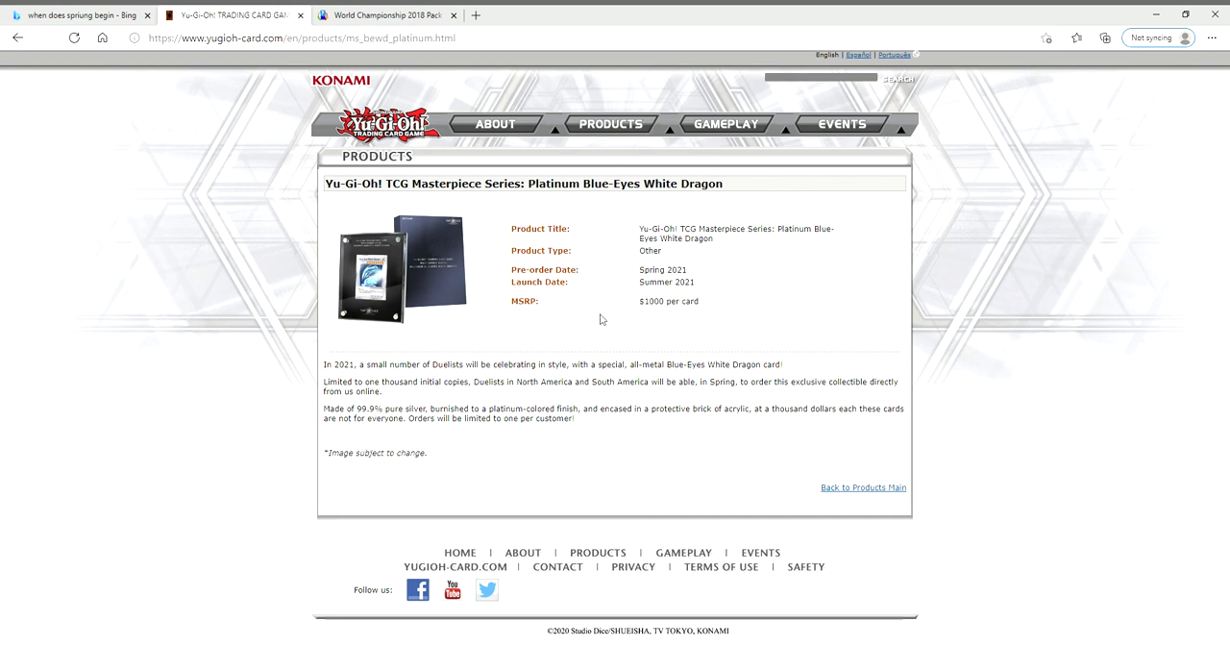
pyautogui.moveTo(480, 244)
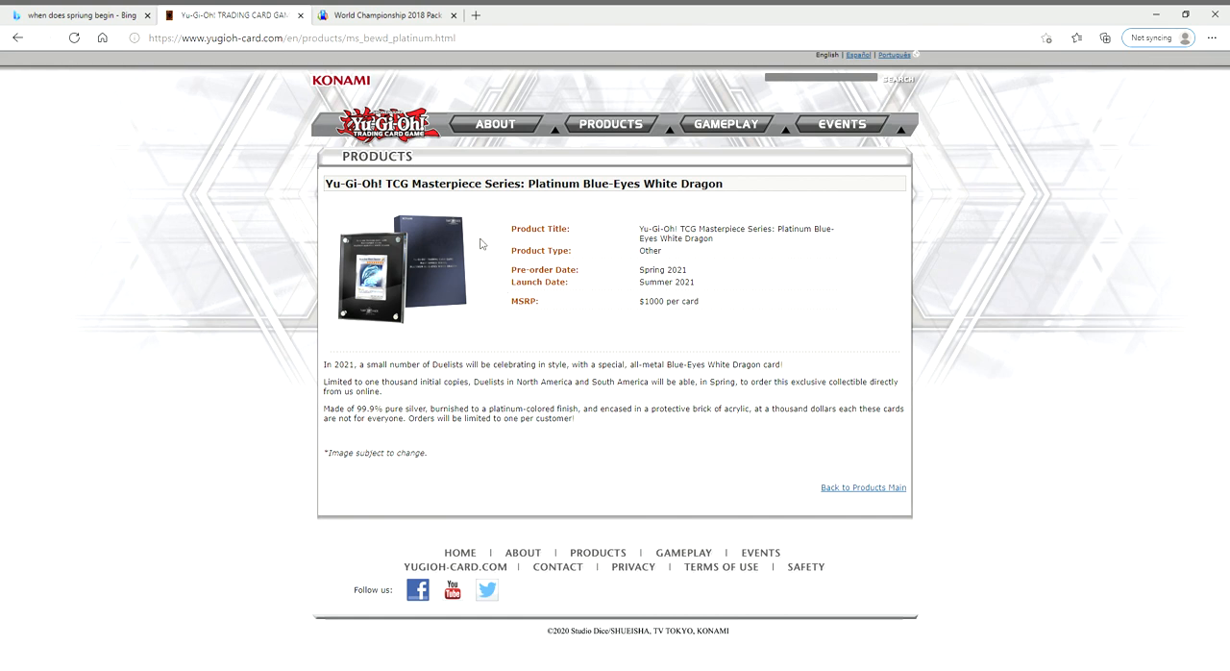
pyautogui.moveTo(517, 338)
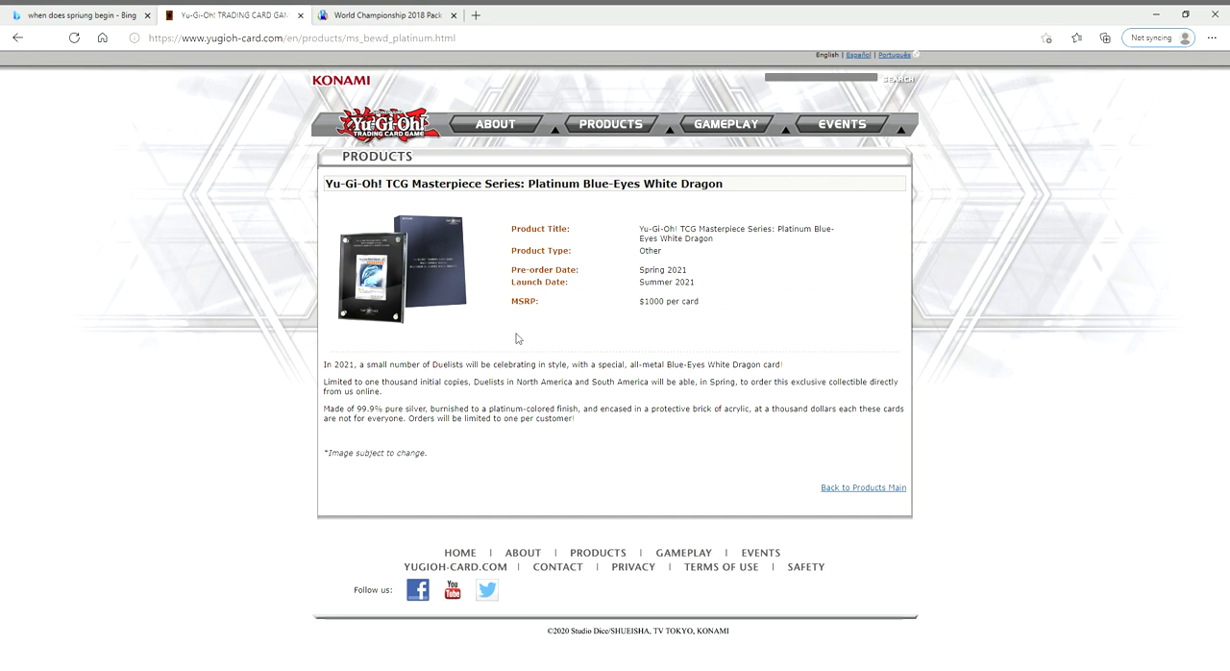
pyautogui.moveTo(1170, 117)
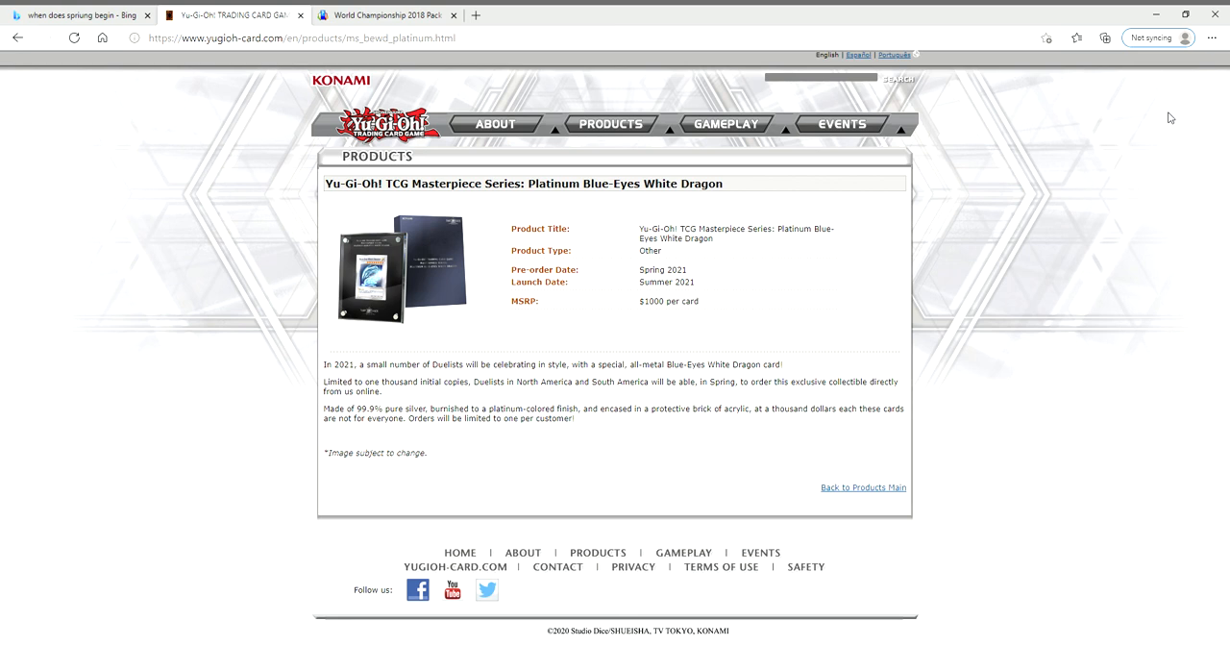
pyautogui.moveTo(461, 253)
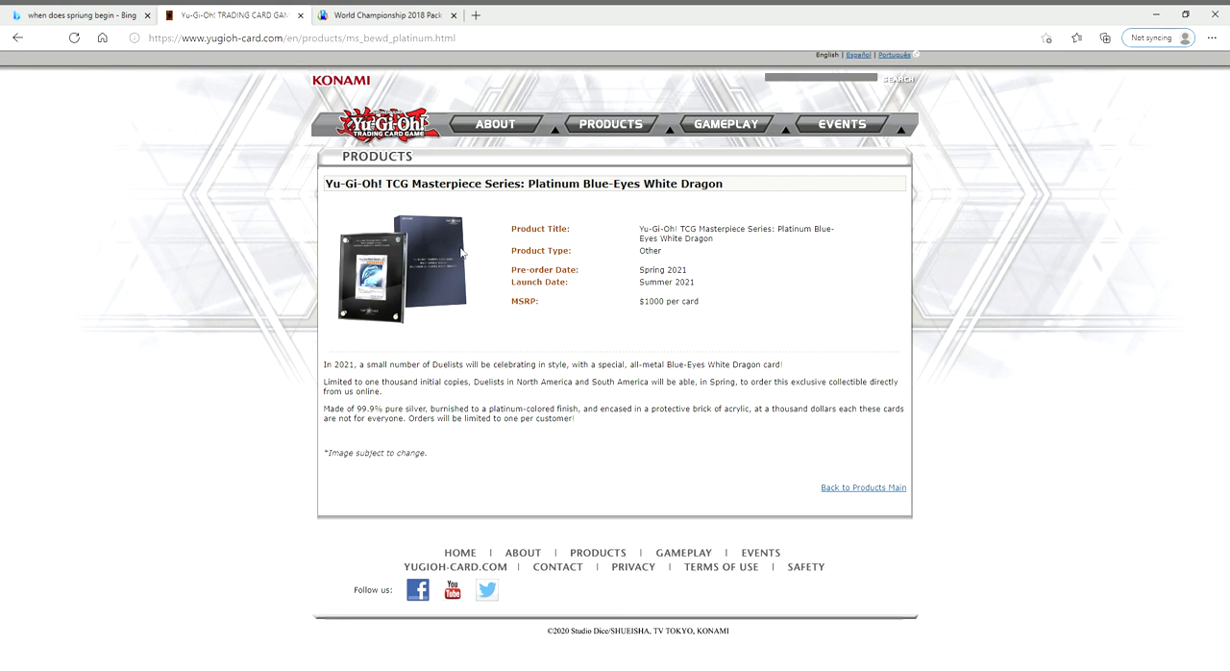
pyautogui.moveTo(1168, 115)
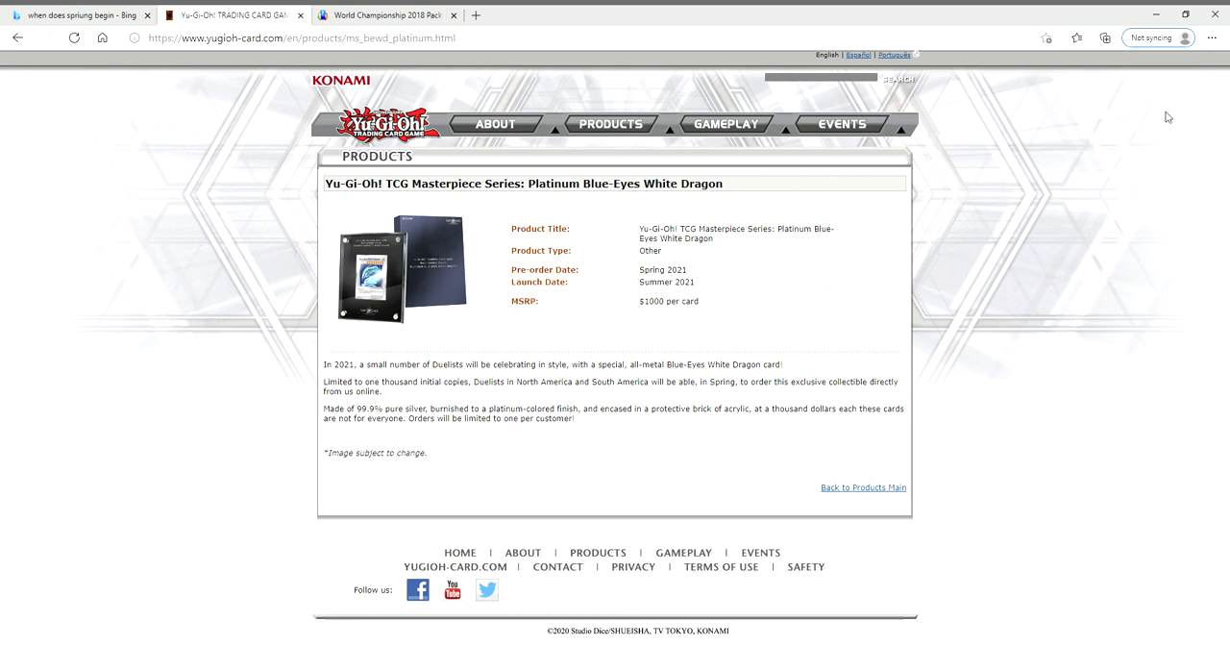